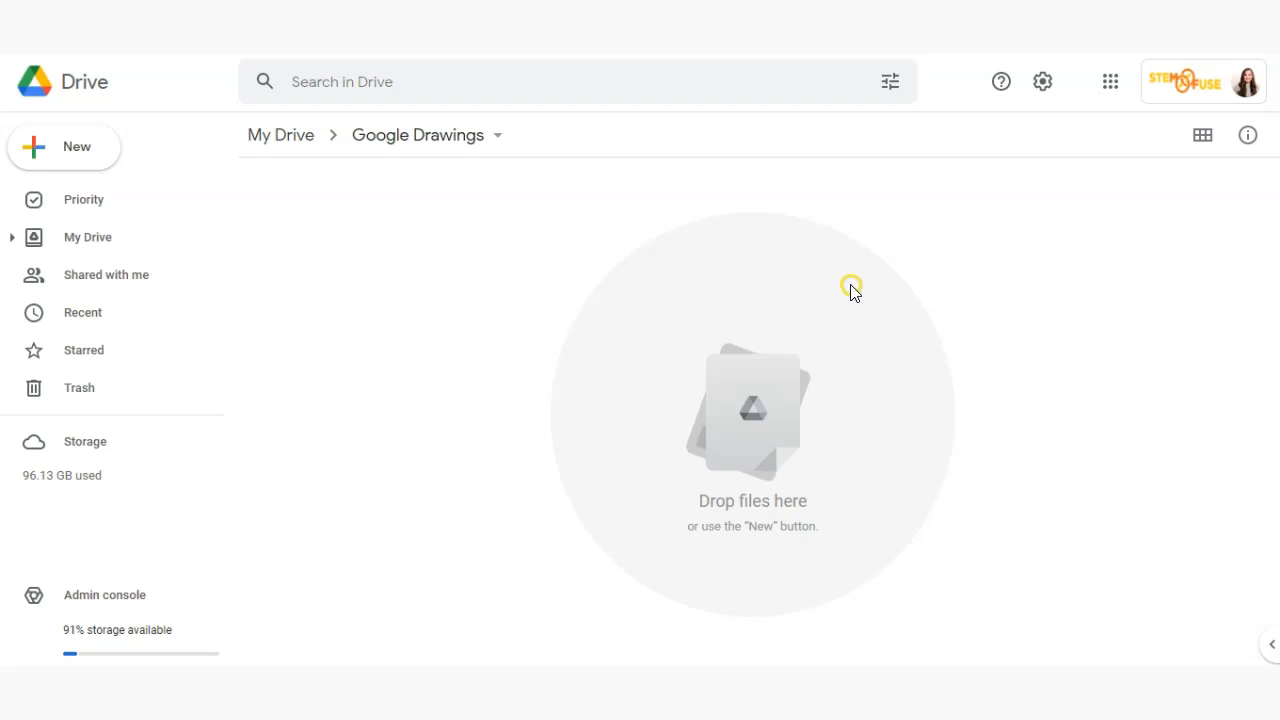
{"action": "mouse_move", "coordinate": [60, 148]}
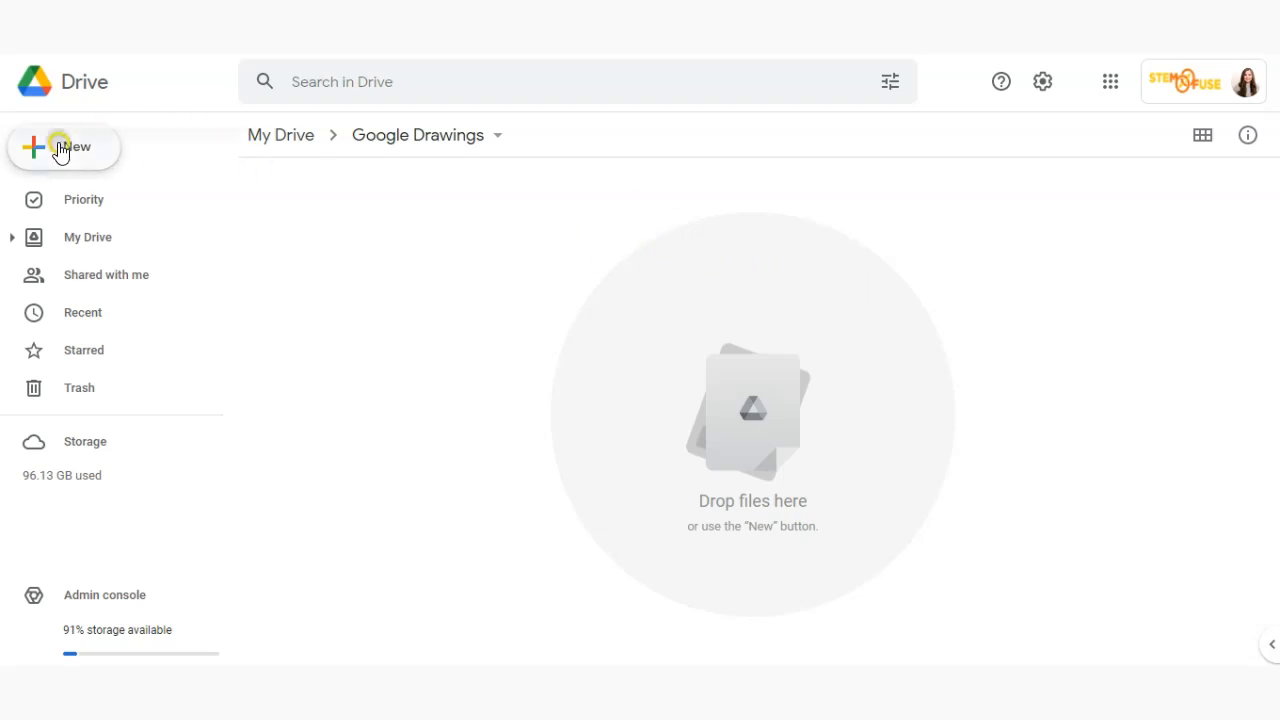
Create a new blank Google Drawings file via New > More in the Drive folder.
{"action": "left_click", "coordinate": [64, 148]}
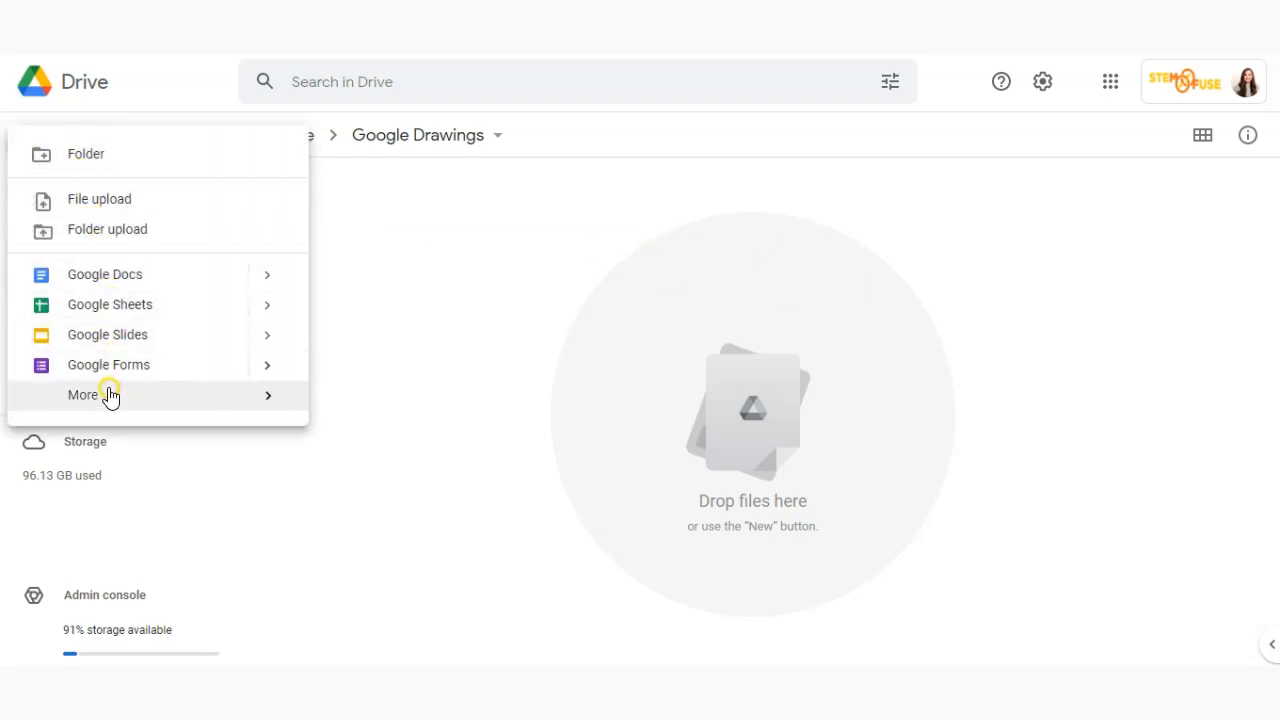
{"action": "left_click", "coordinate": [82, 394]}
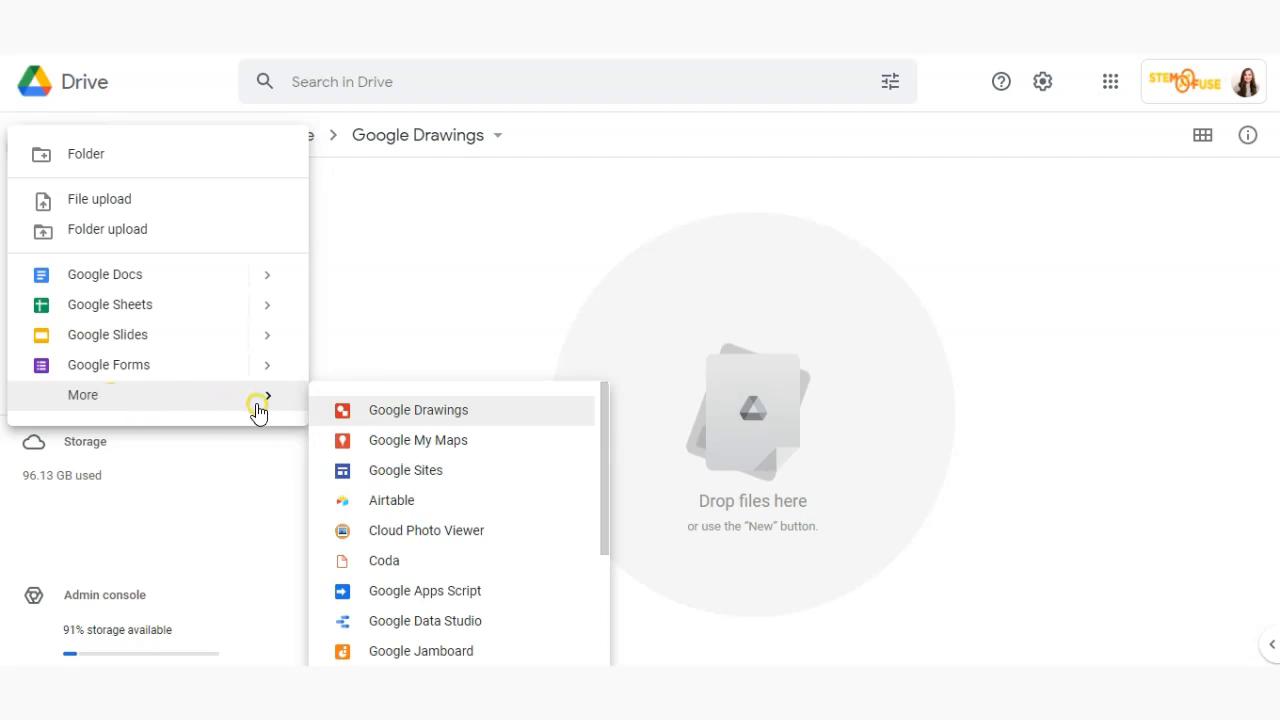
{"action": "mouse_move", "coordinate": [378, 414]}
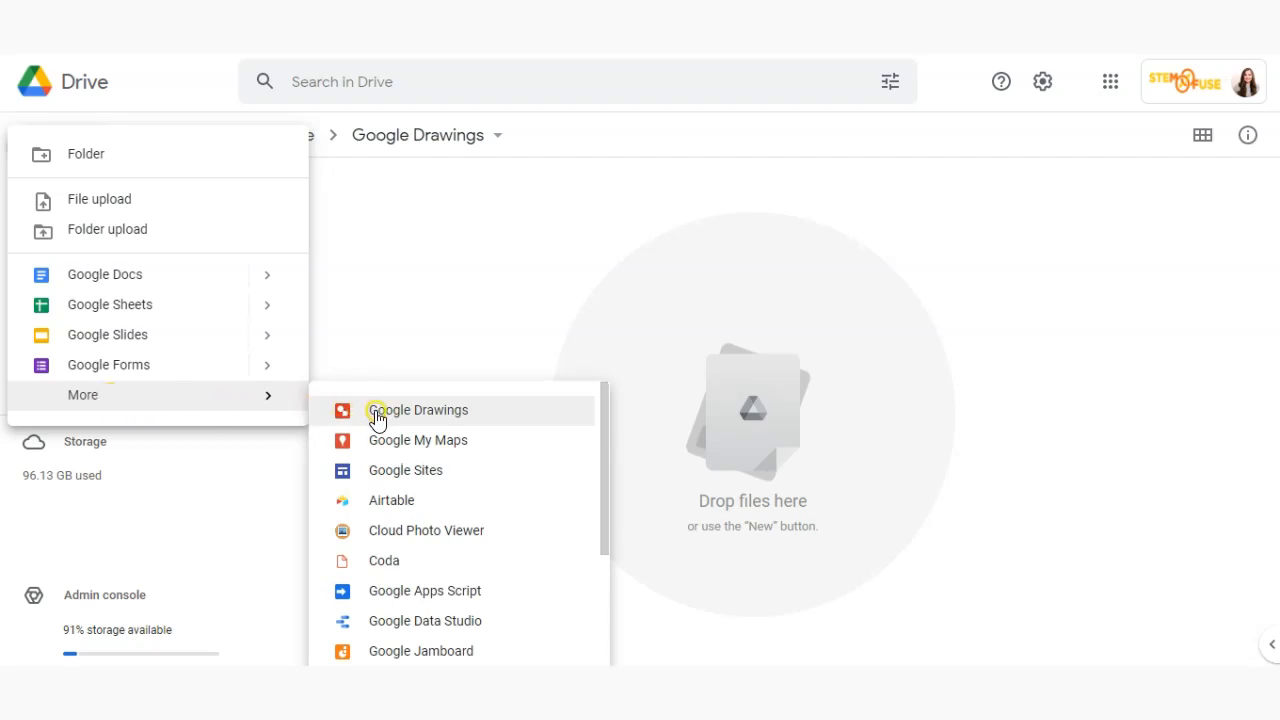
{"action": "left_click", "coordinate": [416, 410]}
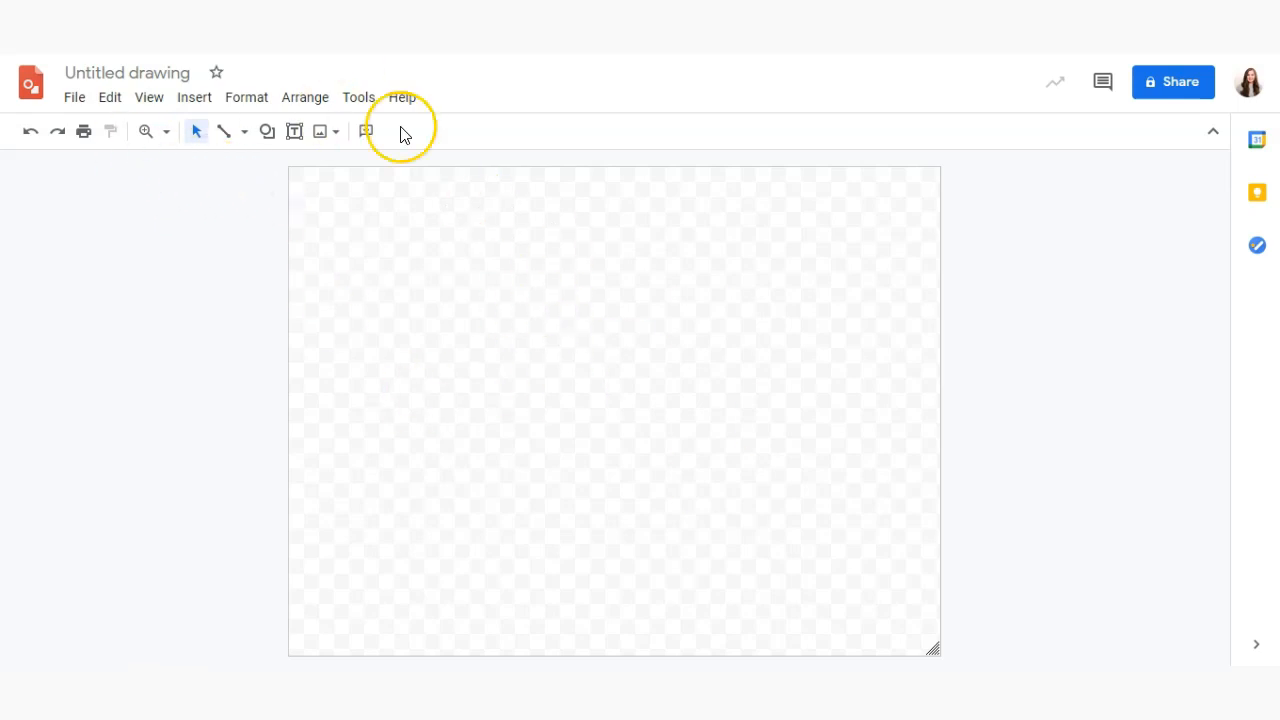
{"action": "mouse_move", "coordinate": [64, 90]}
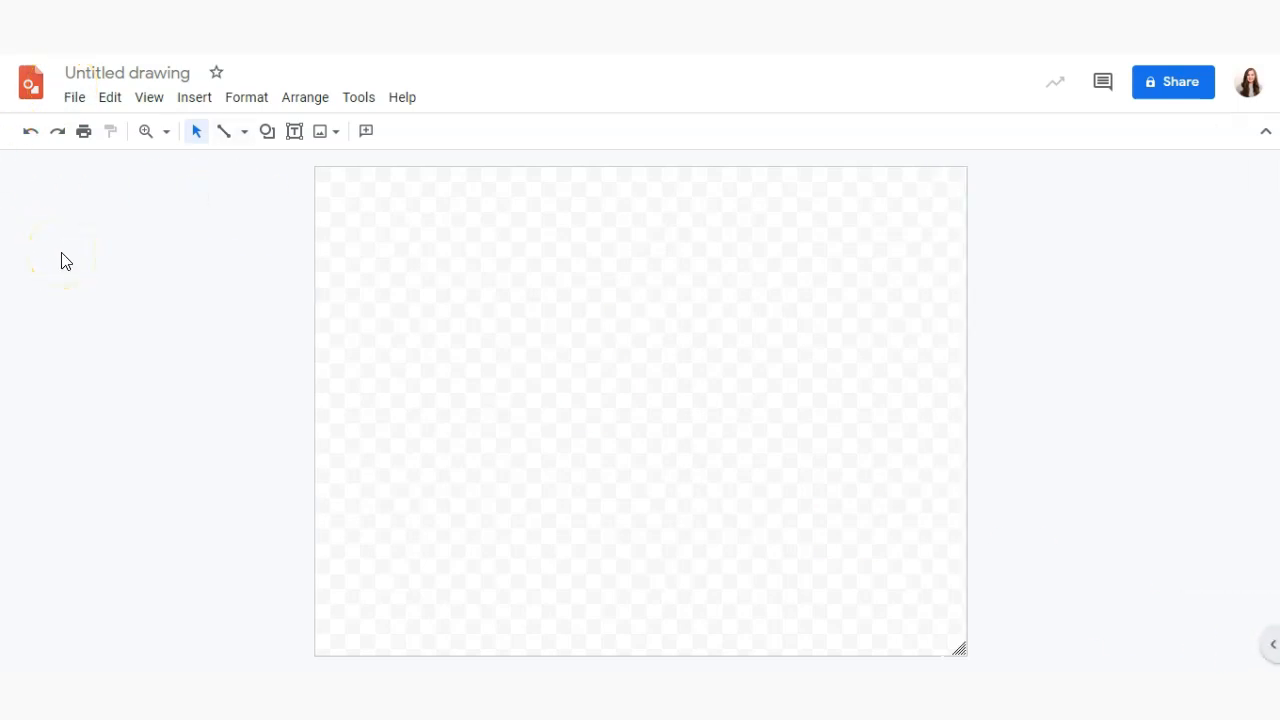
Rename the untitled drawing to 'Name of Drawing'.
{"action": "left_click", "coordinate": [128, 72]}
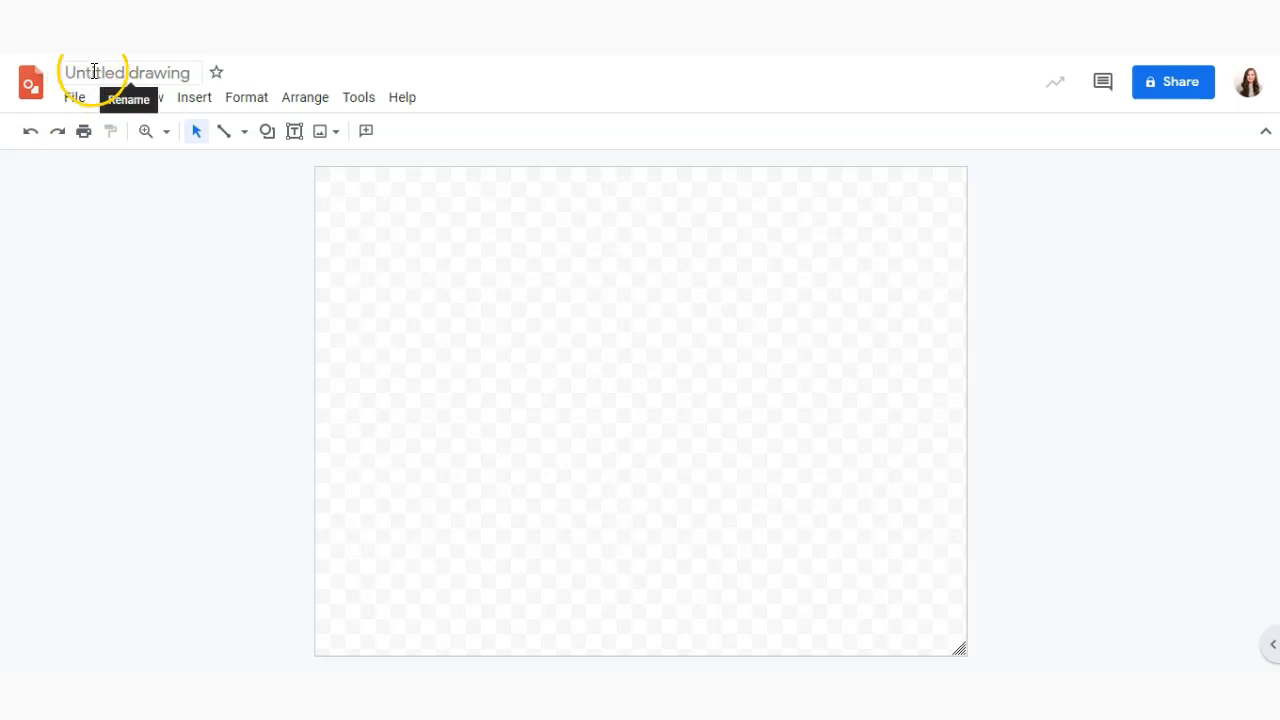
{"action": "left_click", "coordinate": [128, 72]}
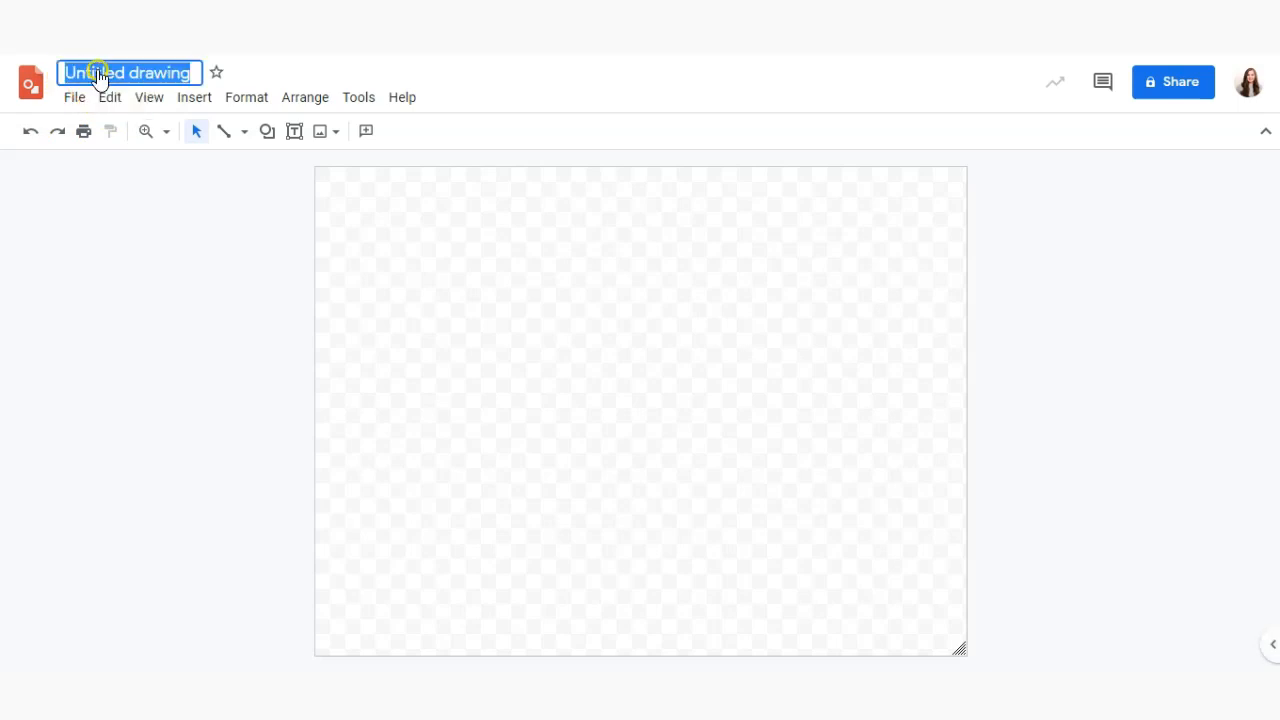
{"action": "type", "text": "Name of Drawing"}
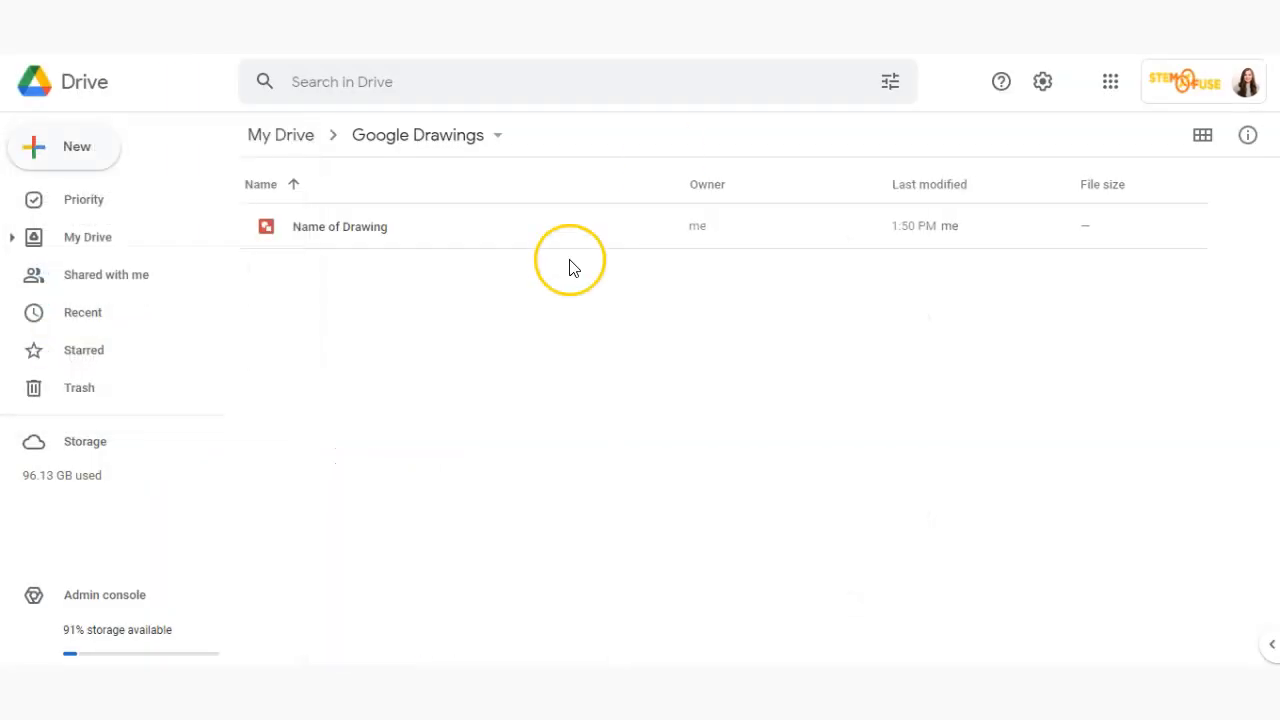
{"action": "mouse_move", "coordinate": [340, 226]}
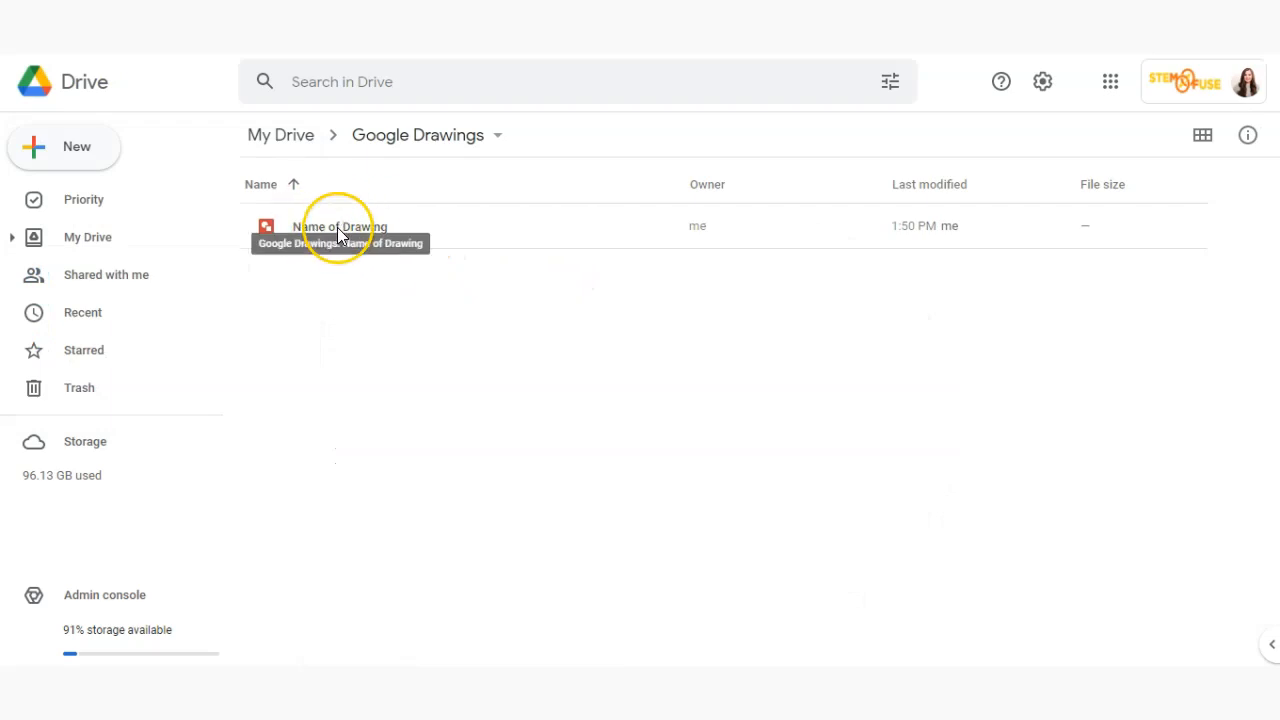
Reopen the 'Name of Drawing' file from the Google Drawings folder.
{"action": "double_click", "coordinate": [340, 226]}
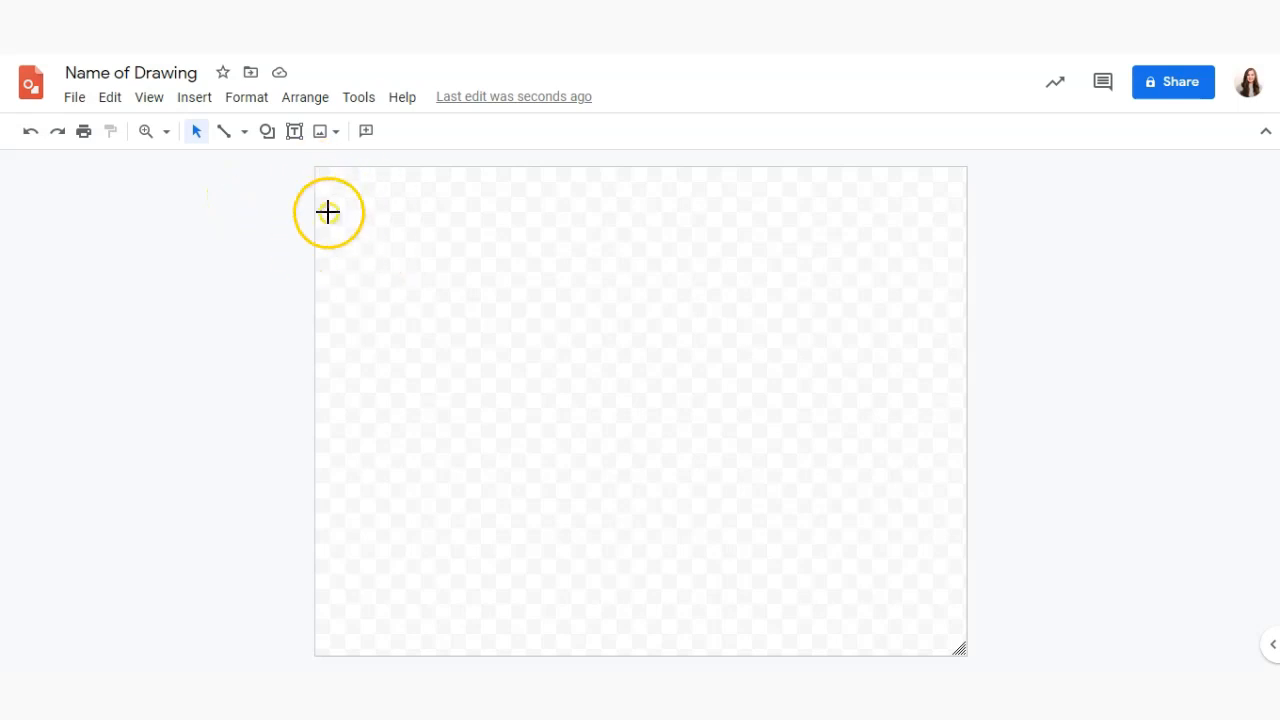
{"action": "mouse_move", "coordinate": [44, 216]}
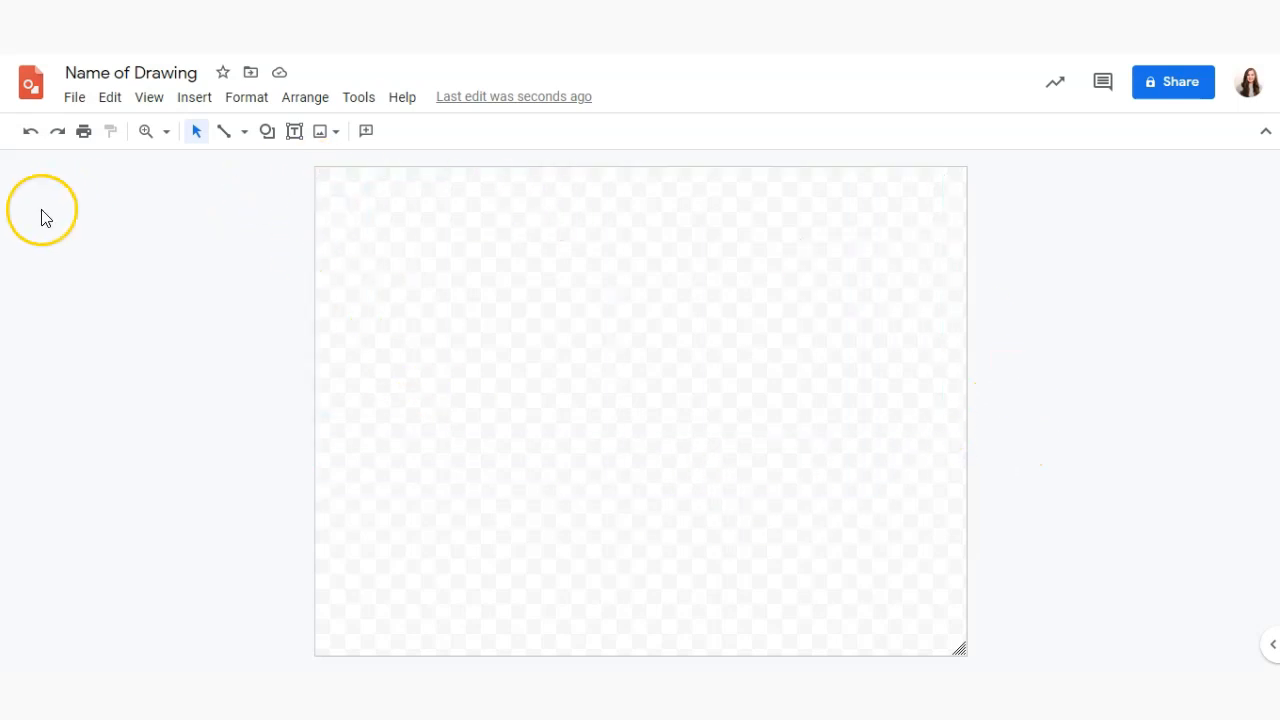
{"action": "mouse_move", "coordinate": [30, 222]}
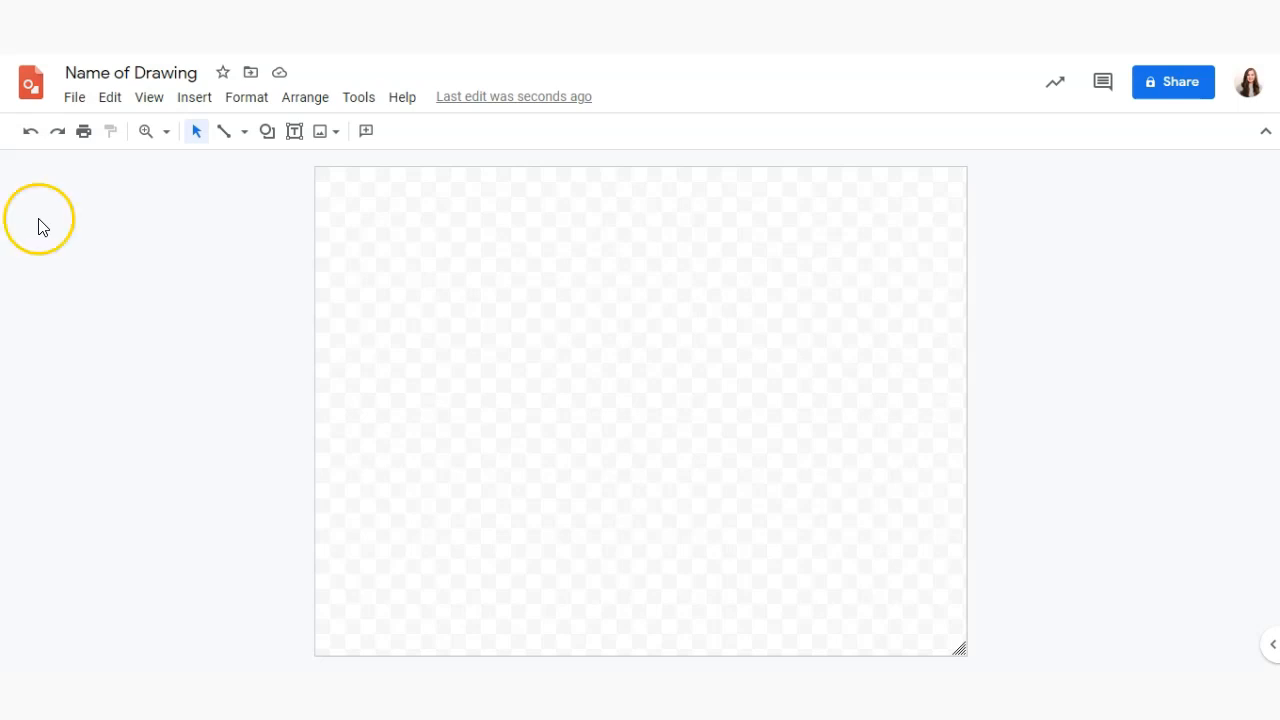
{"action": "mouse_move", "coordinate": [400, 288]}
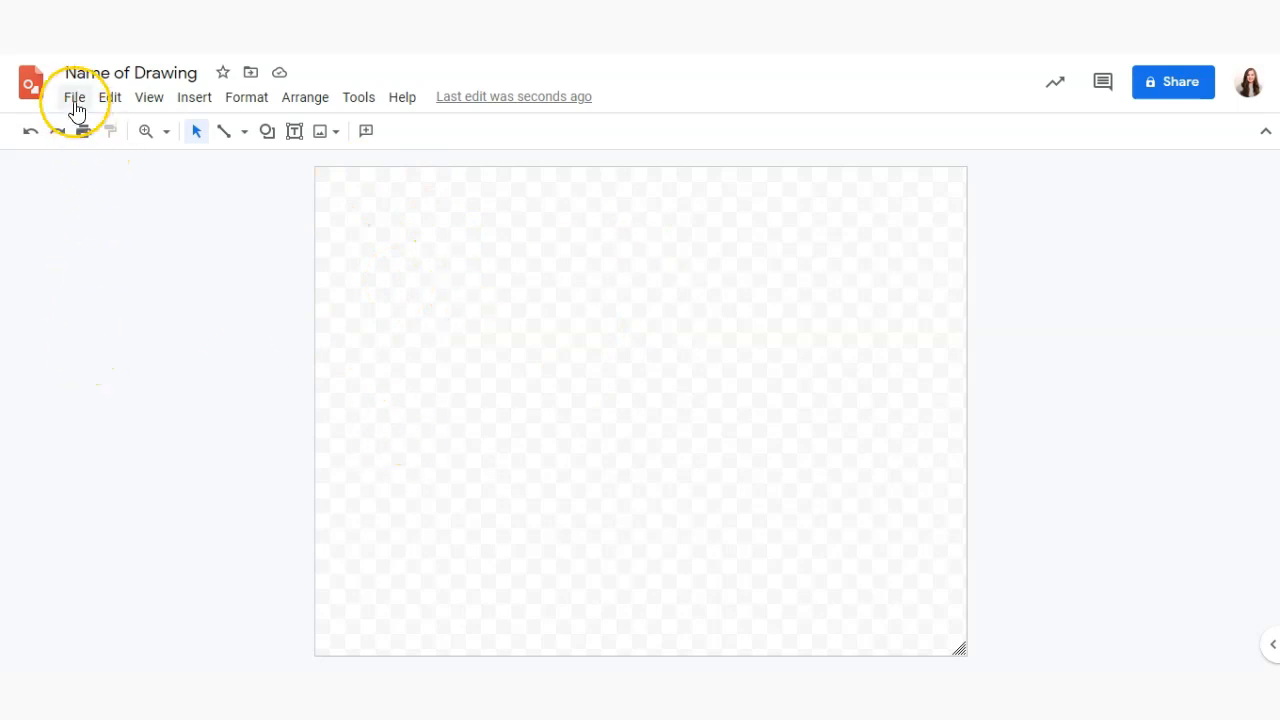
In Page setup, choose a Custom page size measured in inches.
{"action": "left_click", "coordinate": [74, 96]}
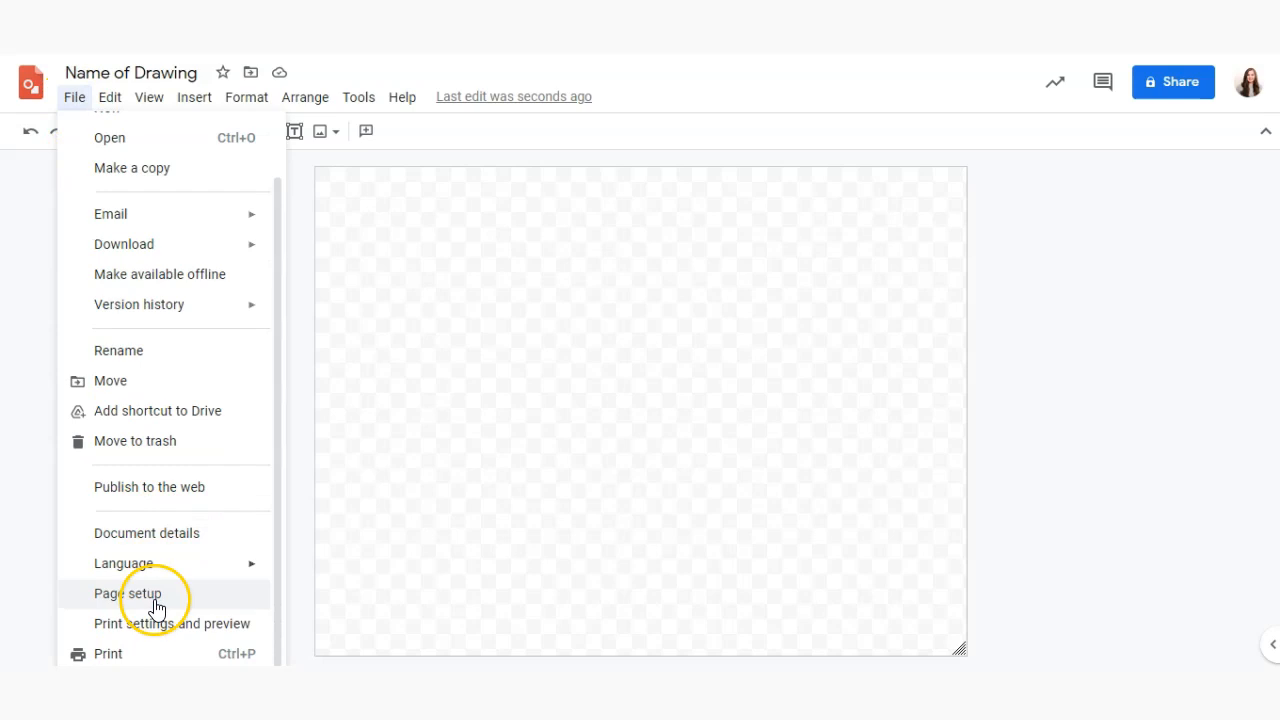
{"action": "left_click", "coordinate": [128, 592]}
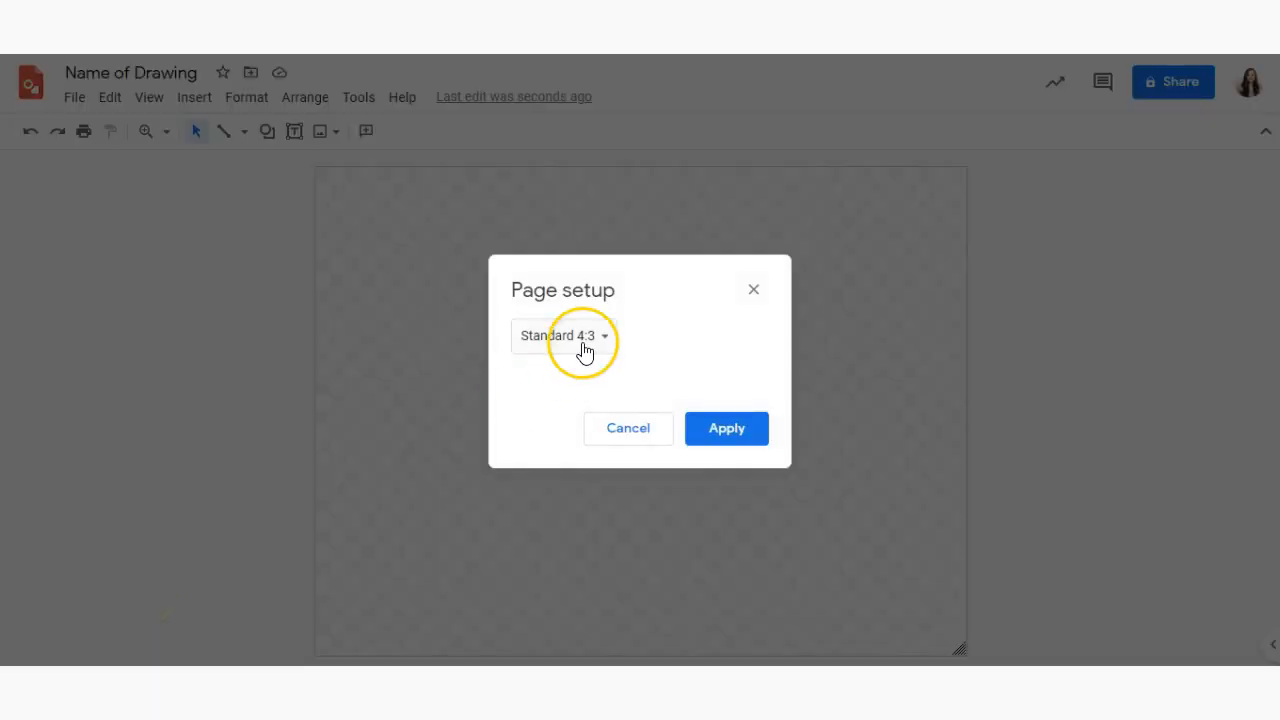
{"action": "left_click", "coordinate": [564, 336]}
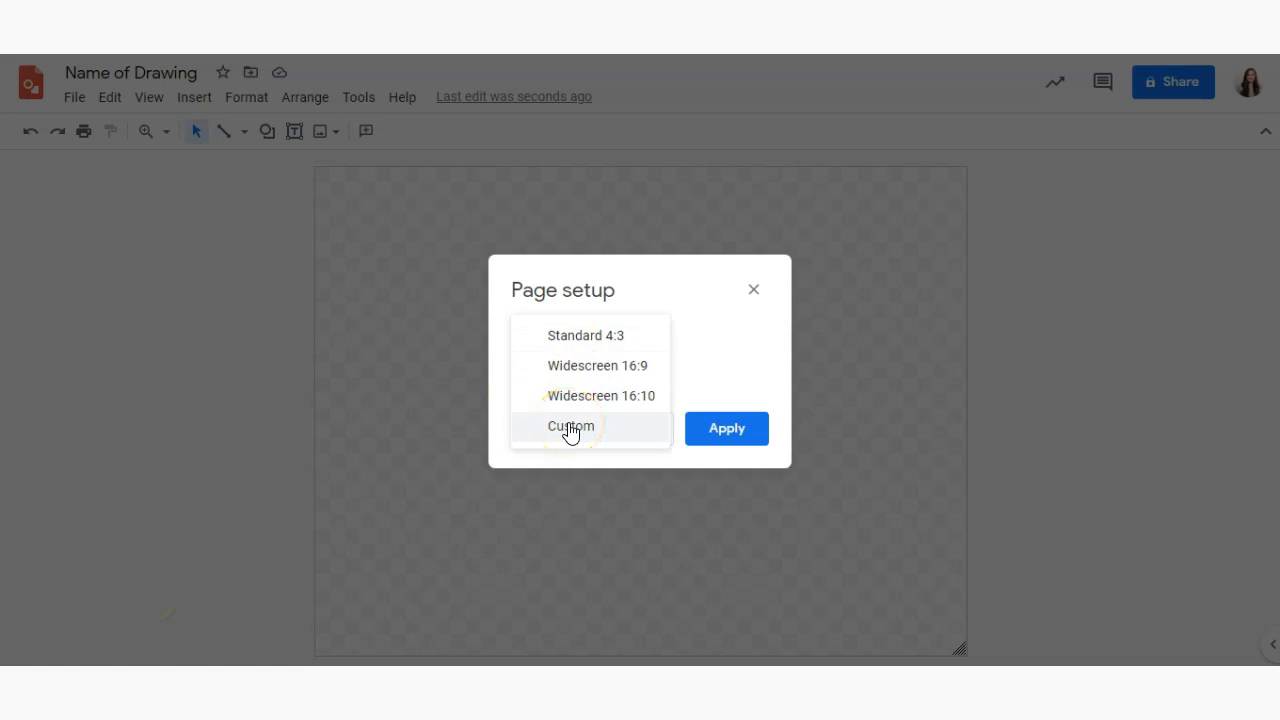
{"action": "left_click", "coordinate": [572, 424]}
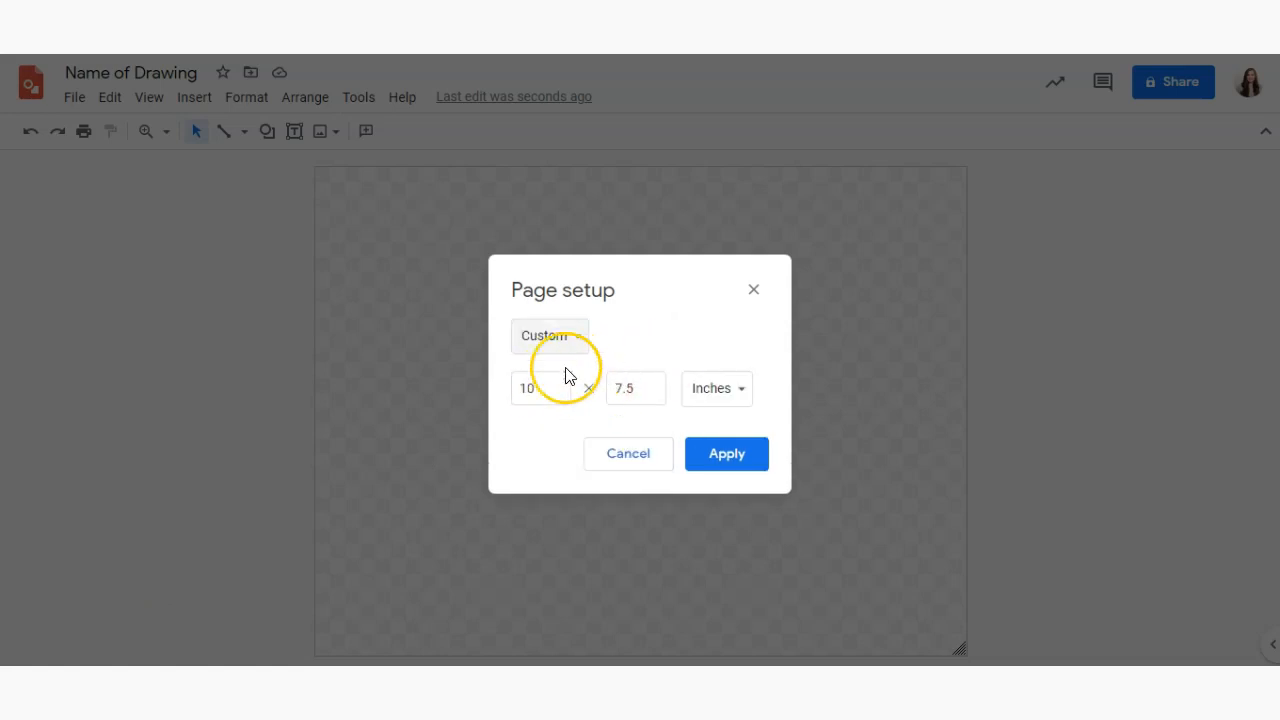
{"action": "left_click", "coordinate": [716, 388]}
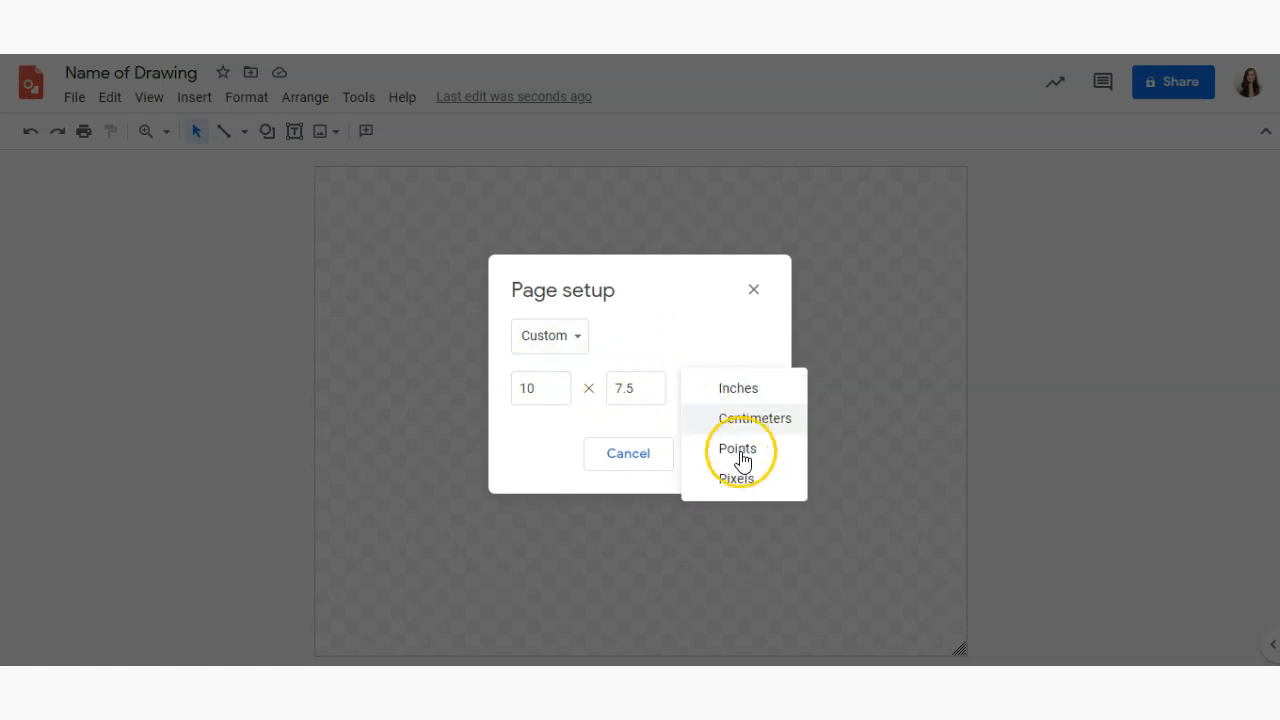
{"action": "left_click", "coordinate": [738, 388]}
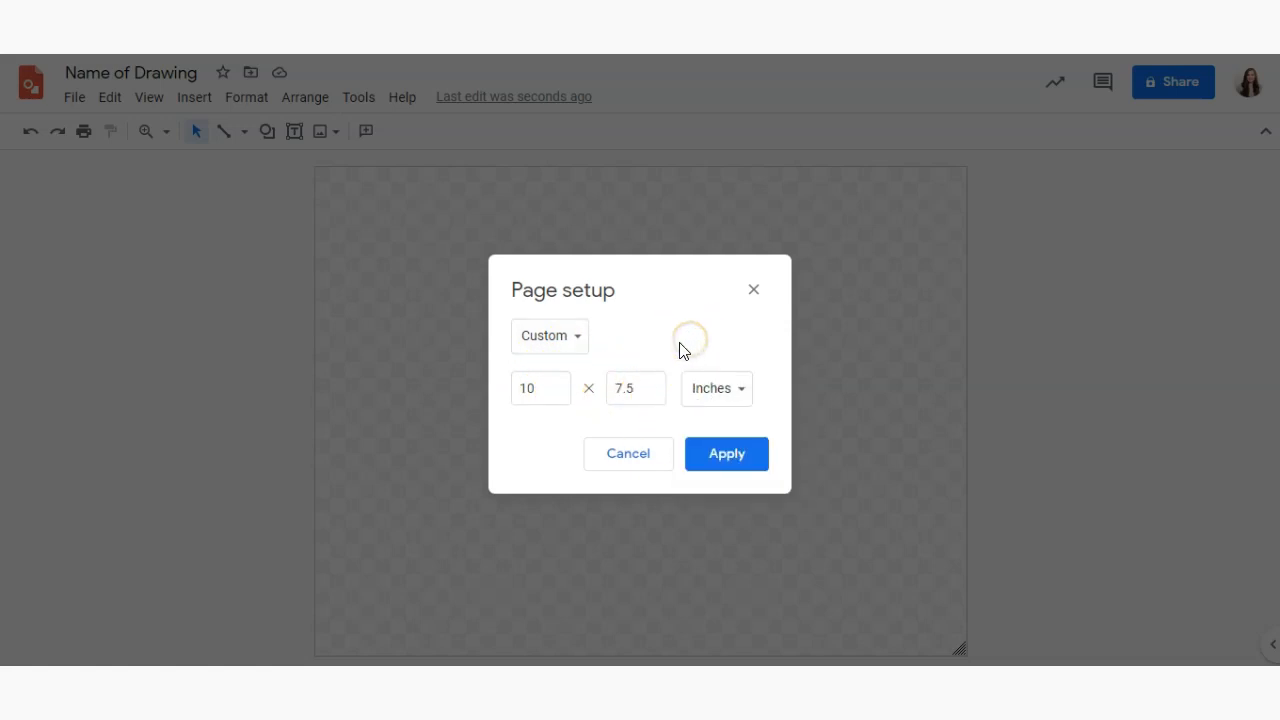
Set the page width to 11 inches, adjust the height and apply the new size.
{"action": "left_click", "coordinate": [540, 388]}
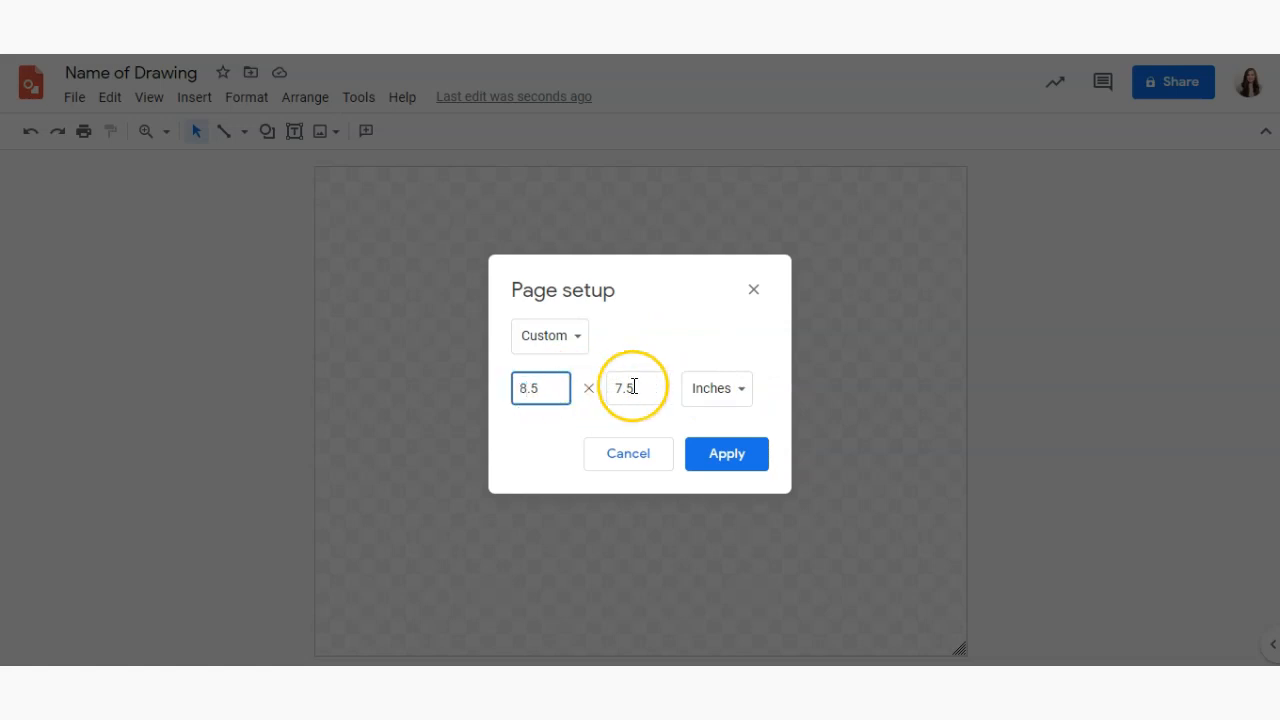
{"action": "type", "text": "11"}
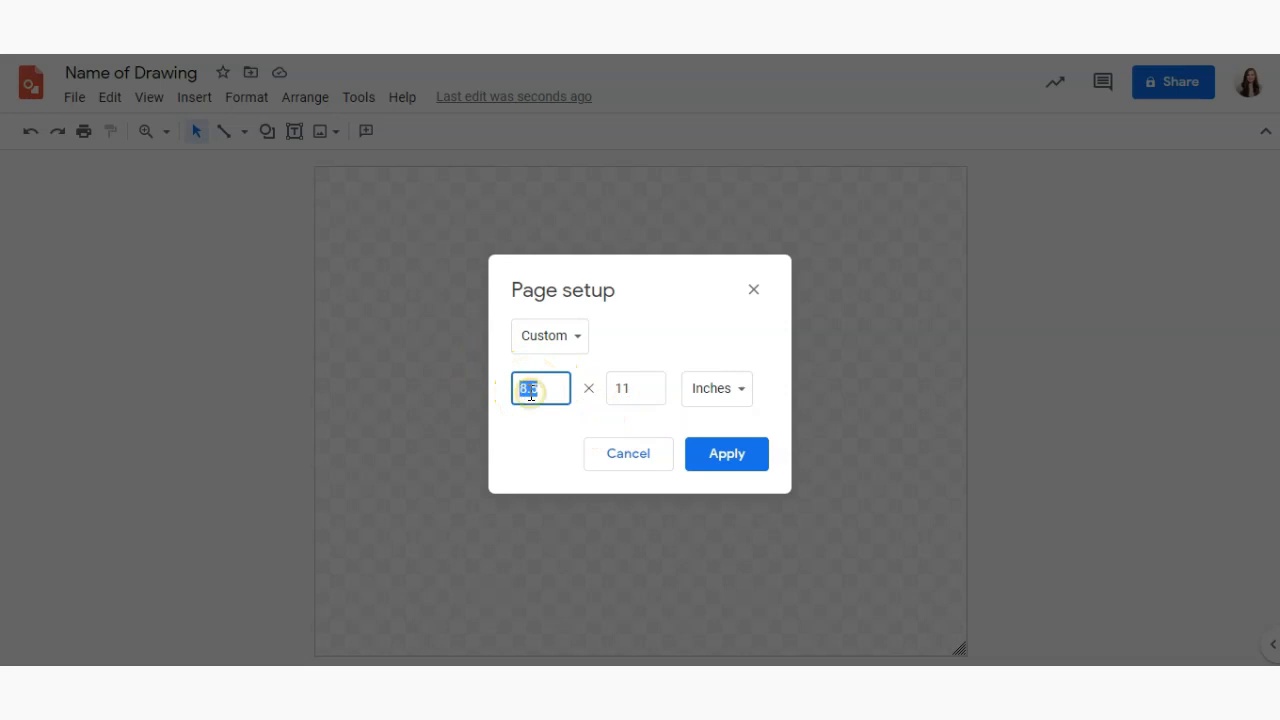
{"action": "left_click", "coordinate": [636, 388]}
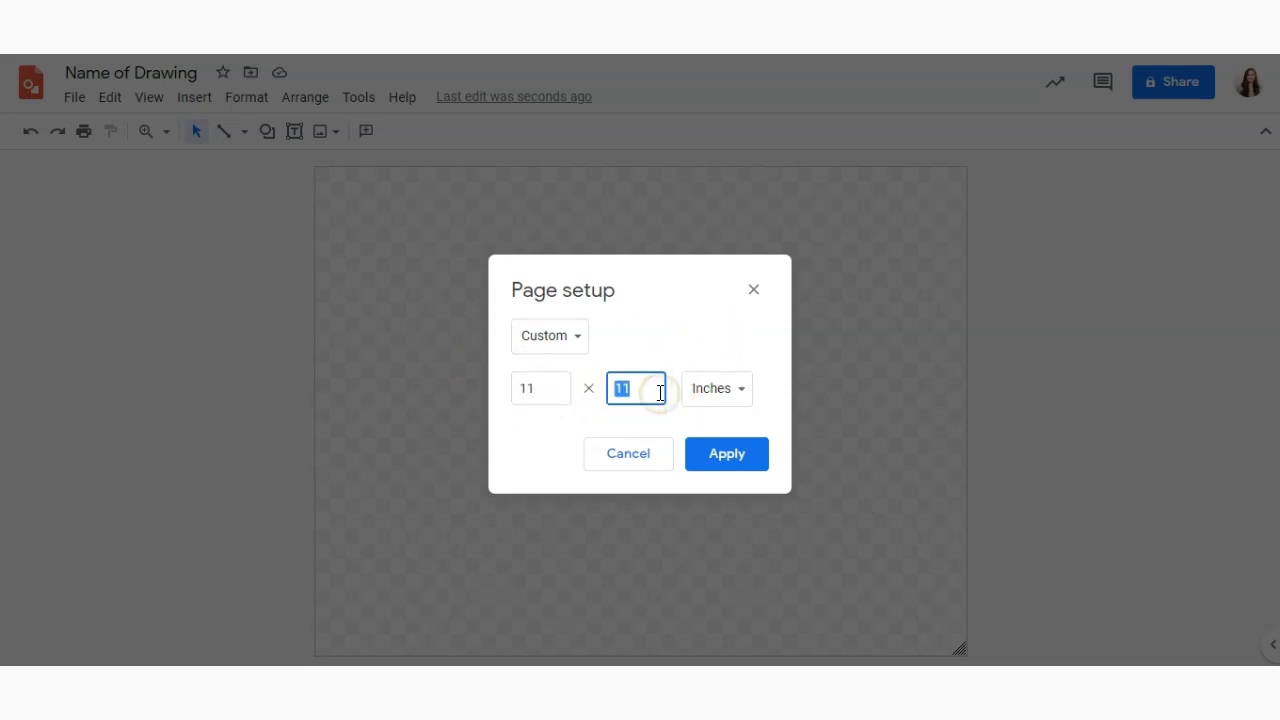
{"action": "left_click", "coordinate": [726, 452]}
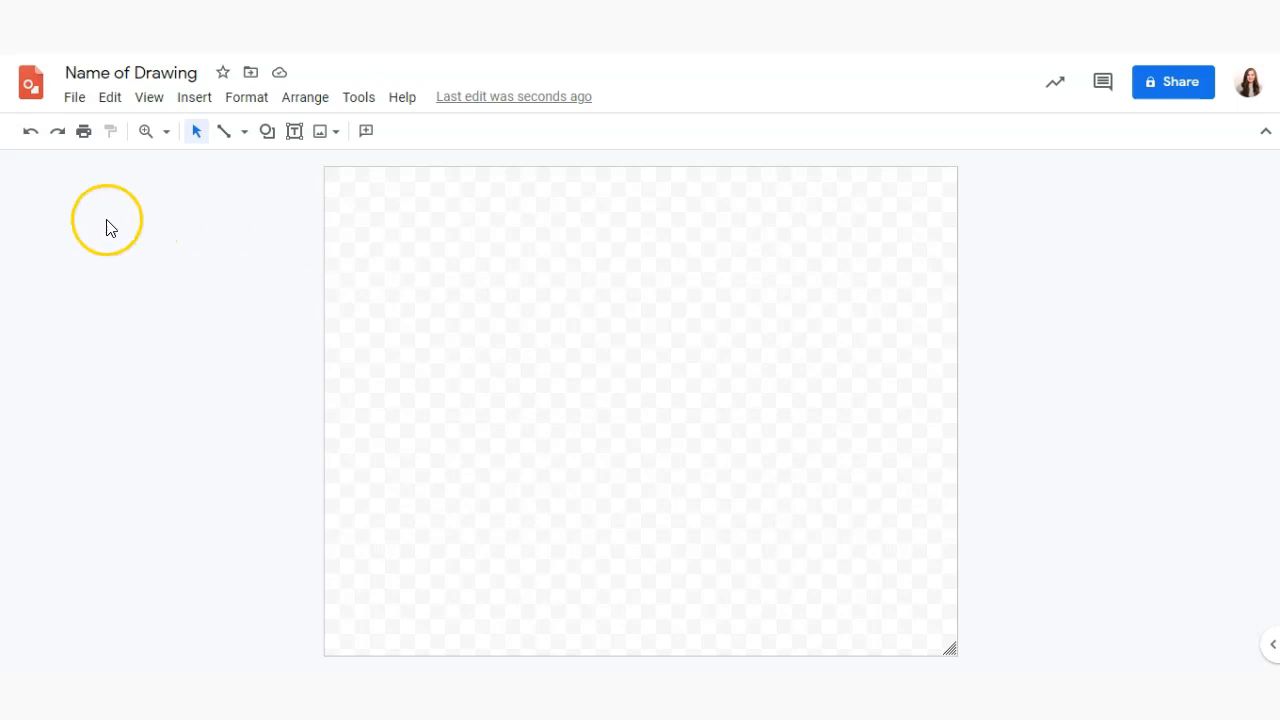
{"action": "left_click", "coordinate": [74, 96]}
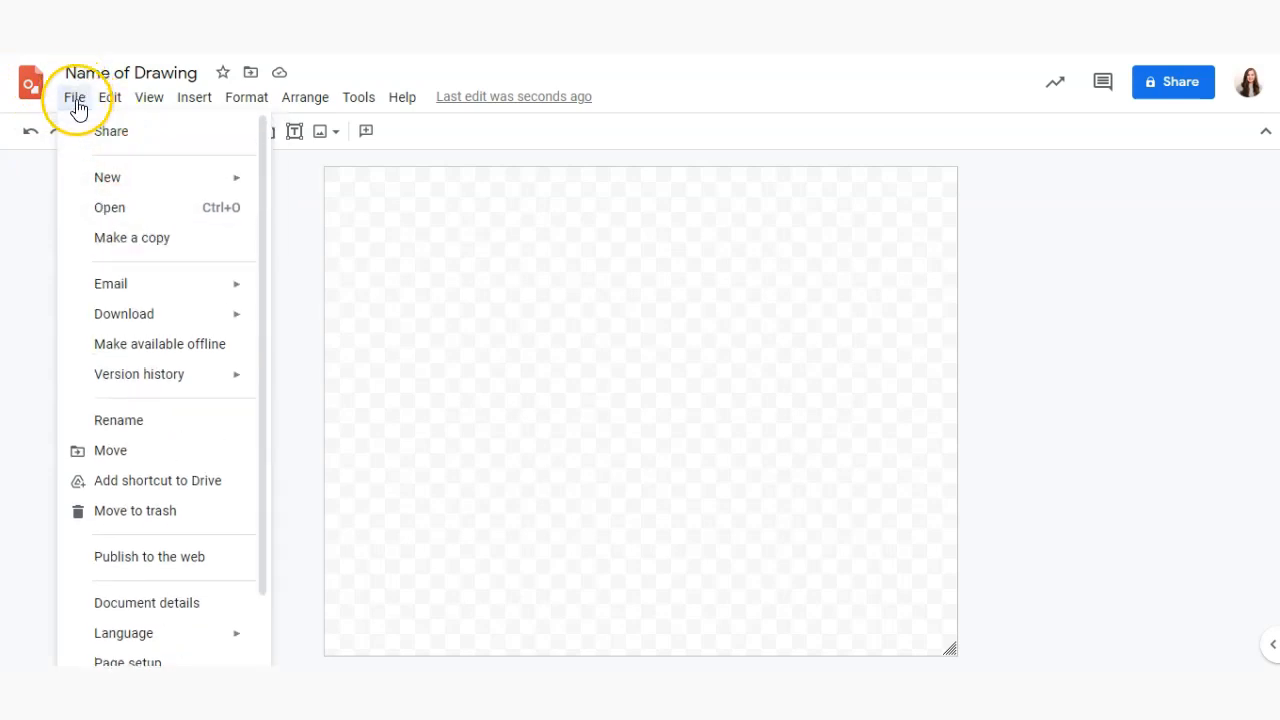
{"action": "mouse_move", "coordinate": [110, 132]}
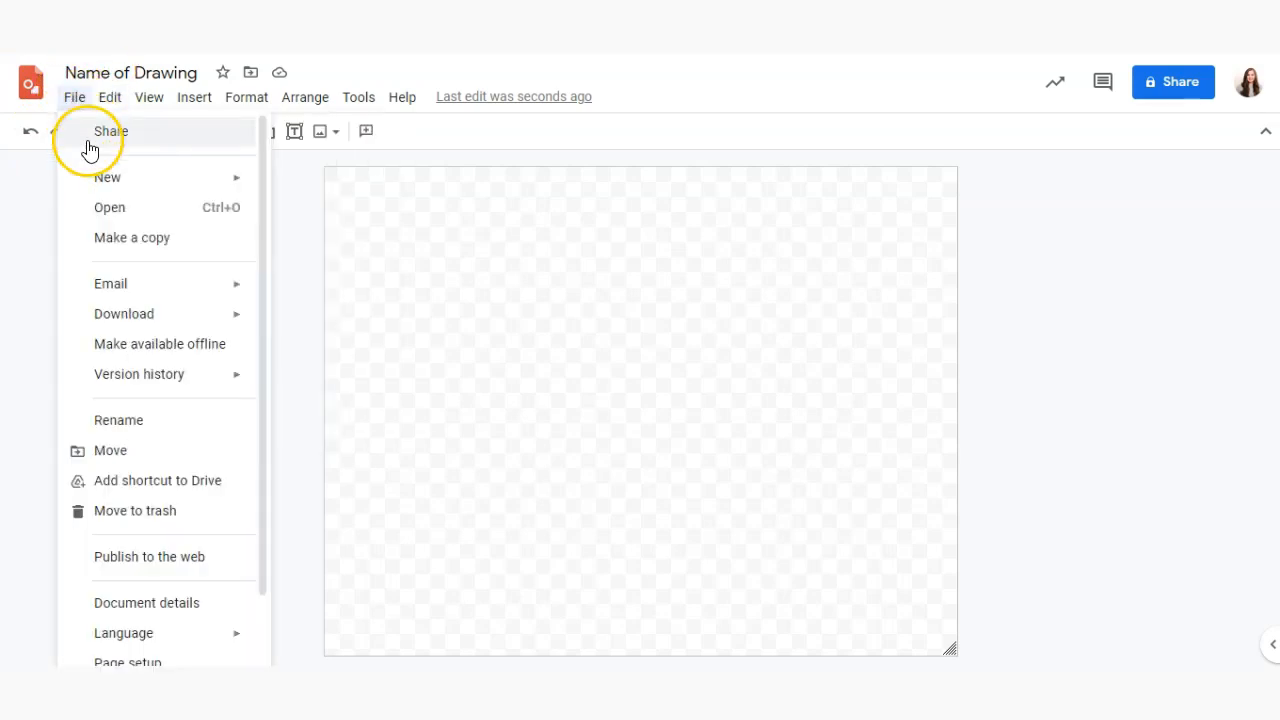
{"action": "mouse_move", "coordinate": [110, 236]}
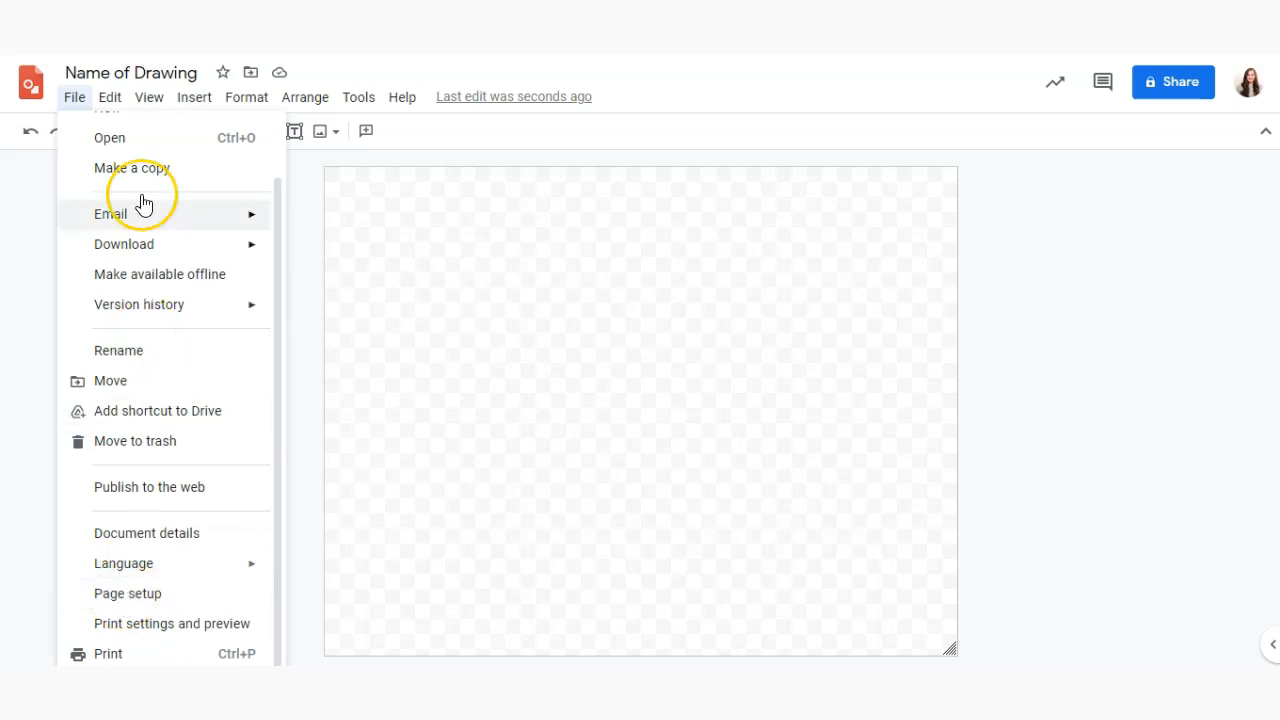
{"action": "left_click", "coordinate": [110, 96]}
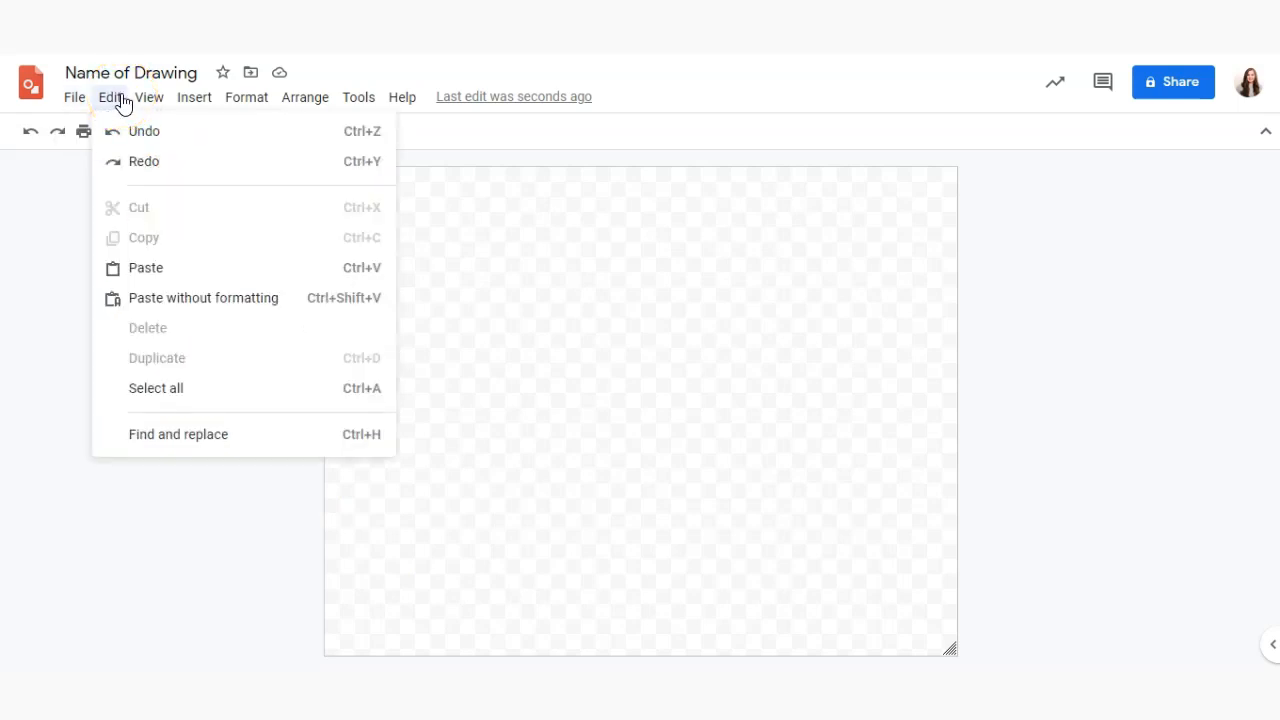
{"action": "mouse_move", "coordinate": [156, 388]}
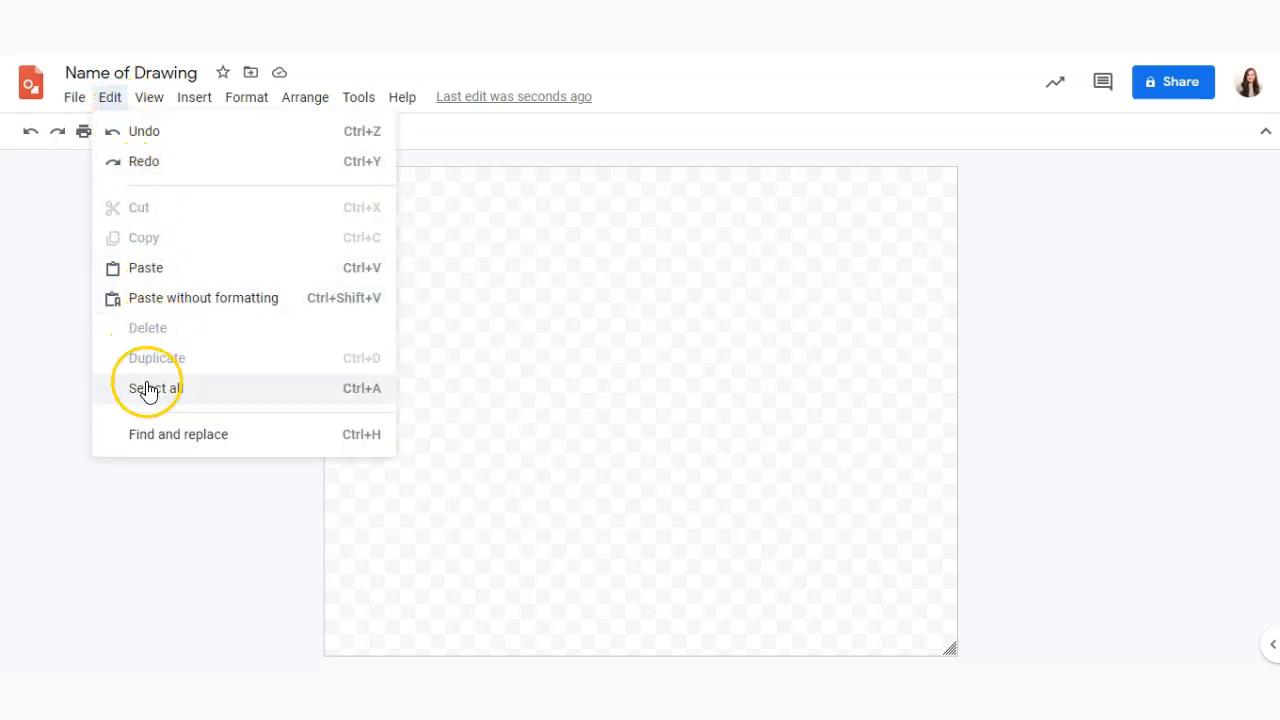
{"action": "left_click", "coordinate": [148, 96]}
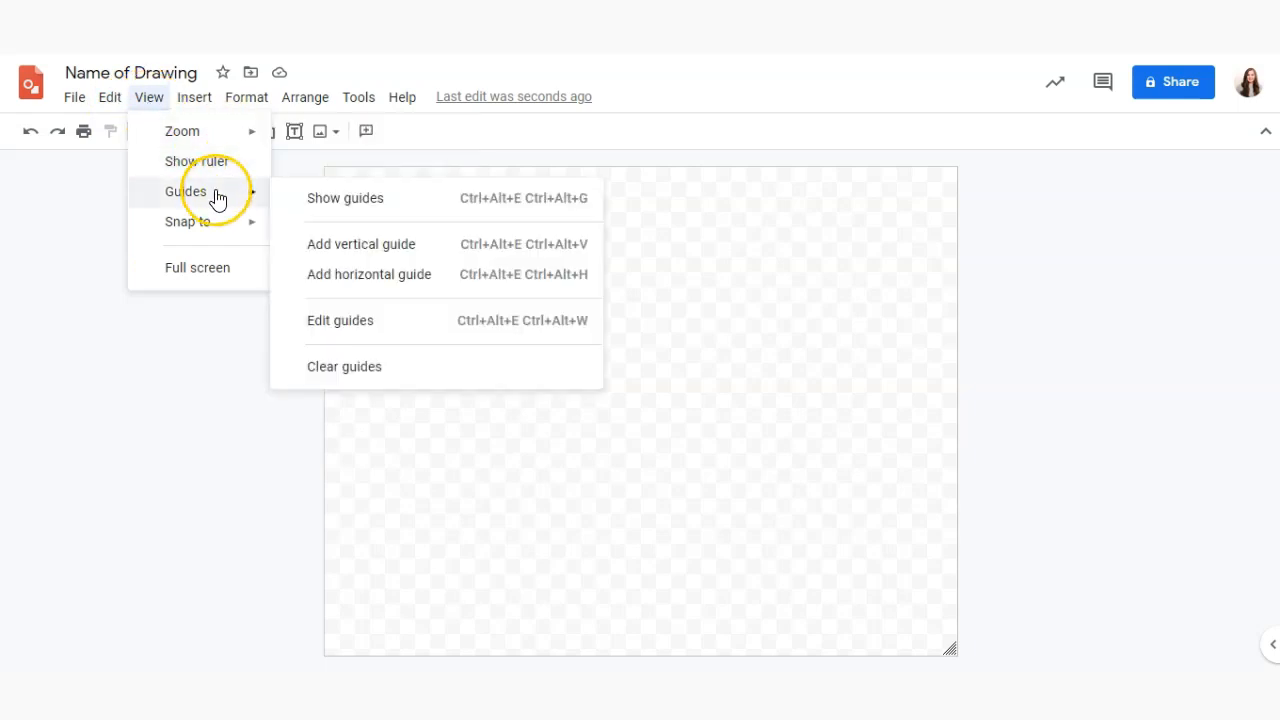
{"action": "left_click", "coordinate": [194, 96]}
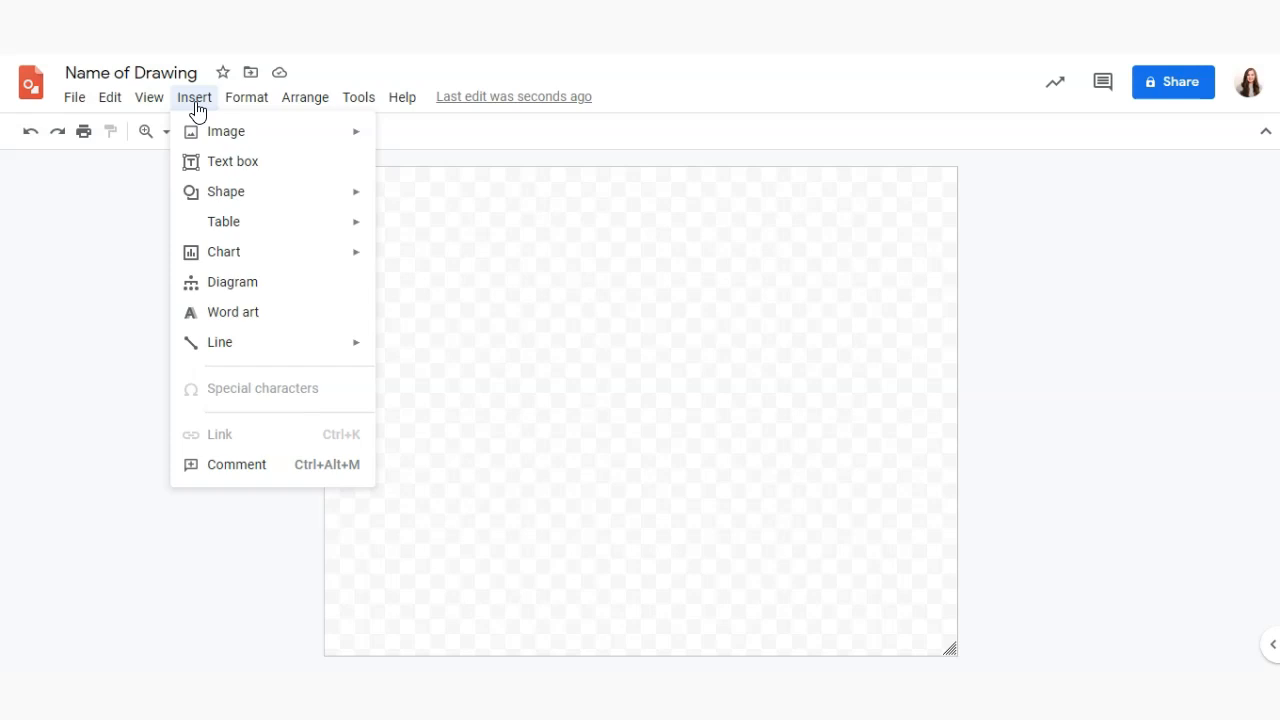
{"action": "left_click", "coordinate": [244, 96]}
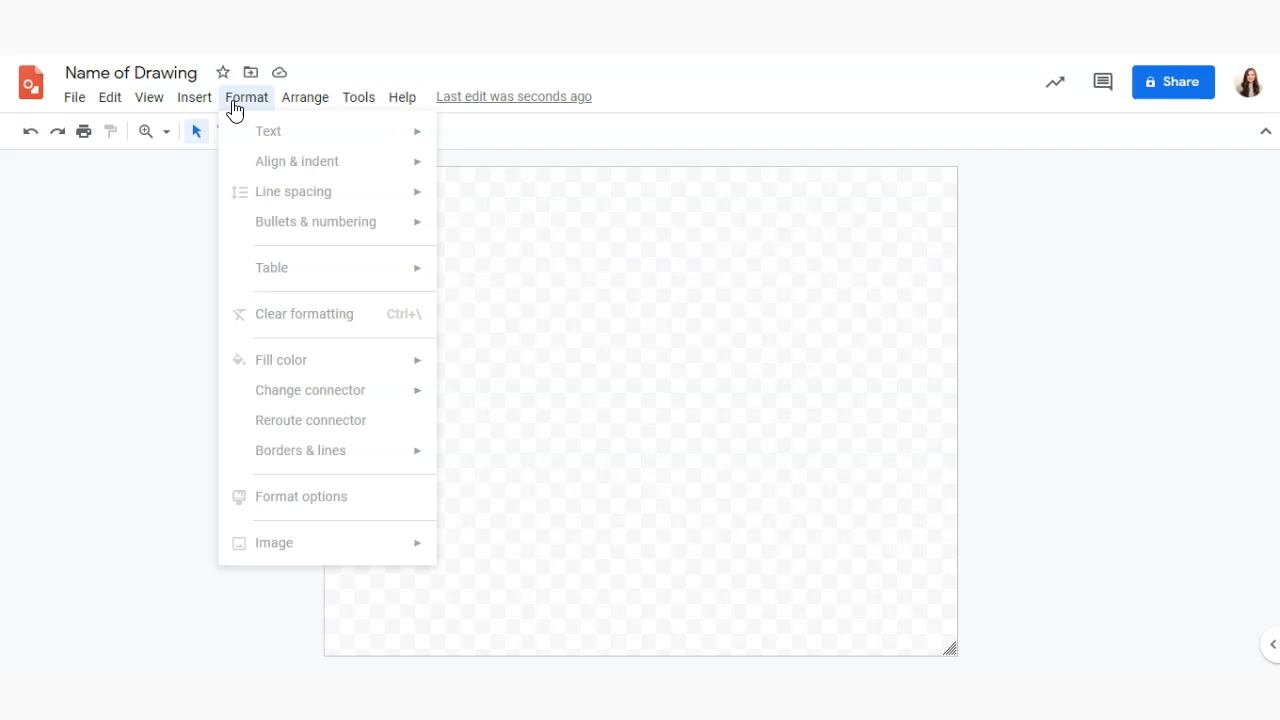
{"action": "left_click", "coordinate": [304, 96]}
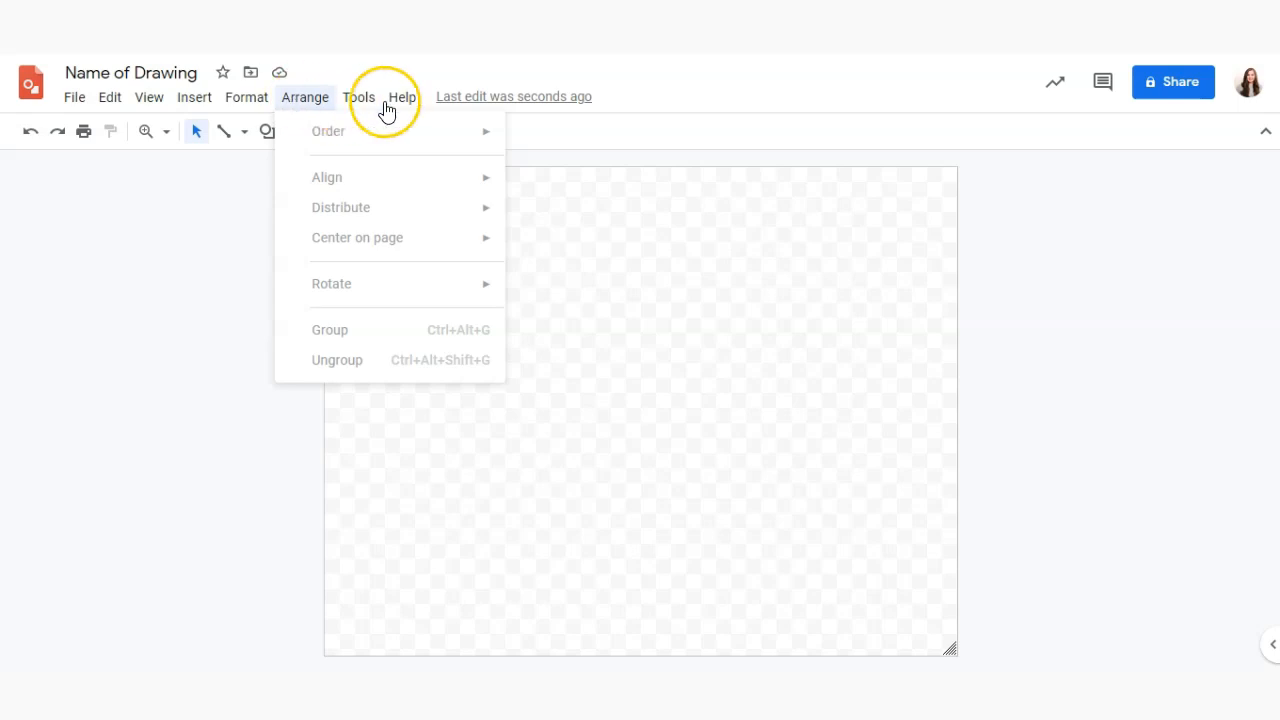
{"action": "left_click", "coordinate": [360, 96]}
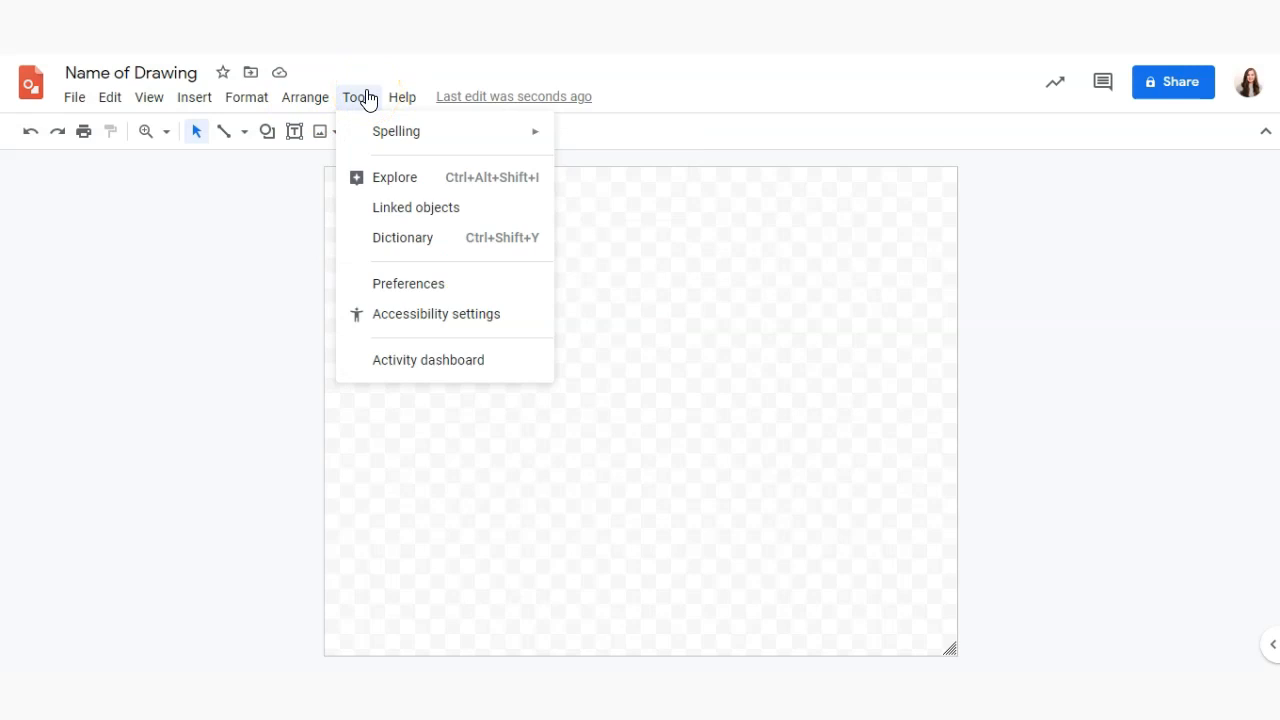
{"action": "left_click", "coordinate": [400, 96]}
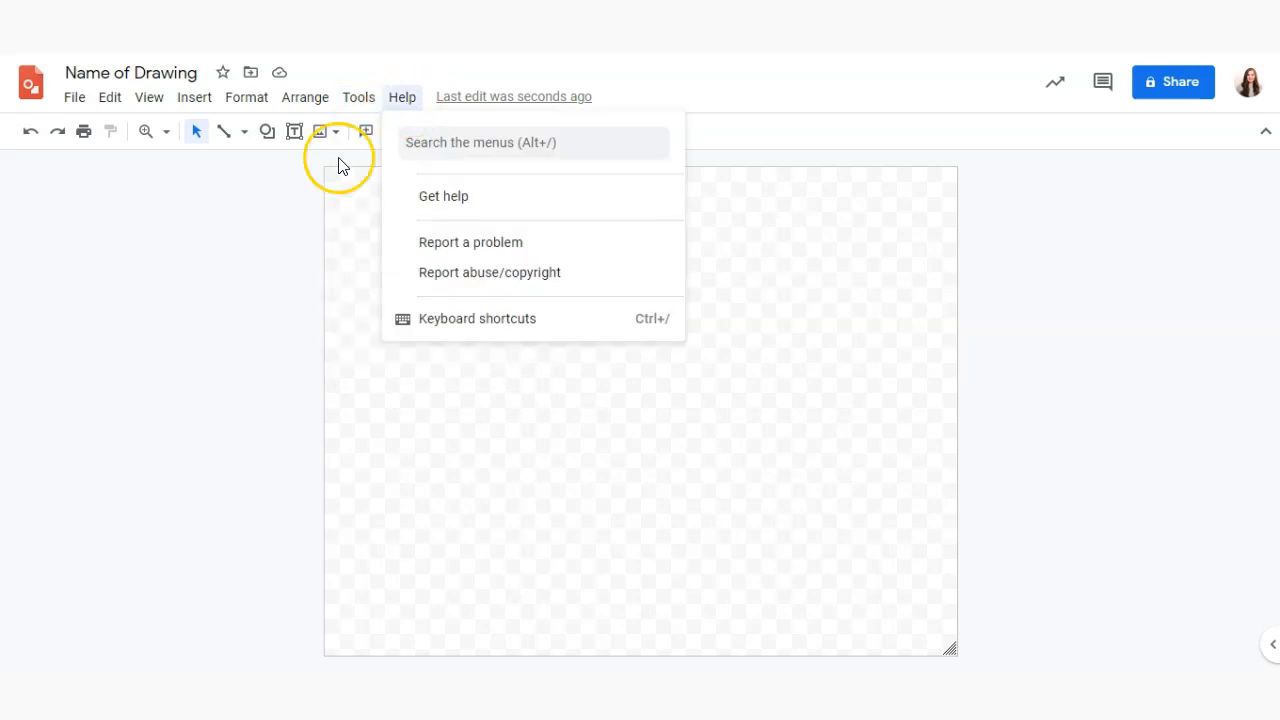
{"action": "left_click", "coordinate": [350, 250]}
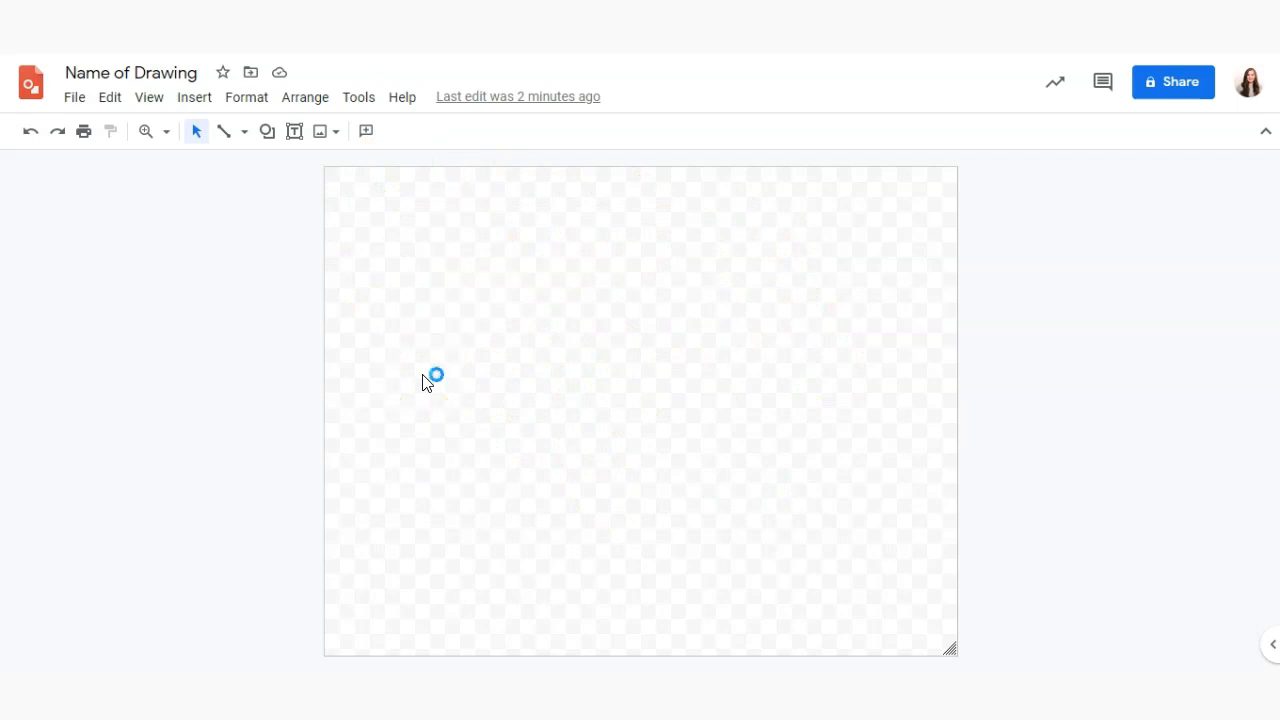
Bring up the canvas Background colour choices, peeking at Gradient then returning to Solid.
{"action": "right_click", "coordinate": [428, 378]}
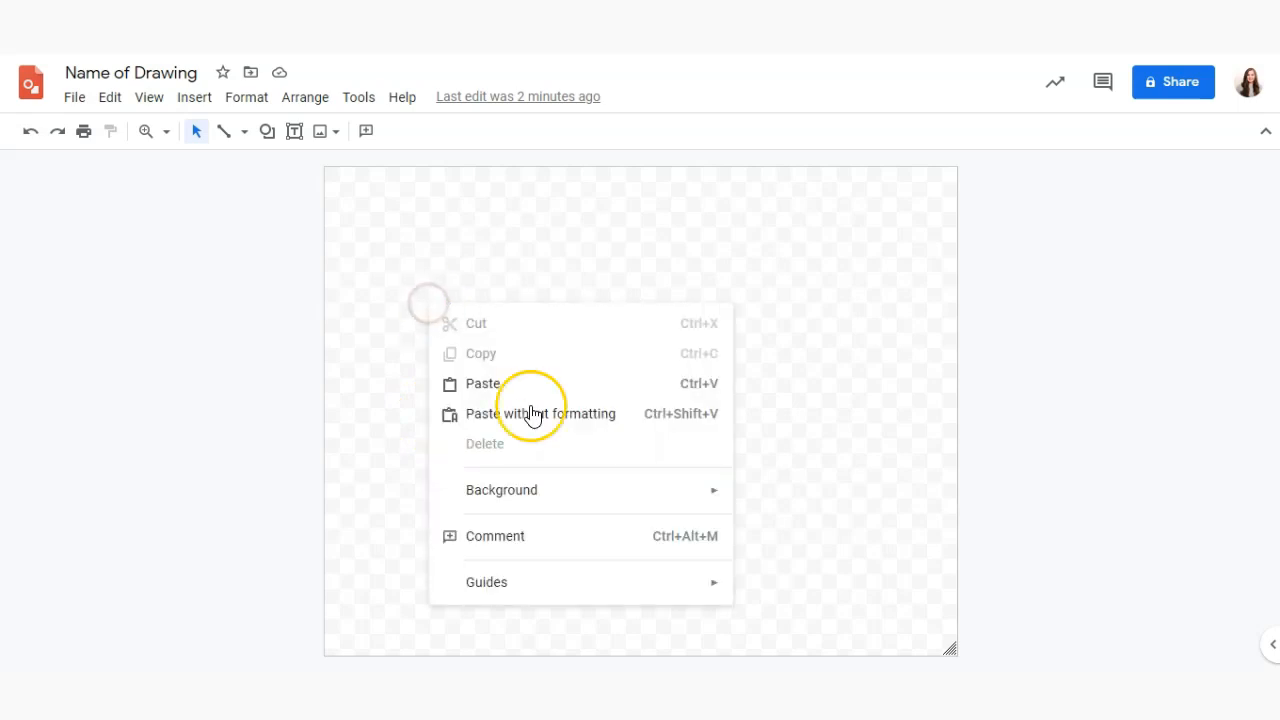
{"action": "left_click", "coordinate": [500, 490]}
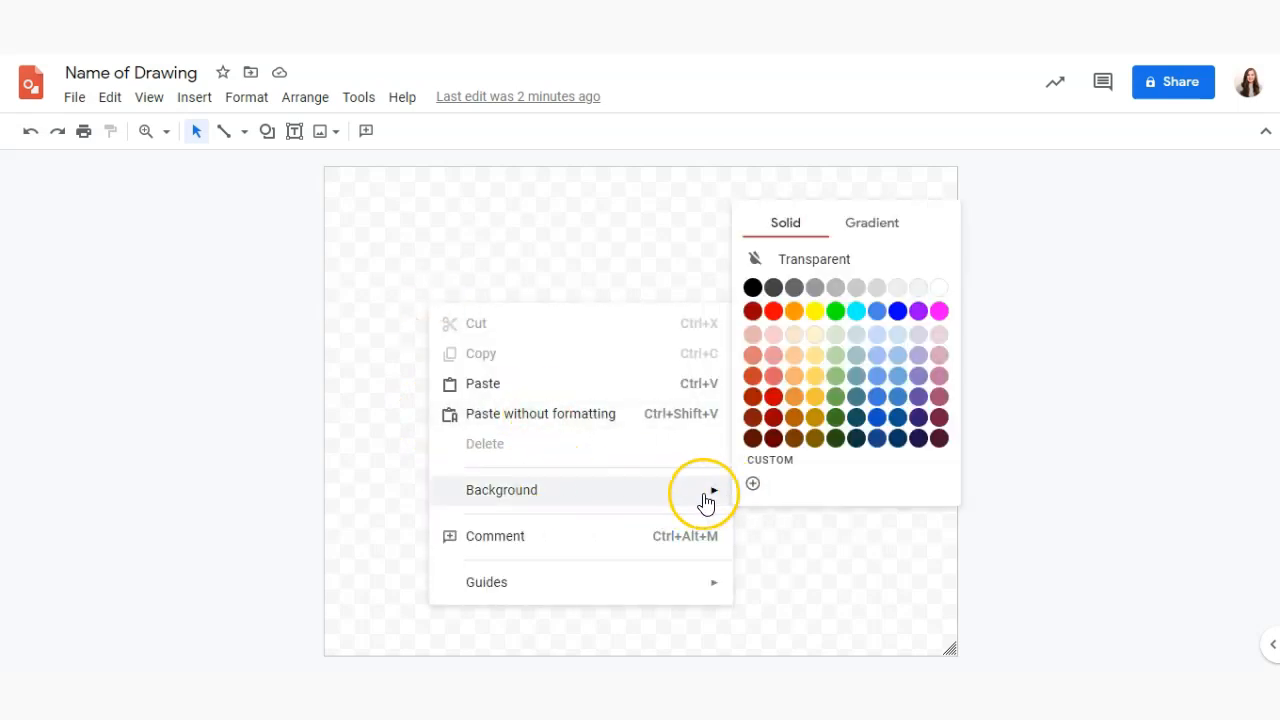
{"action": "mouse_move", "coordinate": [930, 290]}
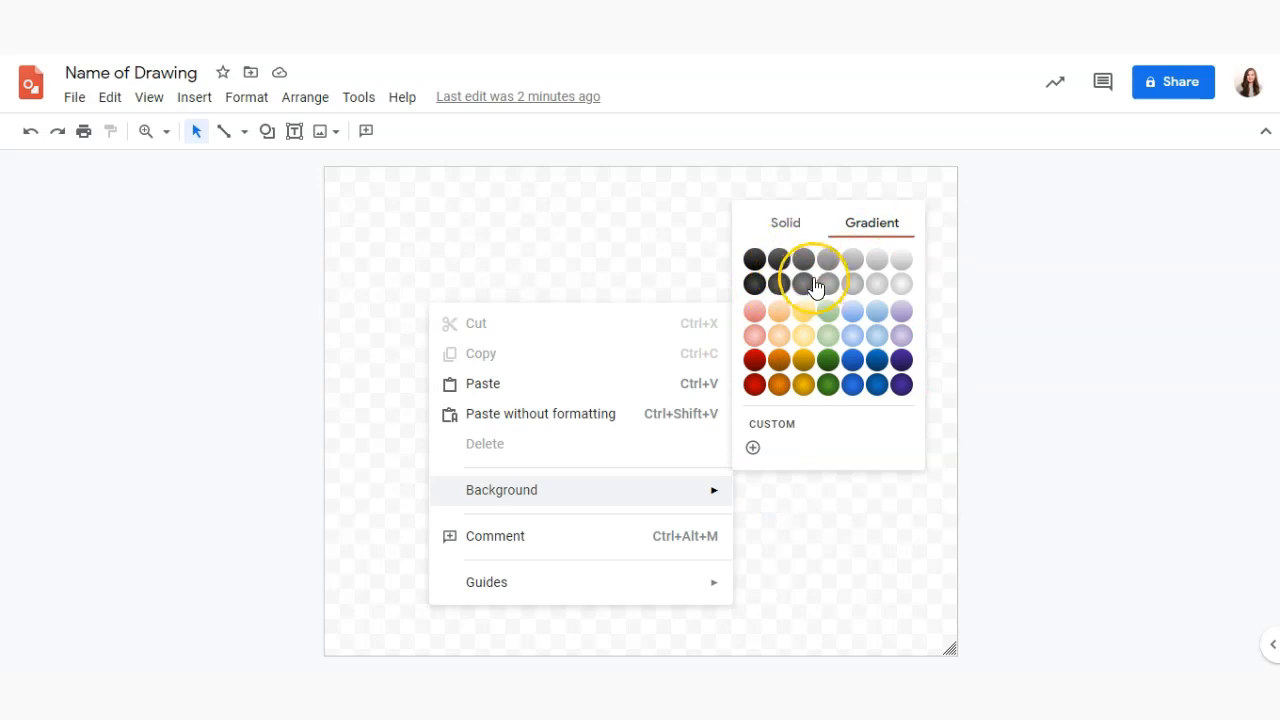
{"action": "left_click", "coordinate": [784, 222]}
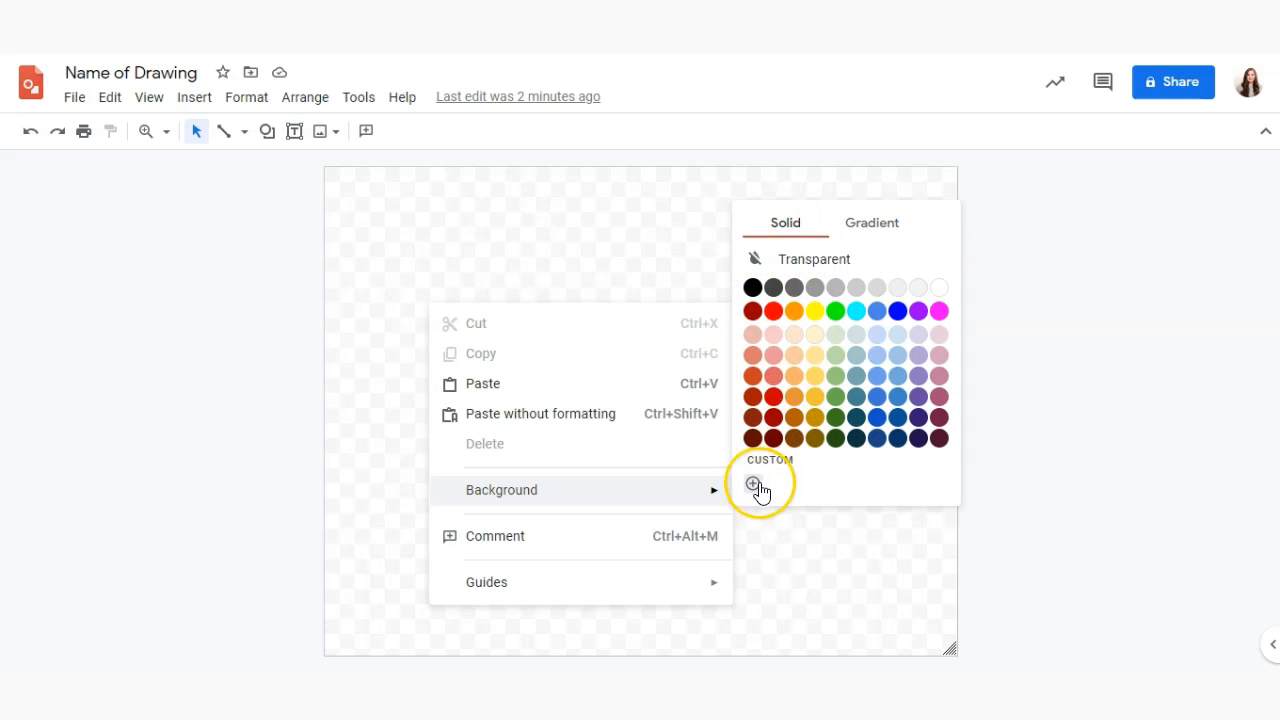
Set a custom fully opaque orange-yellow (#ffc500) solid background colour.
{"action": "left_click", "coordinate": [752, 484]}
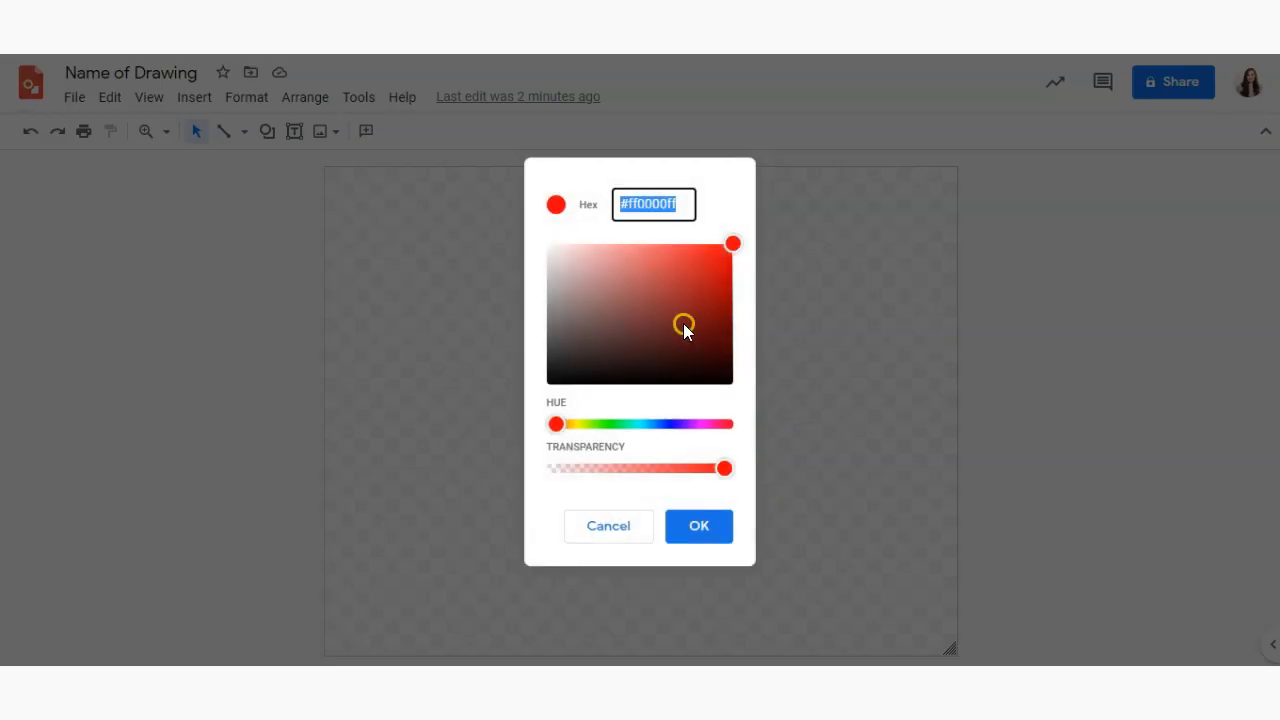
{"action": "left_click_drag", "start_coordinate": [556, 424], "coordinate": [586, 424]}
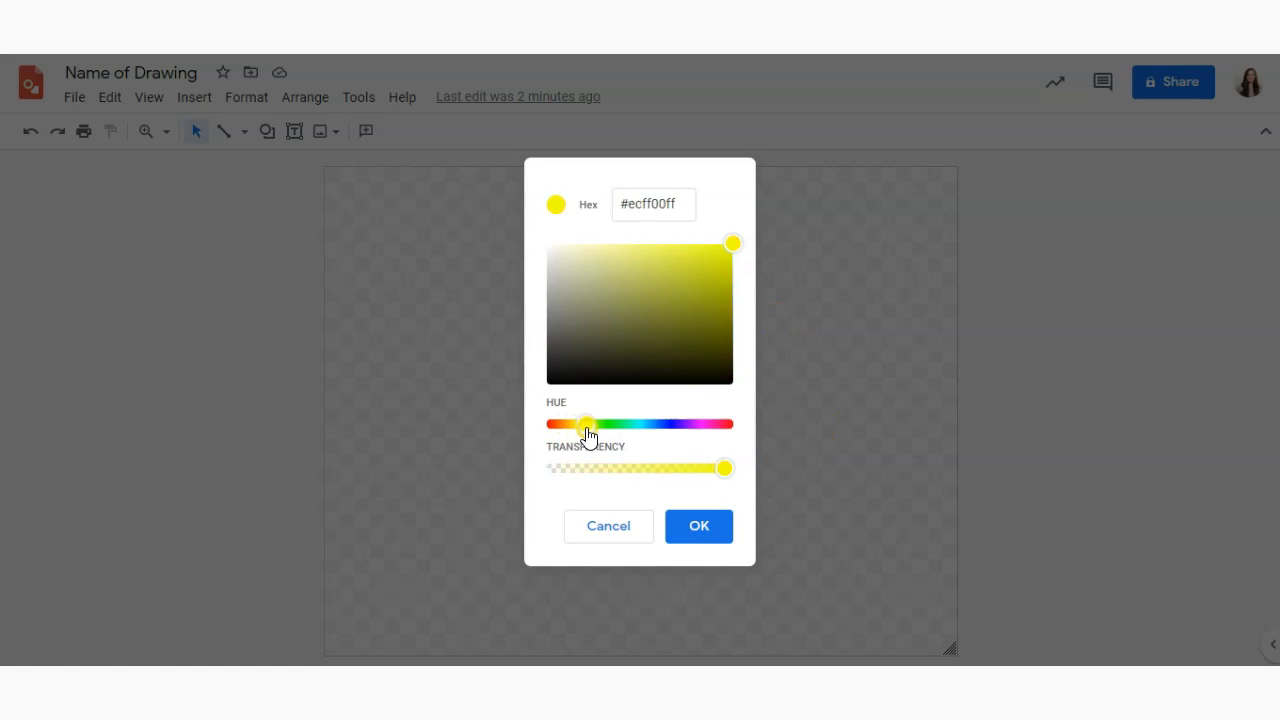
{"action": "left_click_drag", "start_coordinate": [586, 424], "coordinate": [570, 424]}
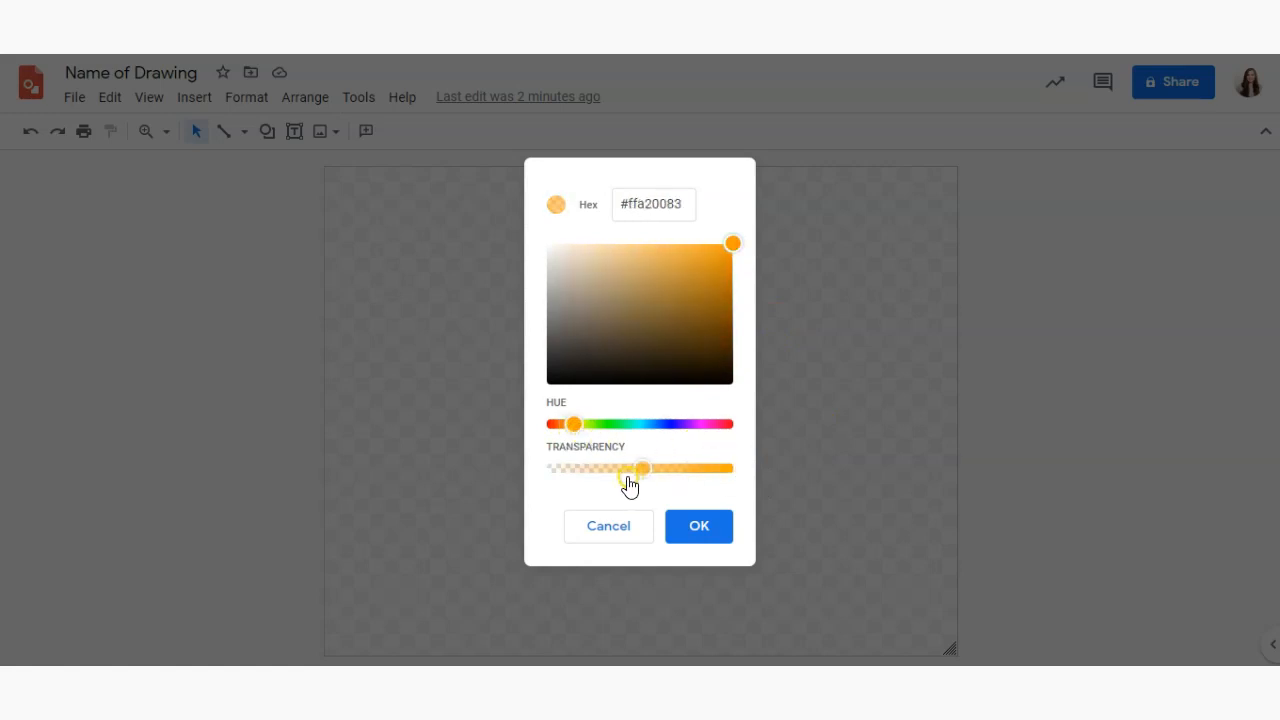
{"action": "left_click_drag", "start_coordinate": [640, 468], "coordinate": [724, 468]}
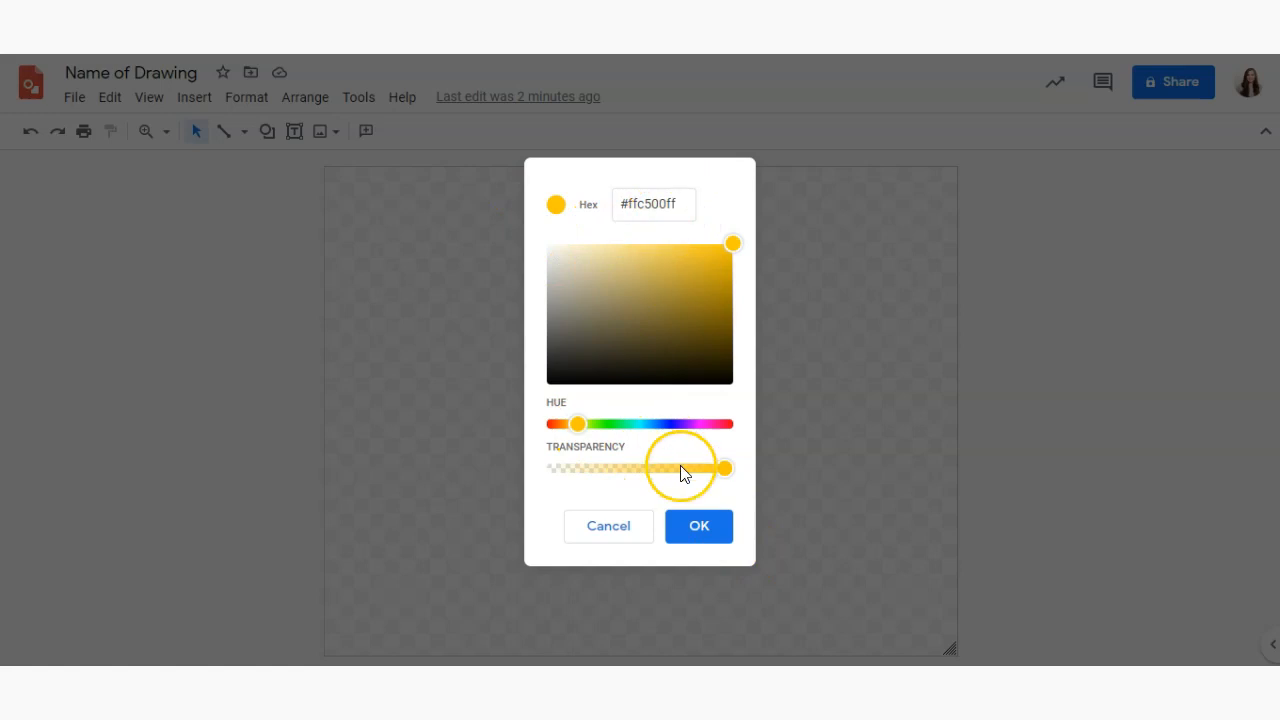
{"action": "left_click", "coordinate": [698, 526]}
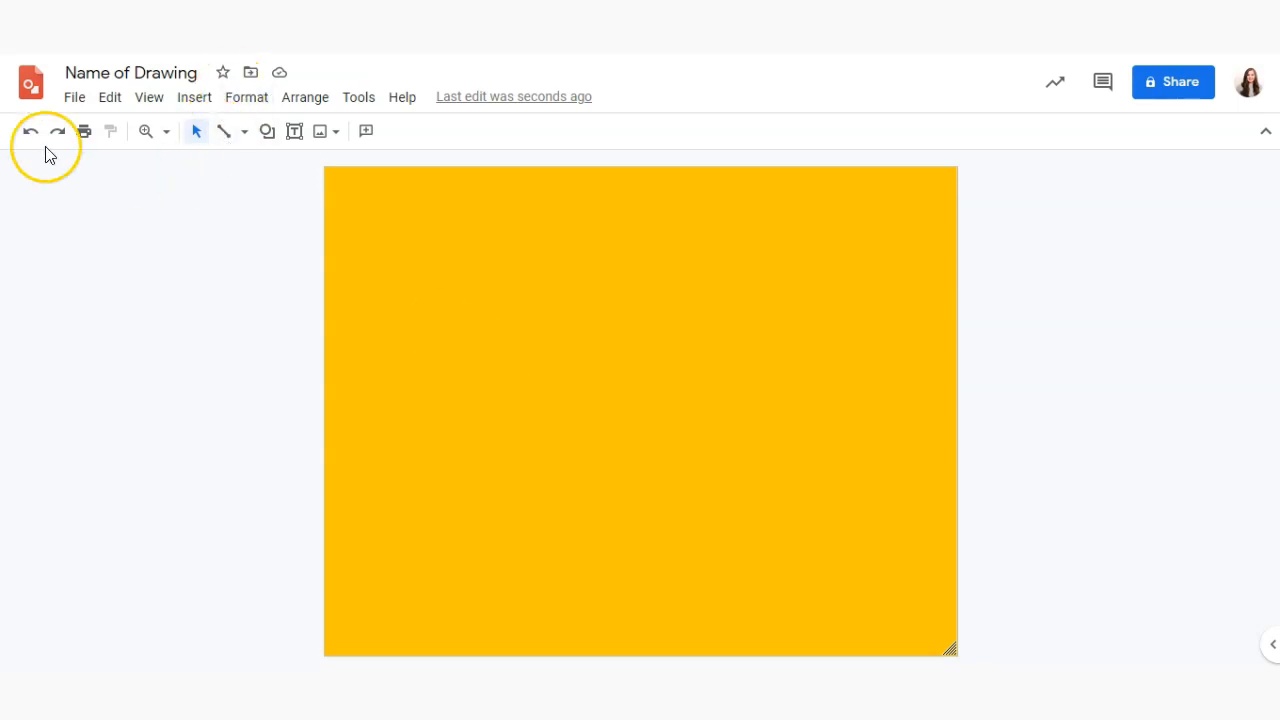
{"action": "mouse_move", "coordinate": [30, 132]}
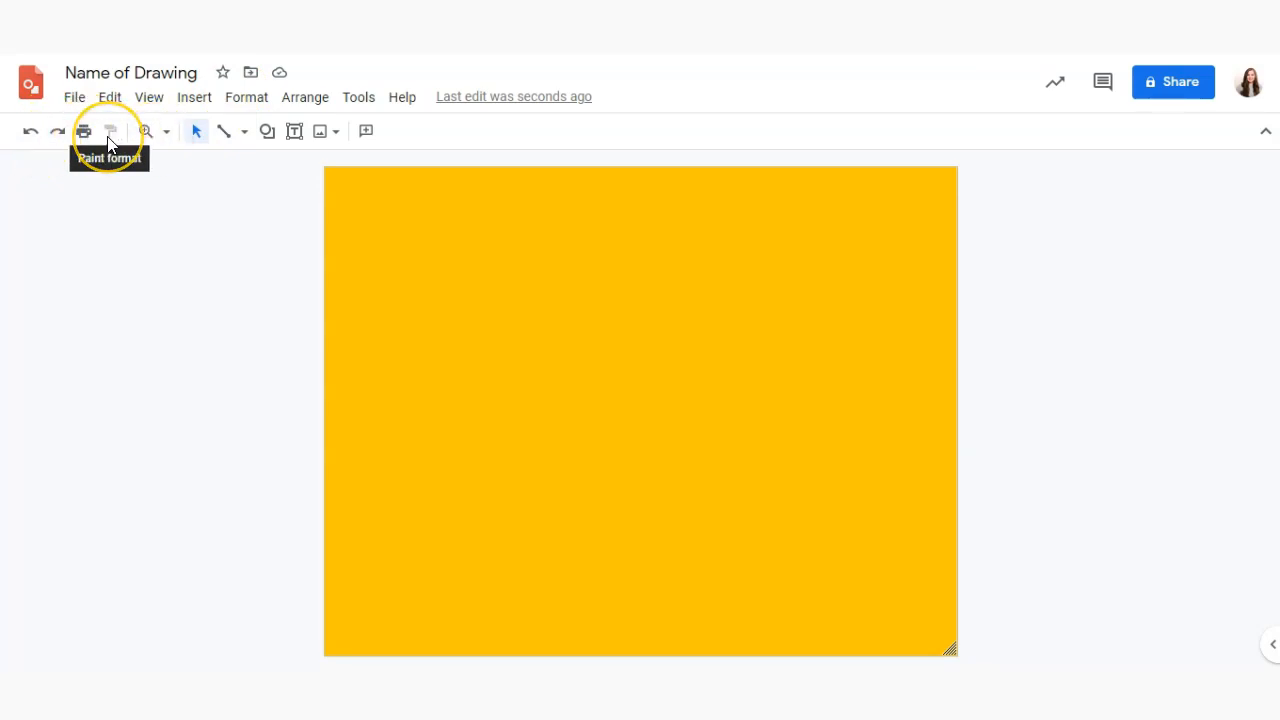
{"action": "mouse_move", "coordinate": [144, 132]}
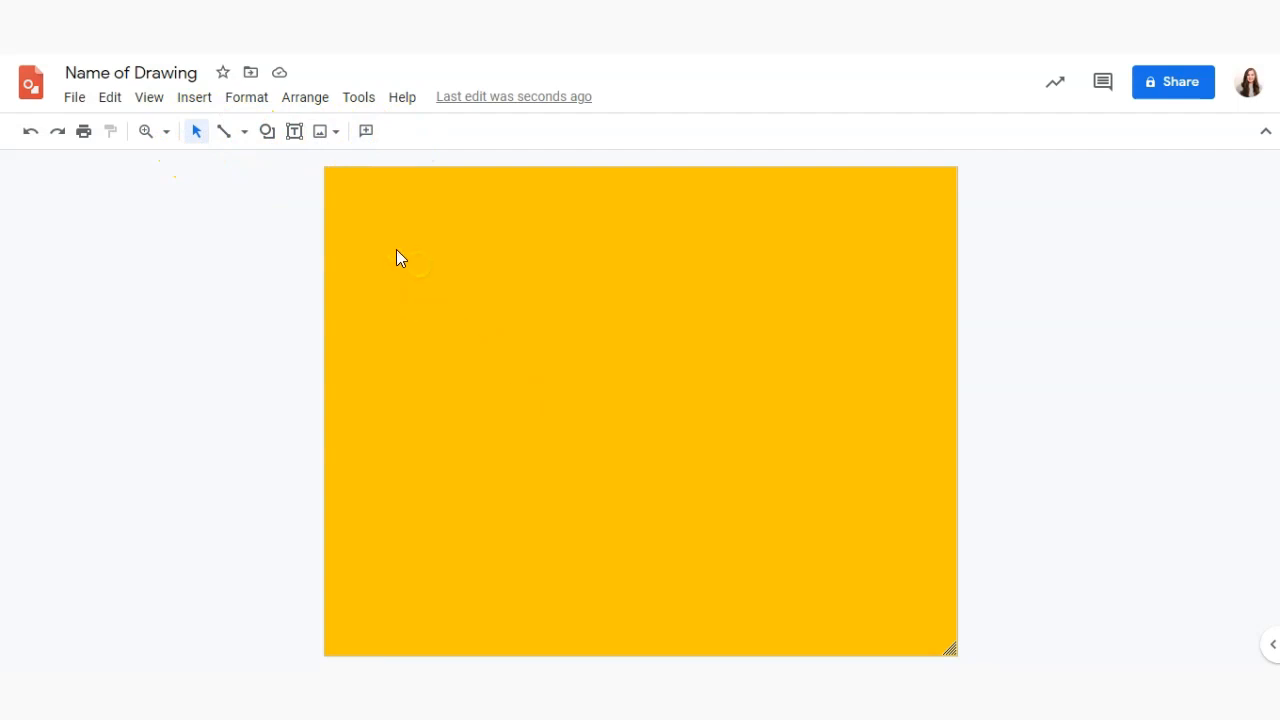
{"action": "mouse_move", "coordinate": [560, 306]}
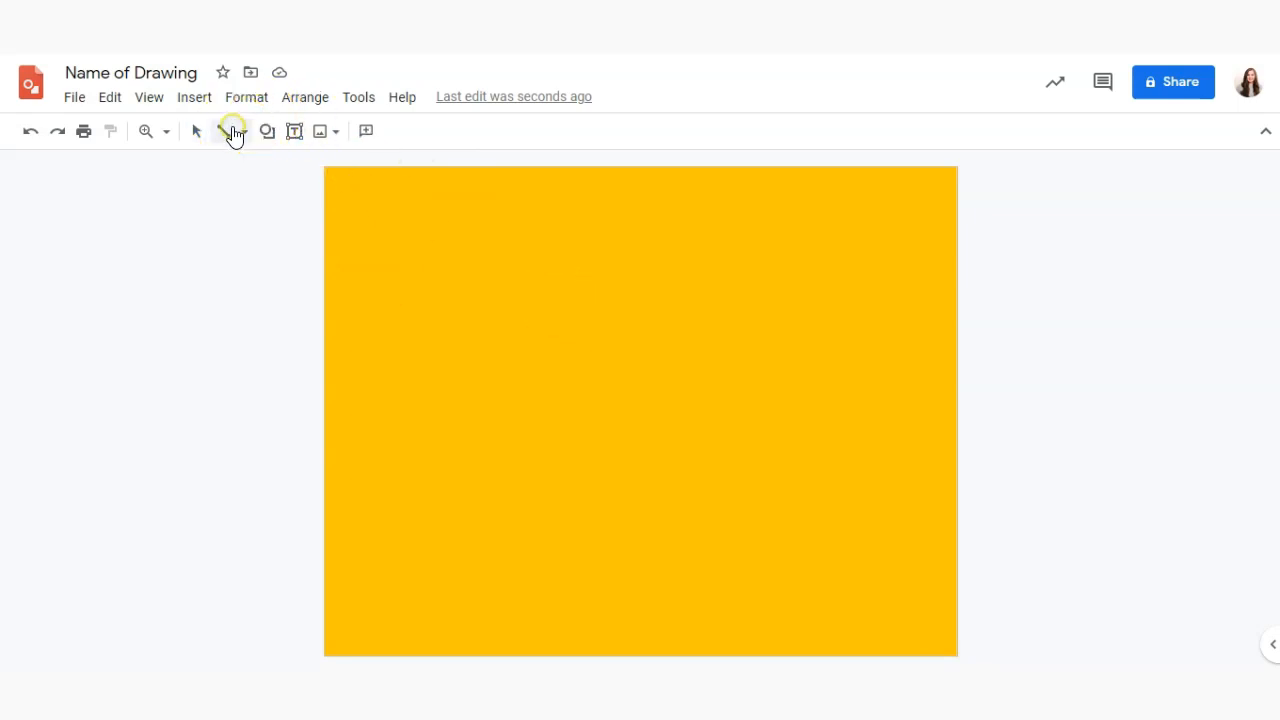
Draw a straight diagonal line near the top-left of the canvas.
{"action": "left_click", "coordinate": [224, 132]}
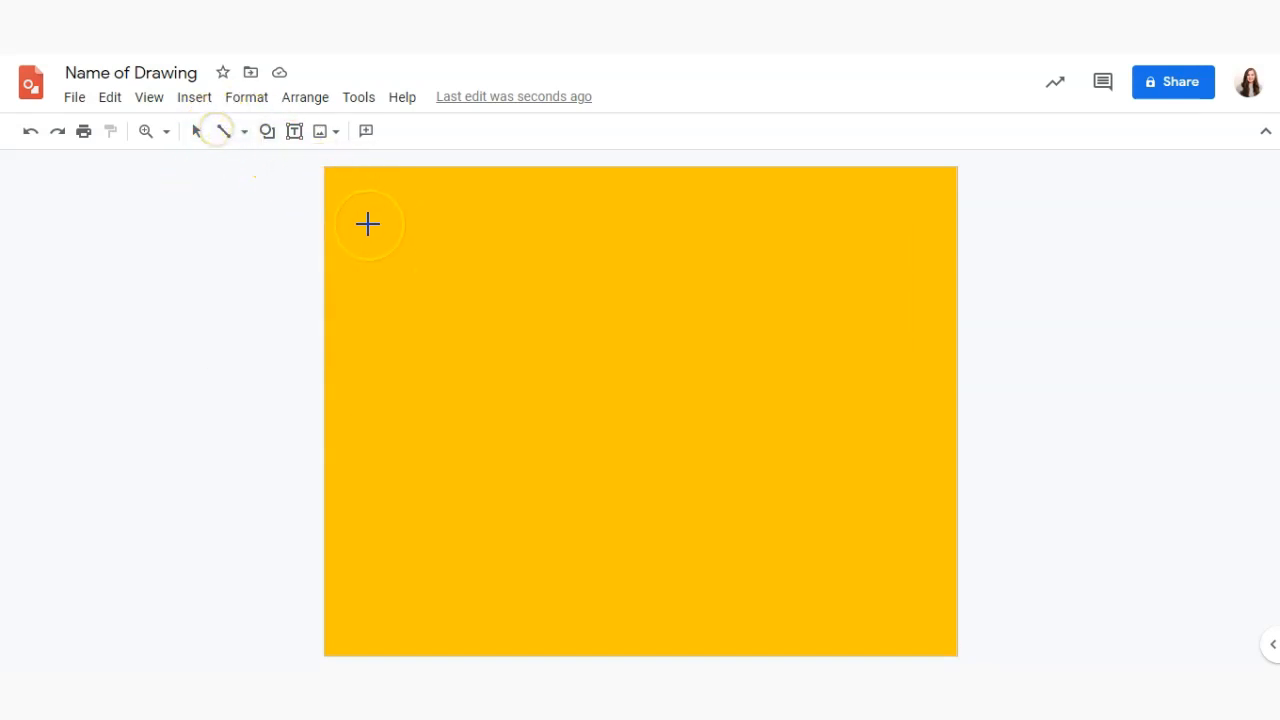
{"action": "left_click_drag", "start_coordinate": [344, 176], "coordinate": [472, 444]}
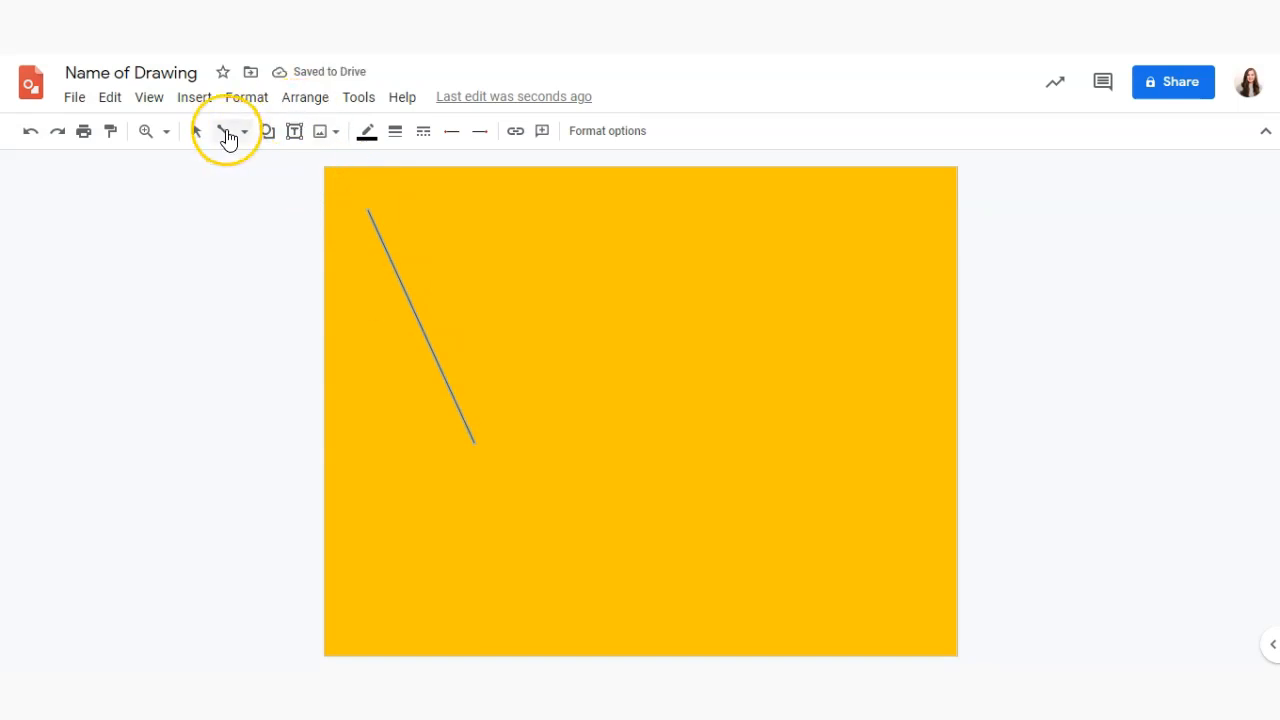
Draw a looping freehand Scribble across the middle of the canvas.
{"action": "left_click", "coordinate": [244, 132]}
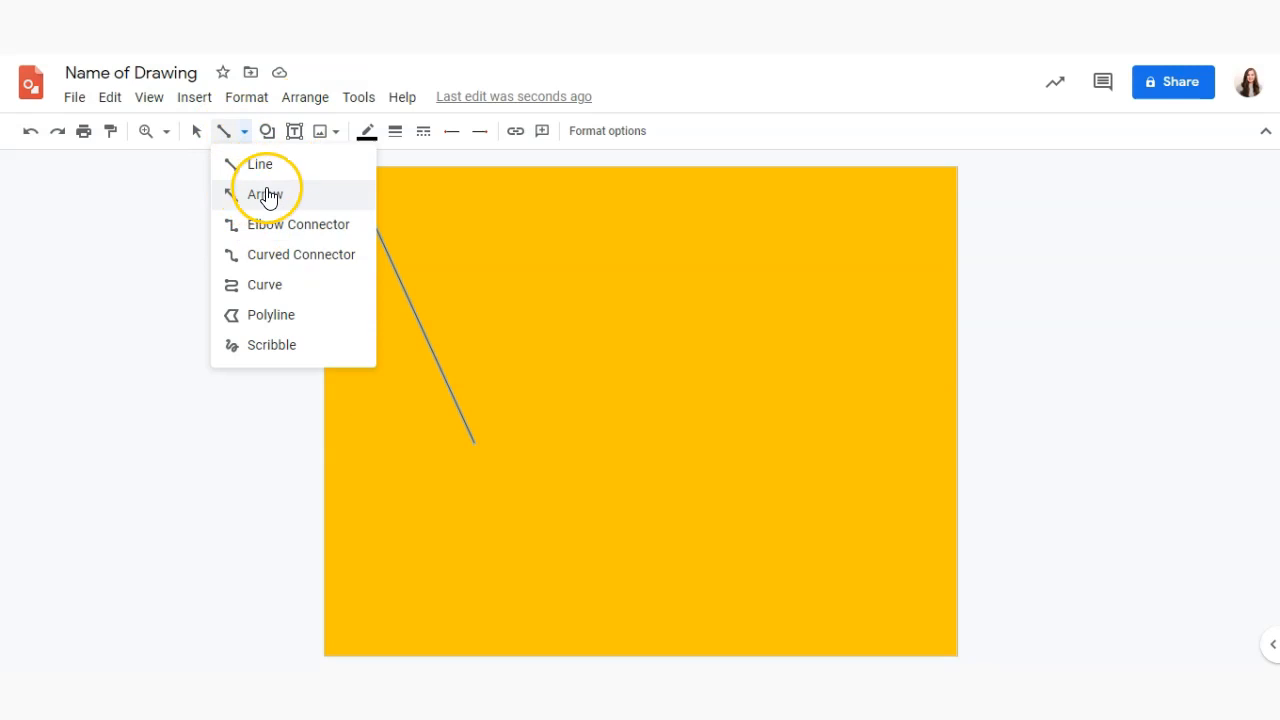
{"action": "mouse_move", "coordinate": [292, 314]}
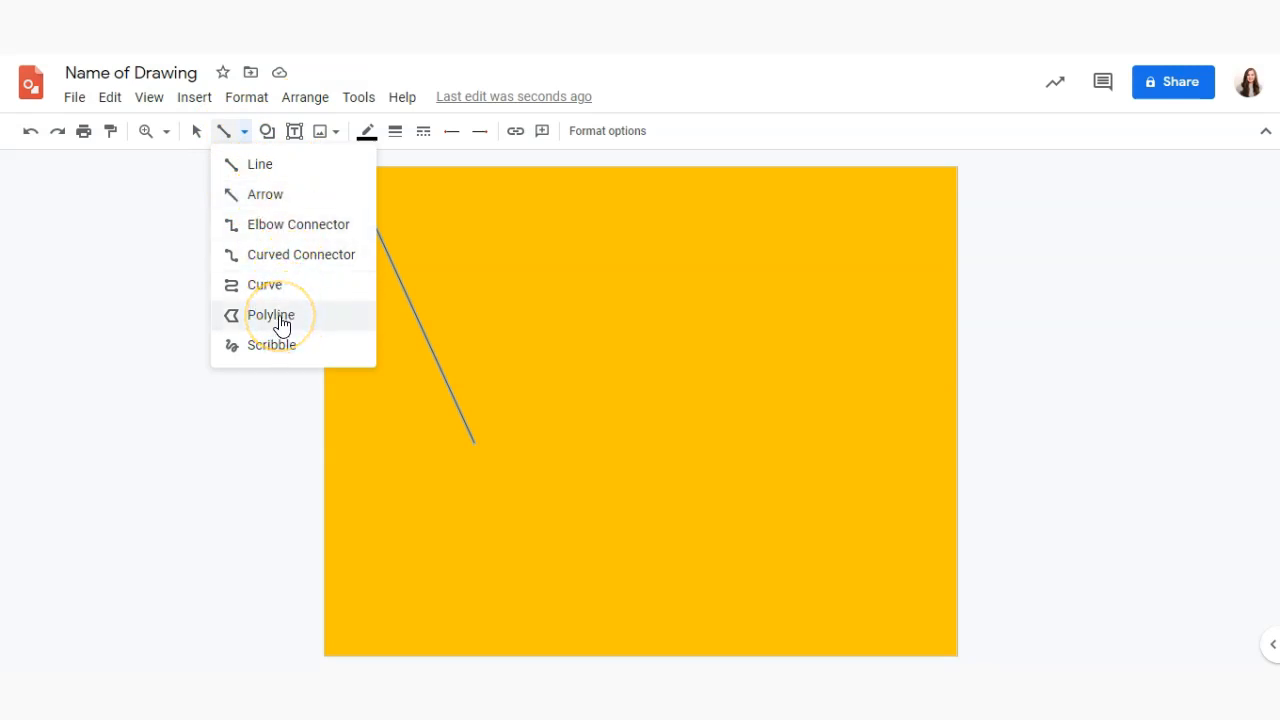
{"action": "left_click", "coordinate": [270, 316]}
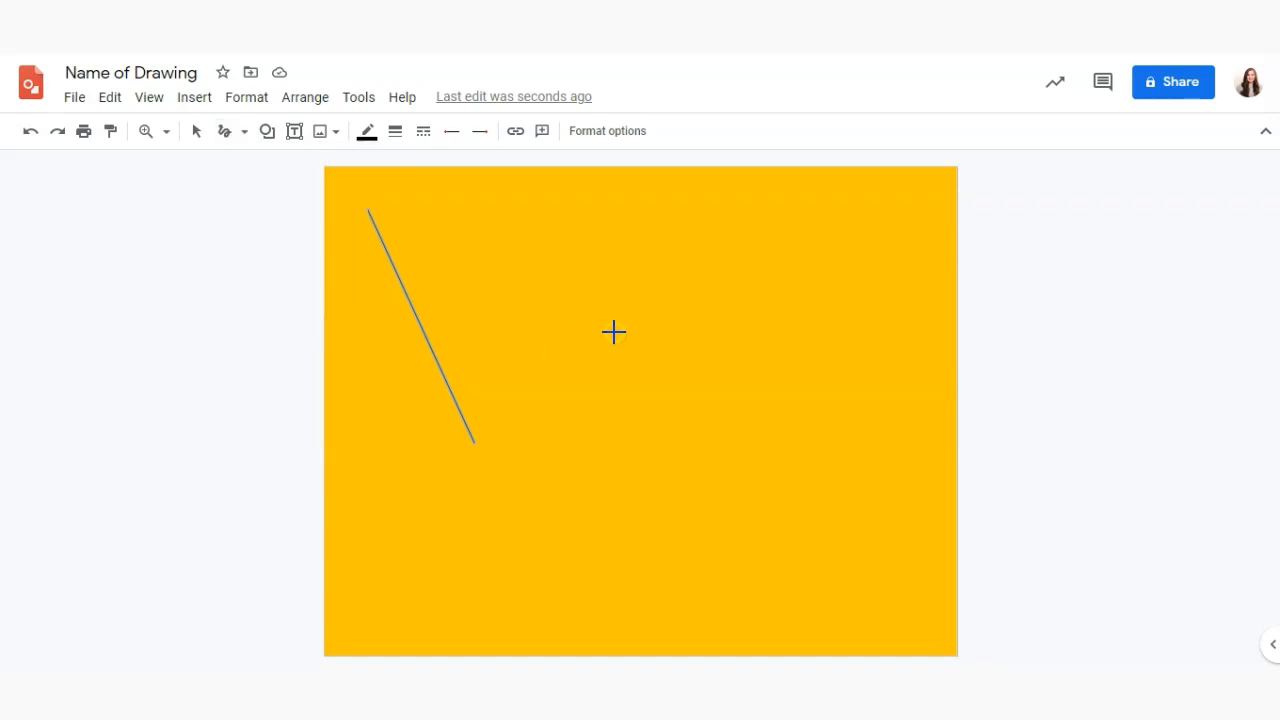
{"action": "left_click_drag", "start_coordinate": [584, 304], "coordinate": [718, 460]}
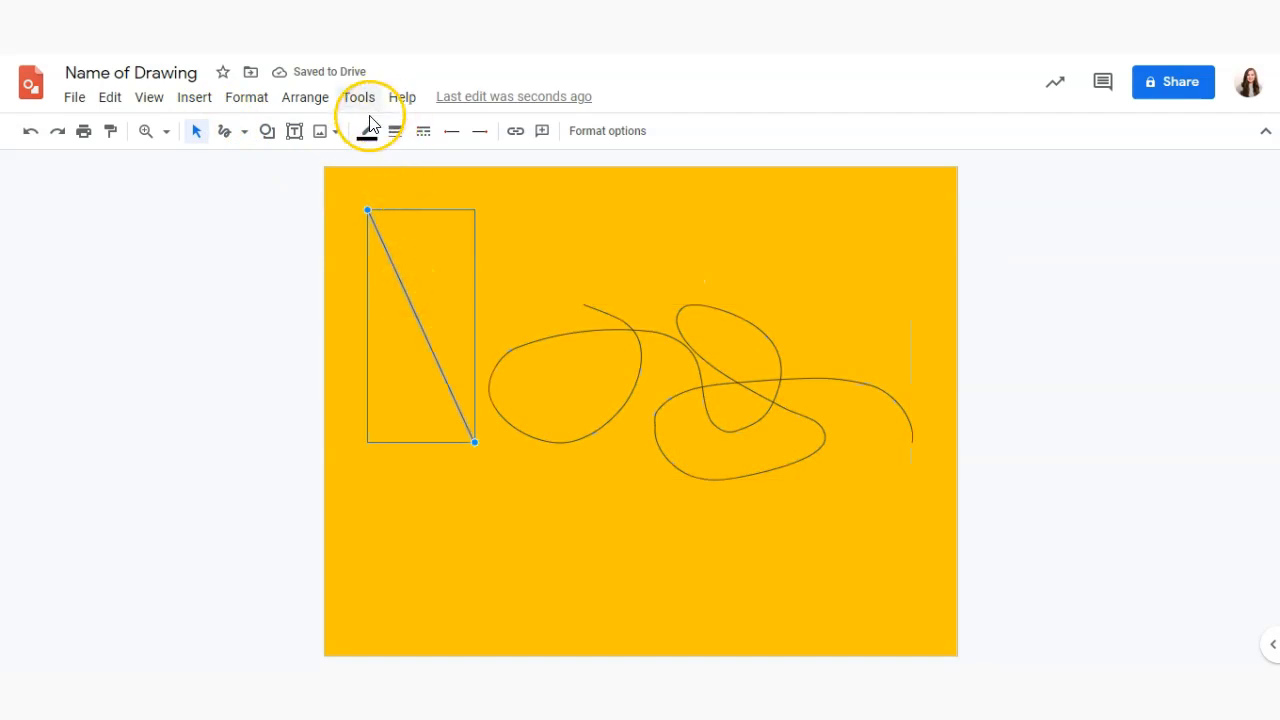
{"action": "mouse_move", "coordinate": [368, 132]}
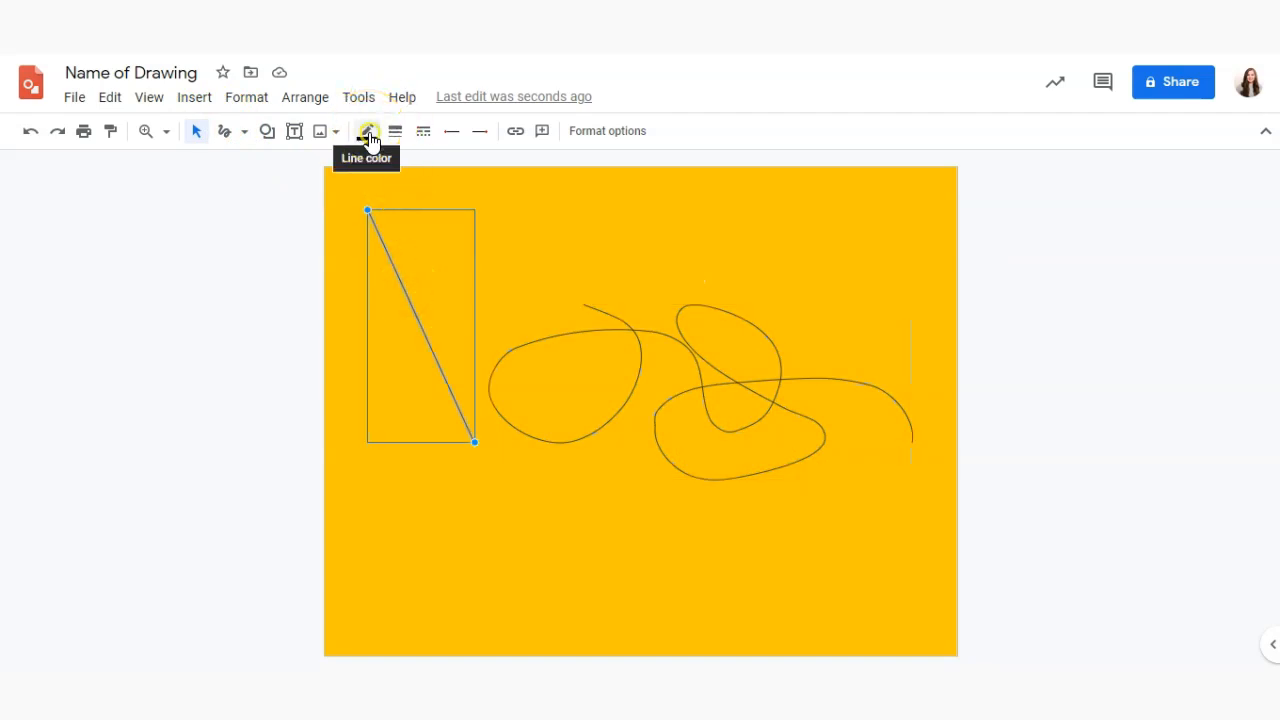
Make the straight line white and thicken the scribble to 3px.
{"action": "left_click", "coordinate": [368, 132]}
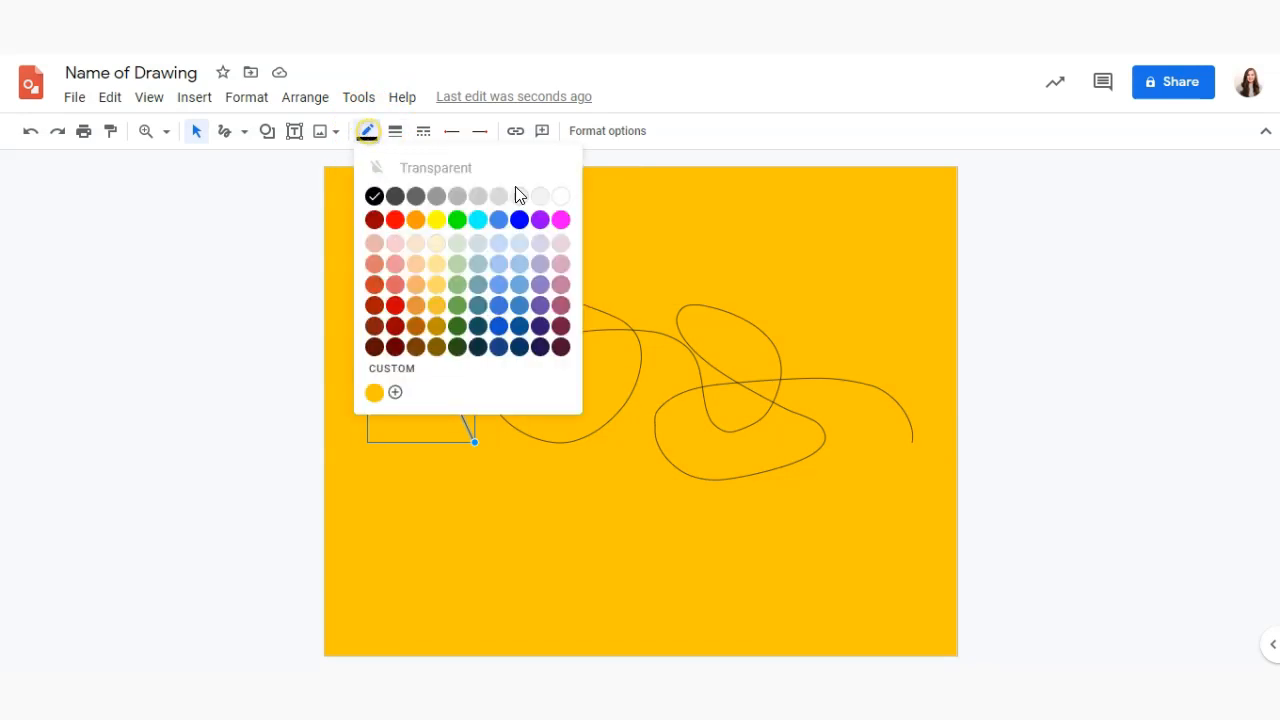
{"action": "left_click", "coordinate": [396, 132]}
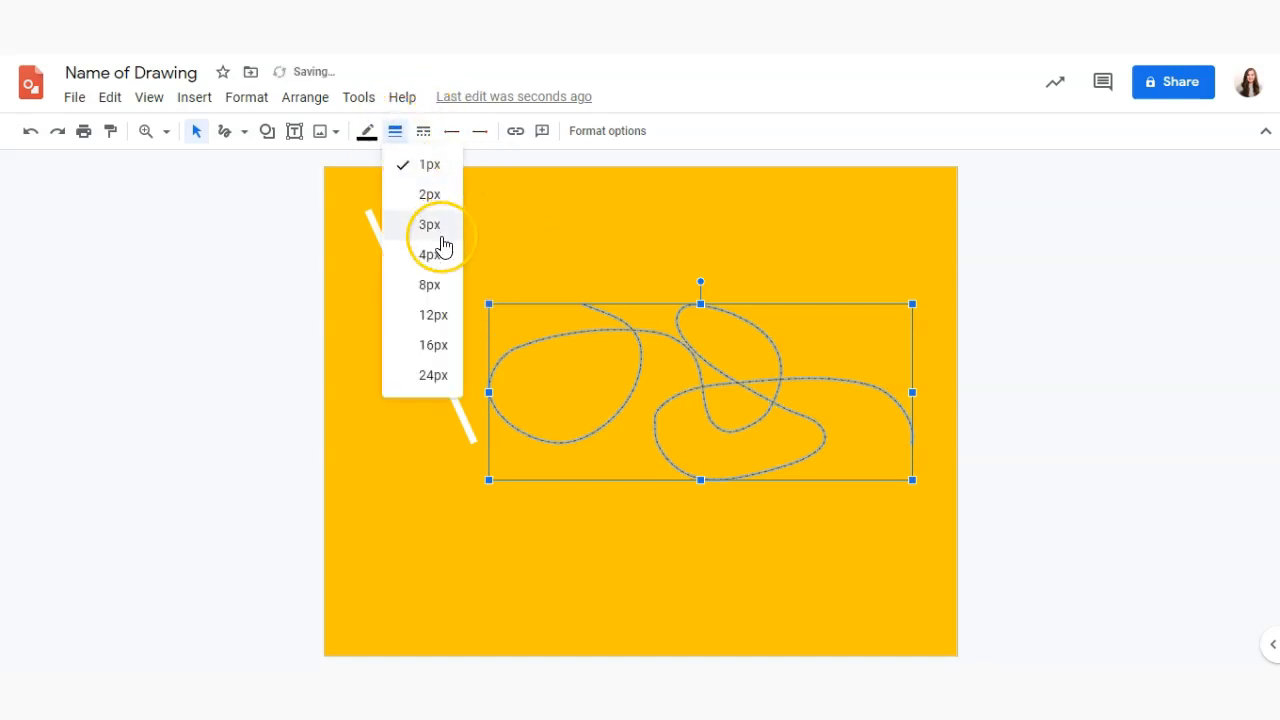
{"action": "left_click", "coordinate": [452, 132]}
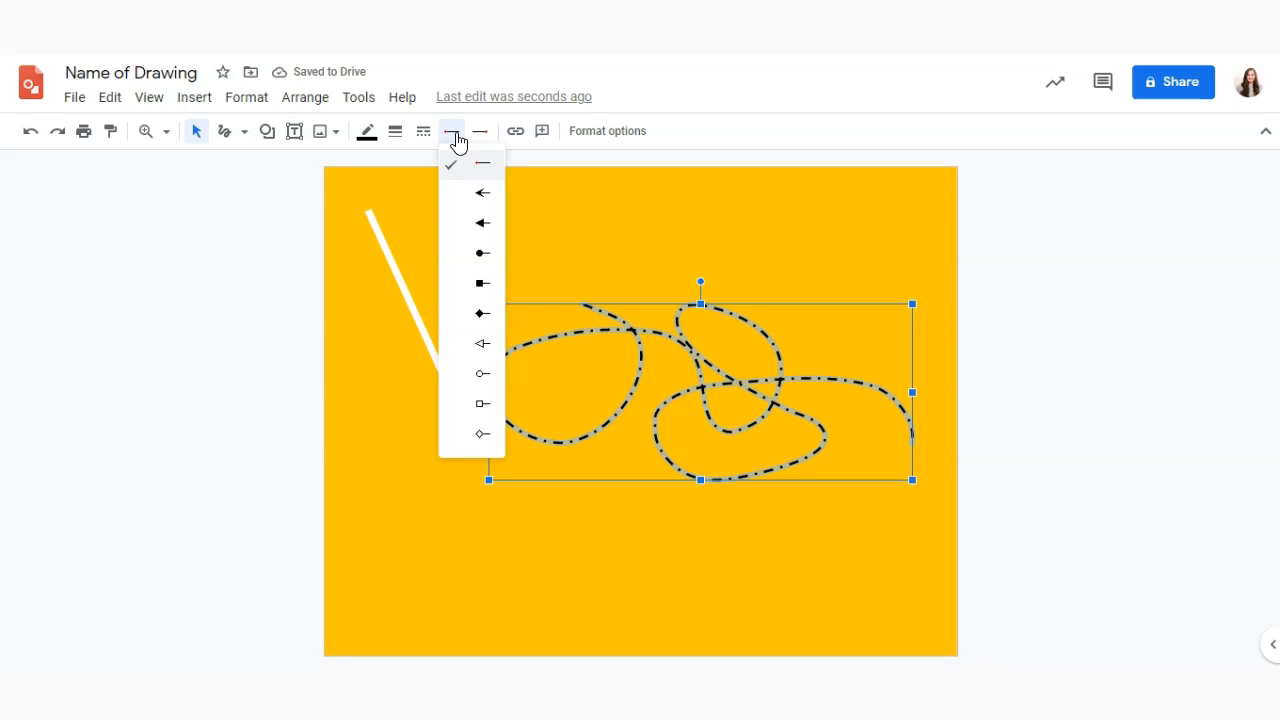
{"action": "mouse_move", "coordinate": [484, 192]}
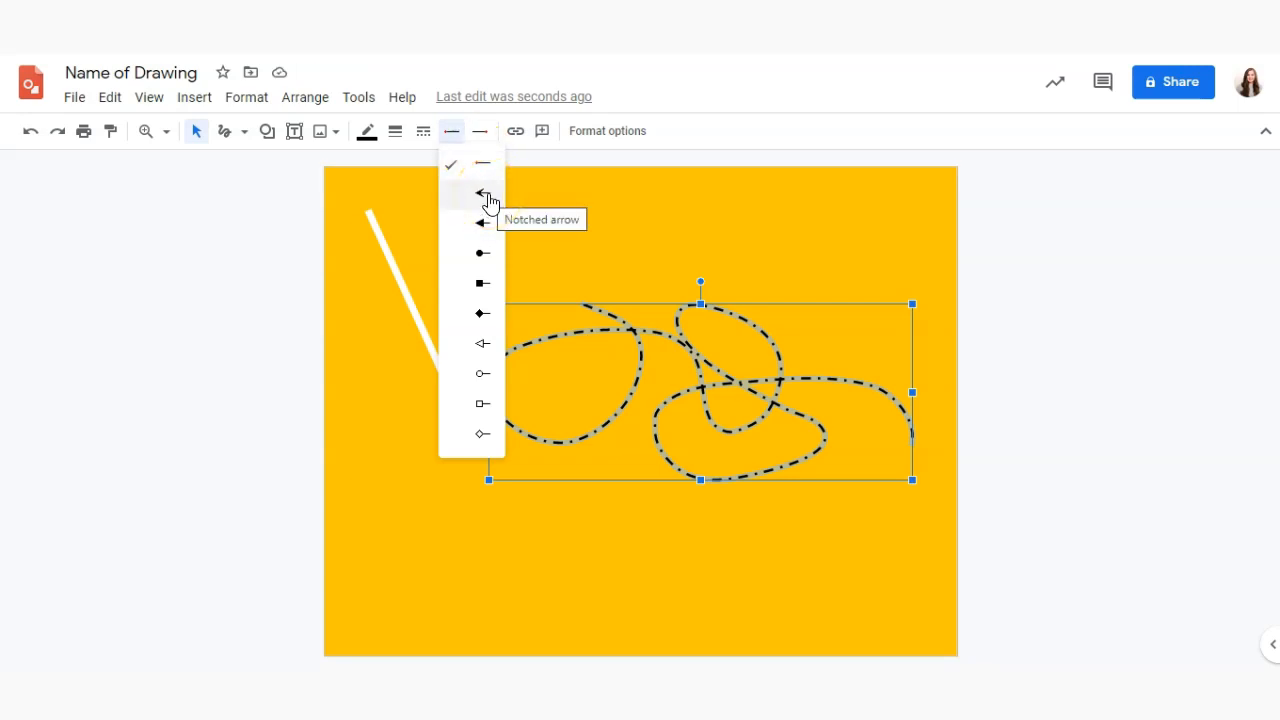
Give the scribble a notched arrowhead start and a round dot end.
{"action": "left_click", "coordinate": [484, 192]}
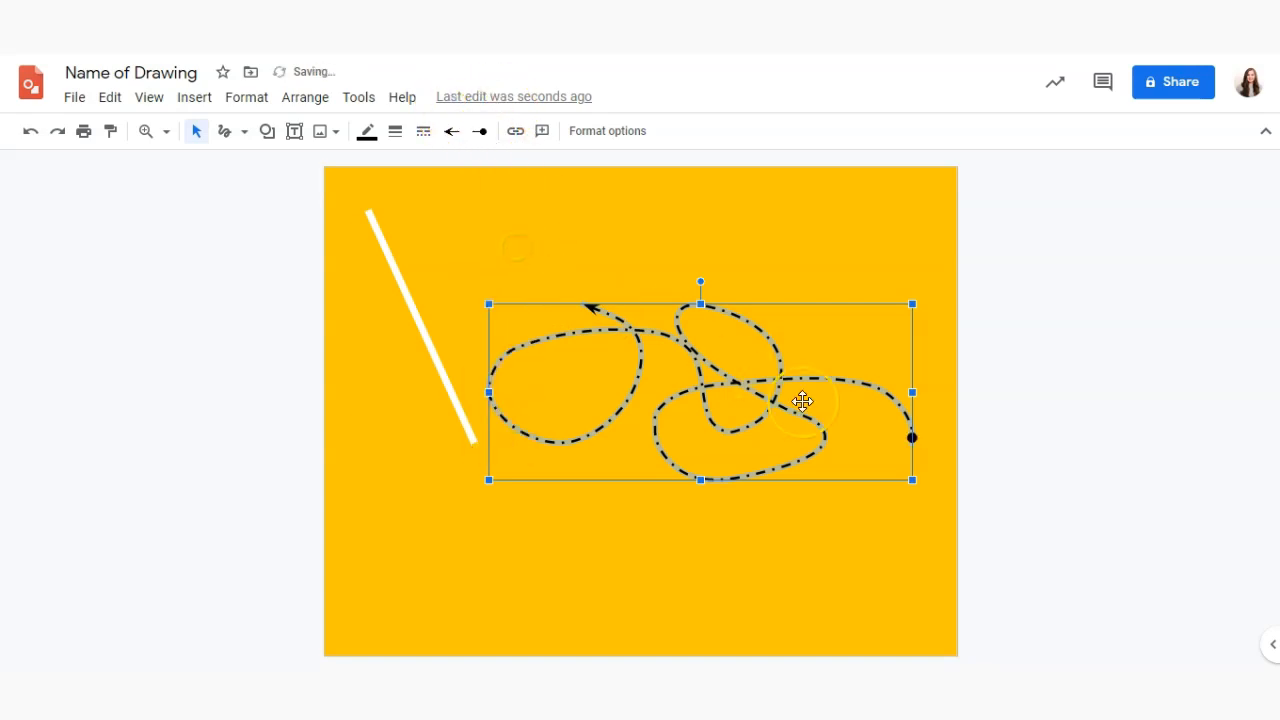
{"action": "left_click", "coordinate": [464, 184]}
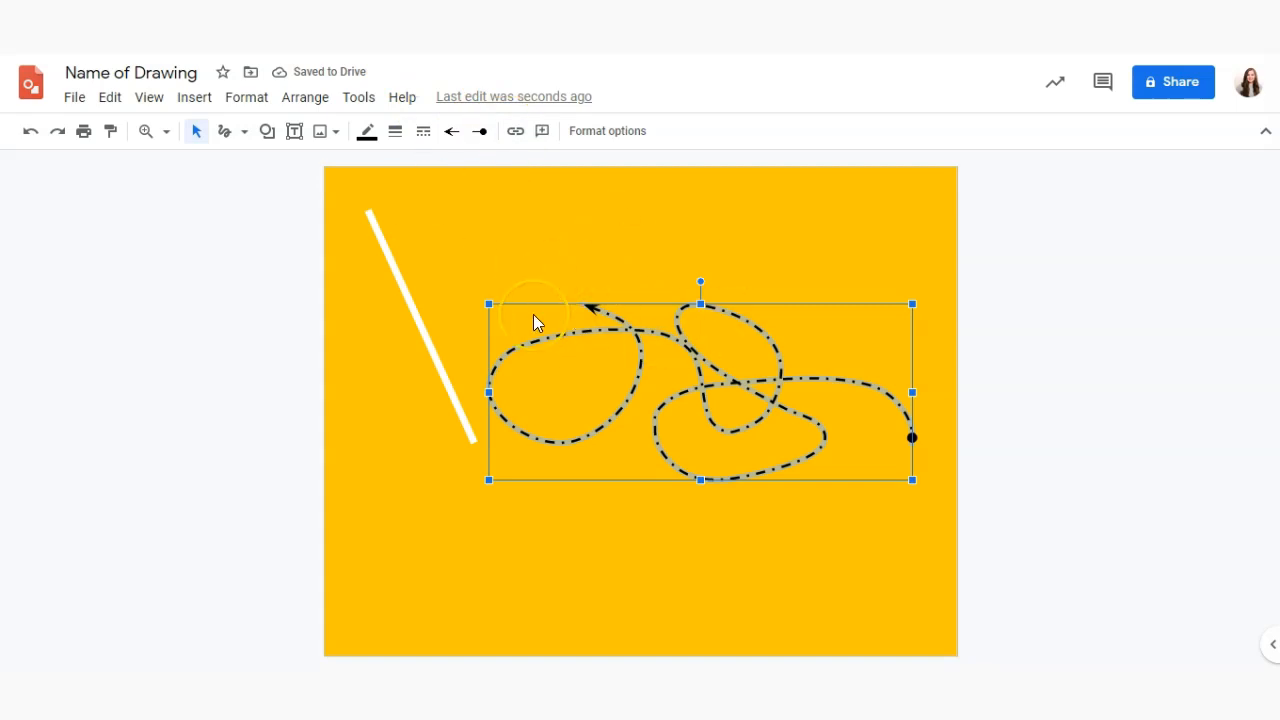
{"action": "mouse_move", "coordinate": [636, 336]}
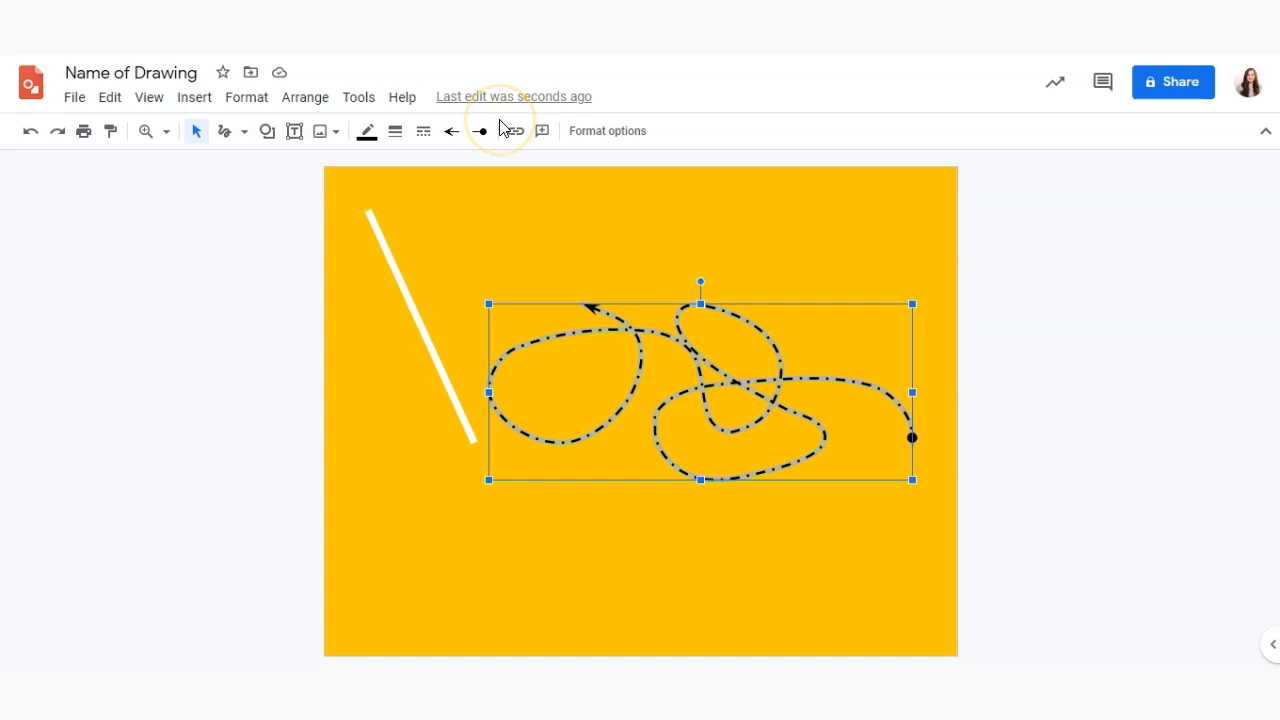
{"action": "left_click", "coordinate": [516, 132]}
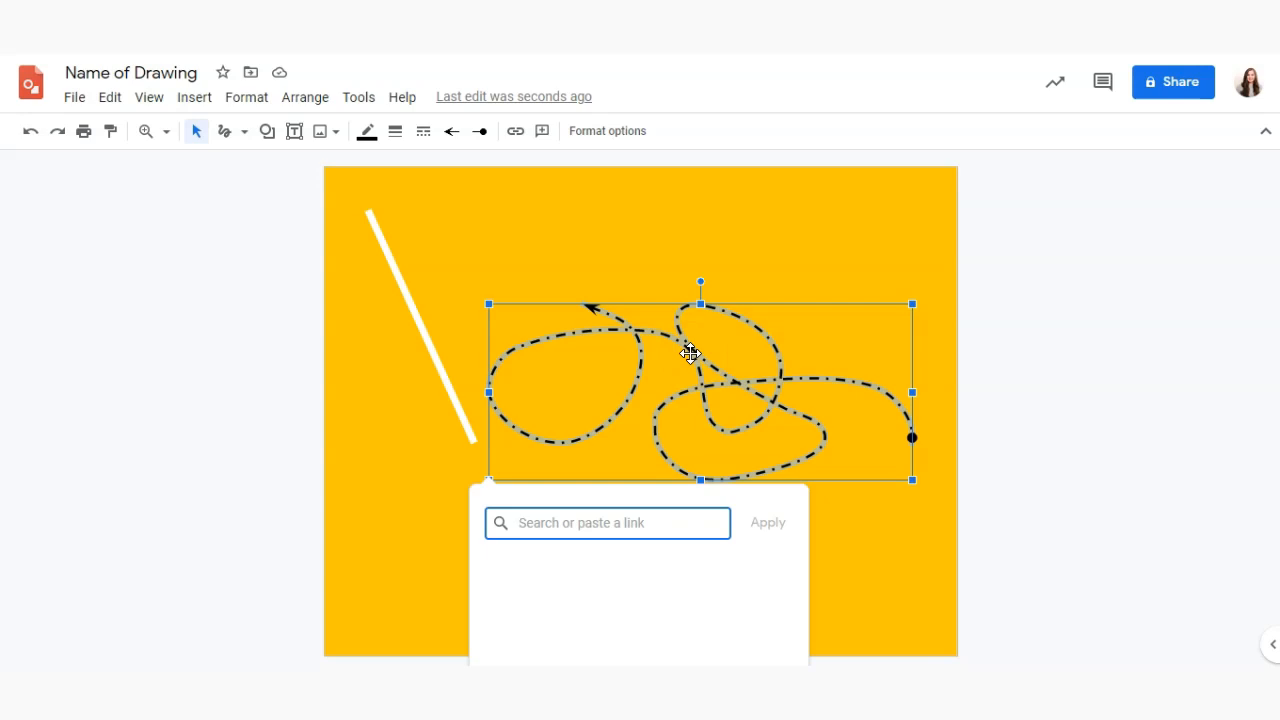
{"action": "left_click", "coordinate": [560, 522]}
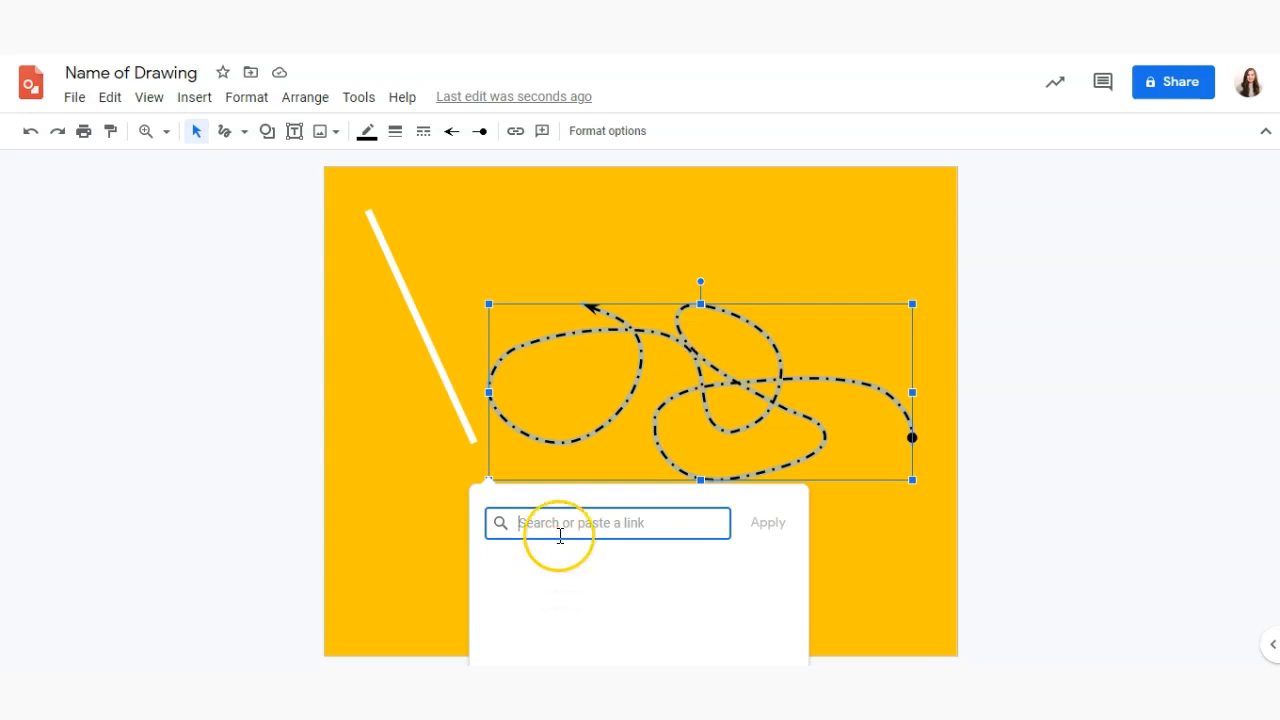
{"action": "type", "text": "google.com"}
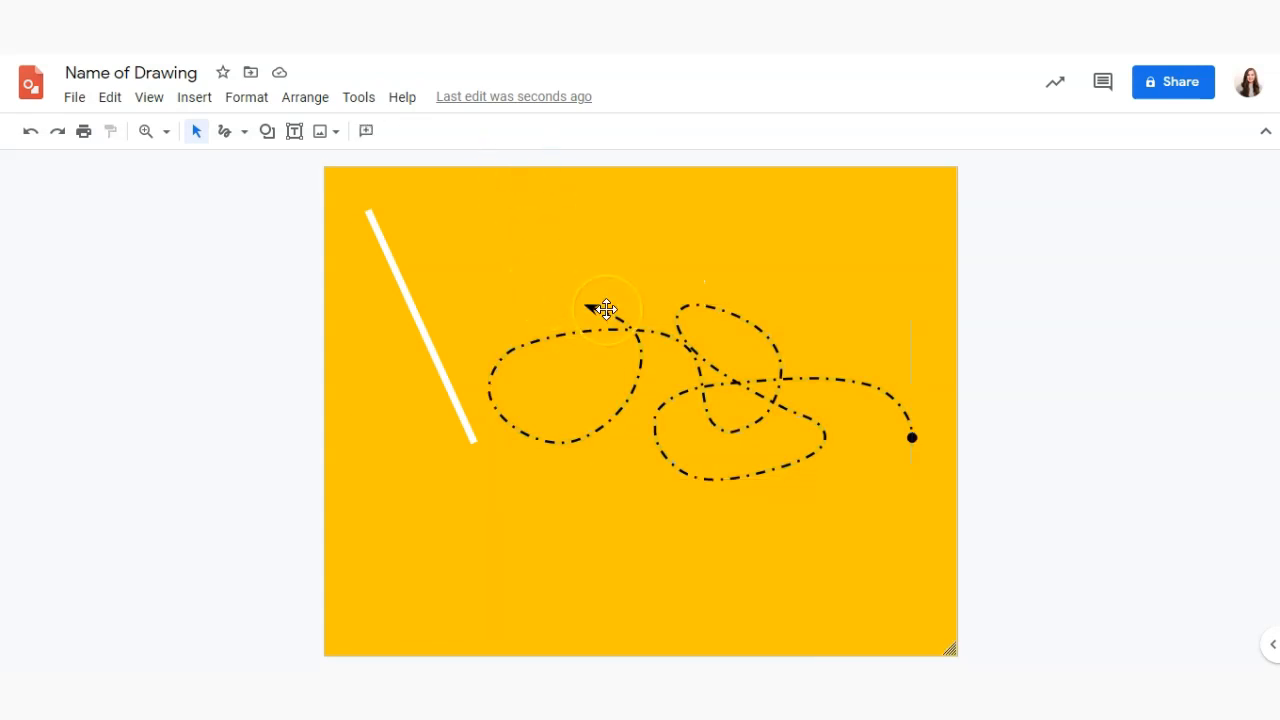
{"action": "left_click", "coordinate": [604, 308]}
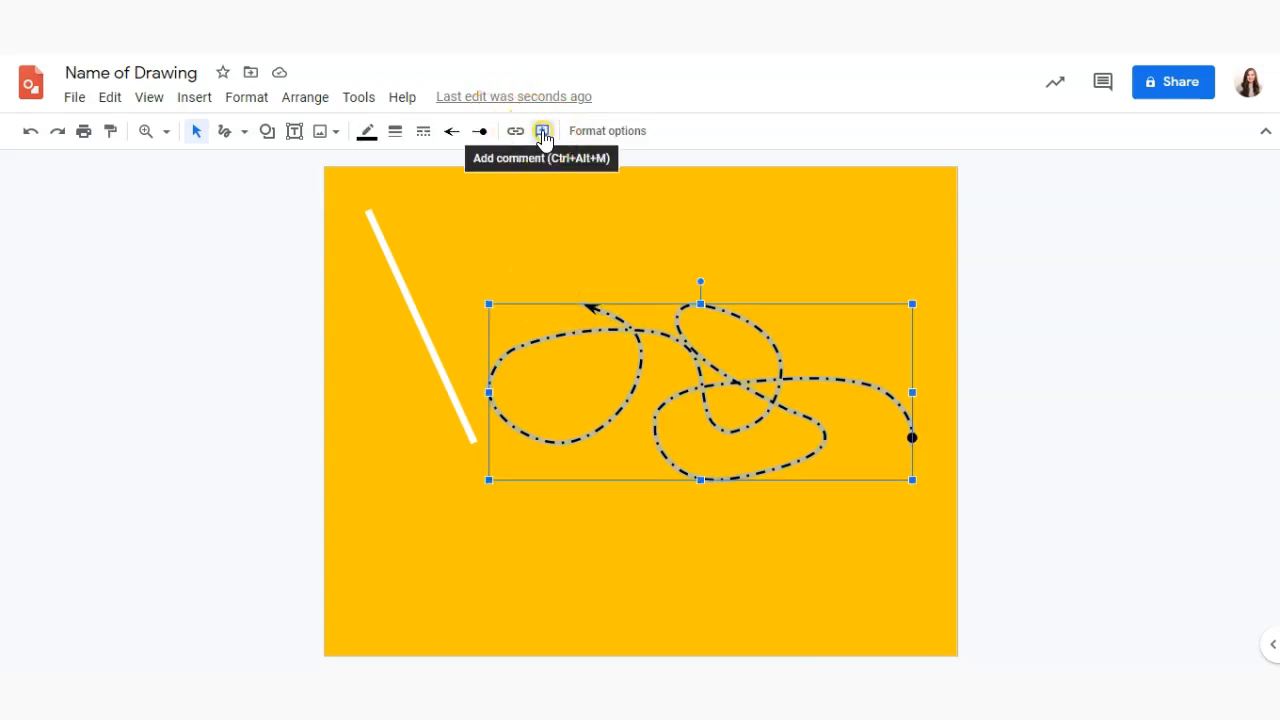
{"action": "left_click", "coordinate": [542, 132]}
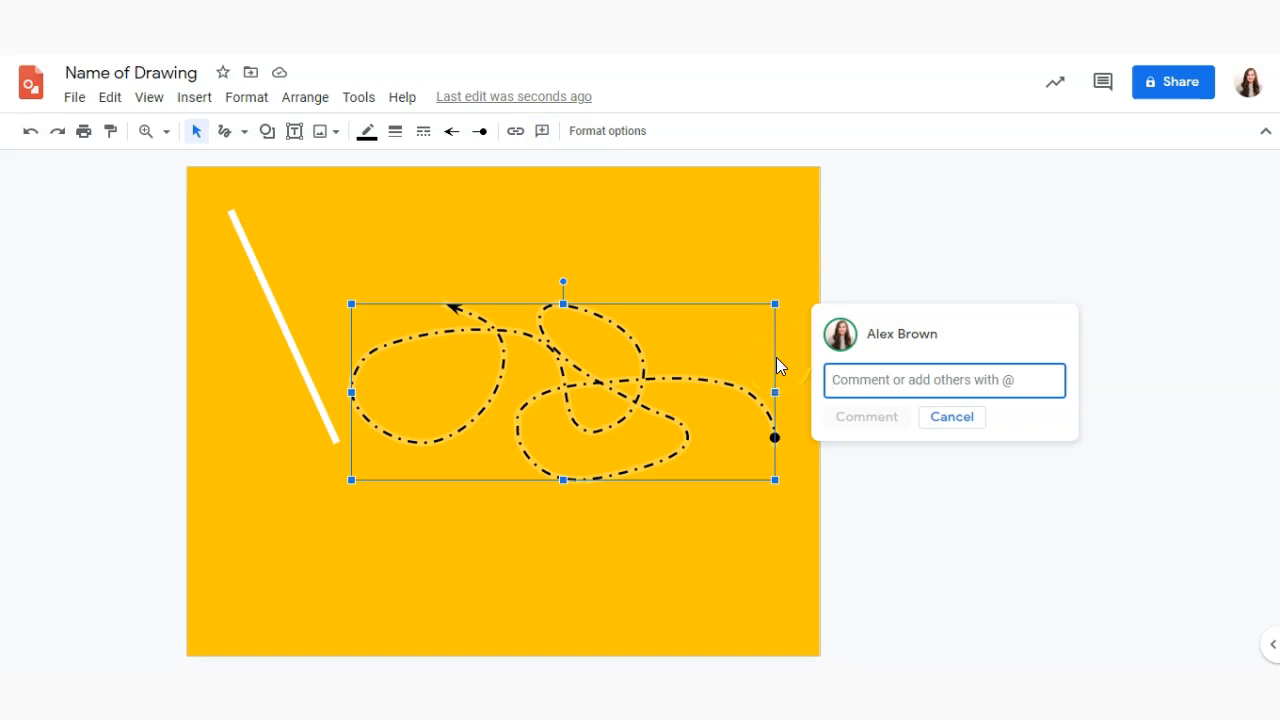
{"action": "type", "text": "Check out this design"}
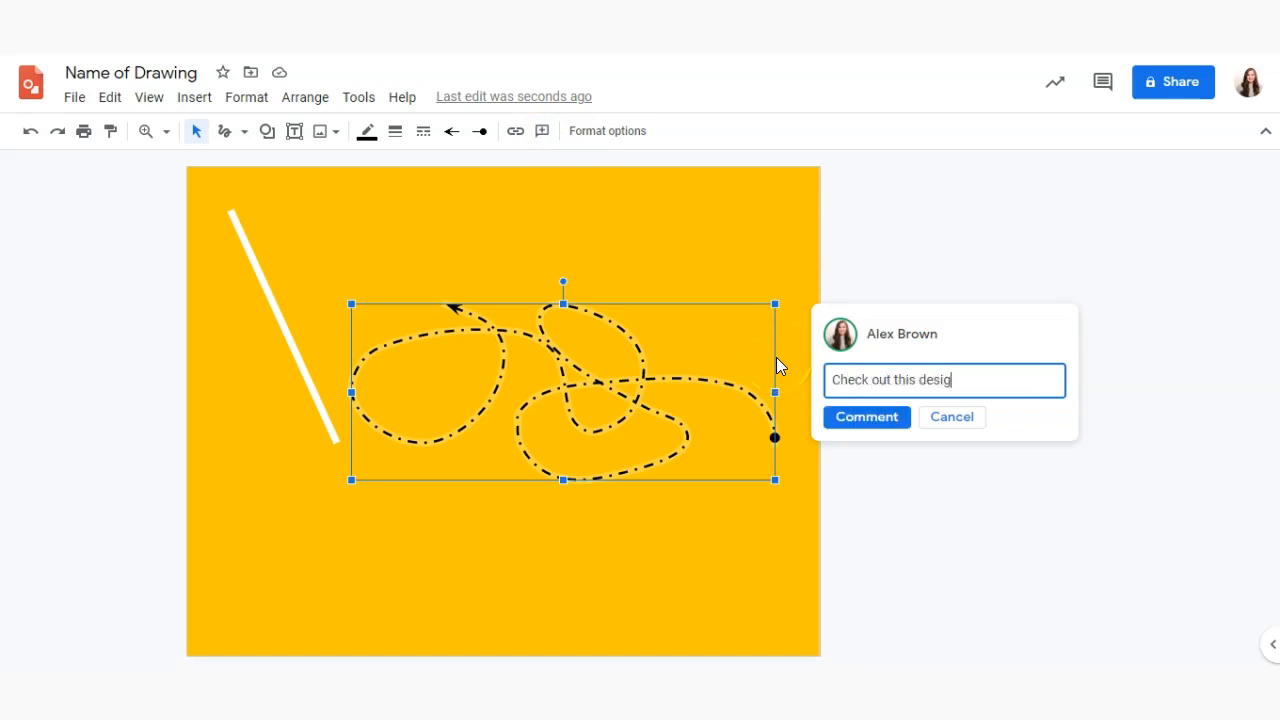
{"action": "type", "text": "n!"}
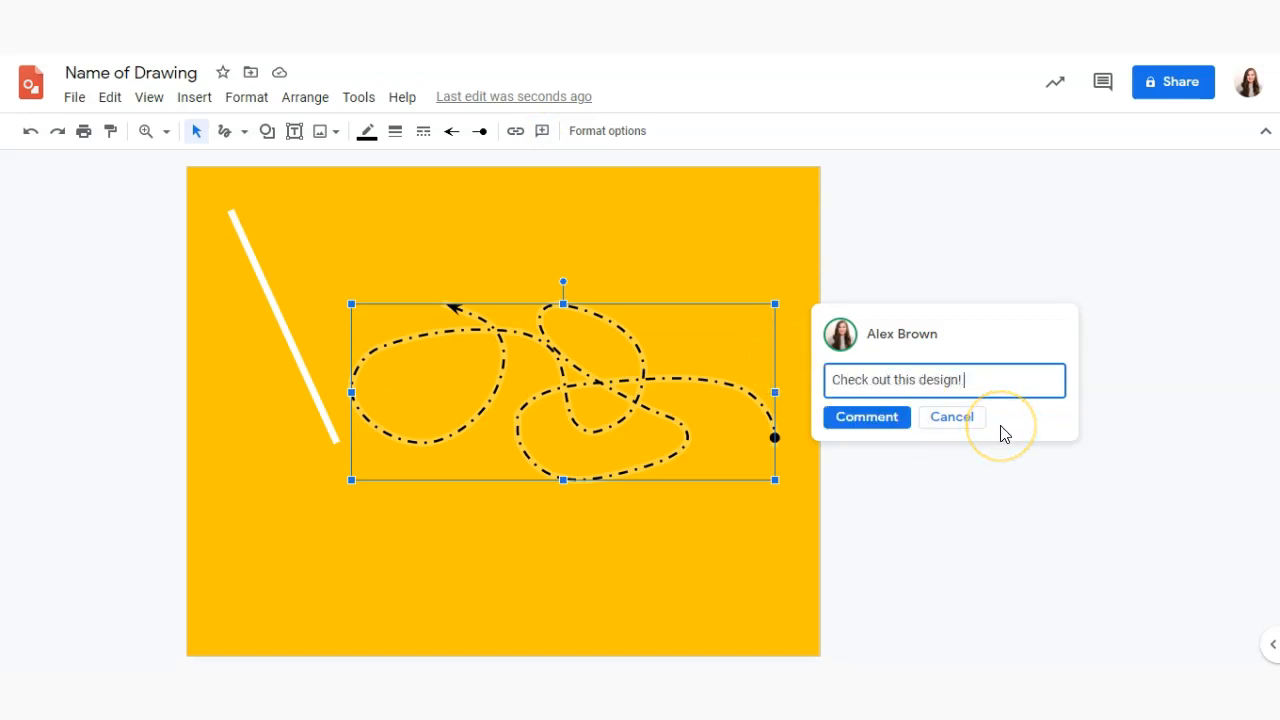
{"action": "type", "text": "@ty"}
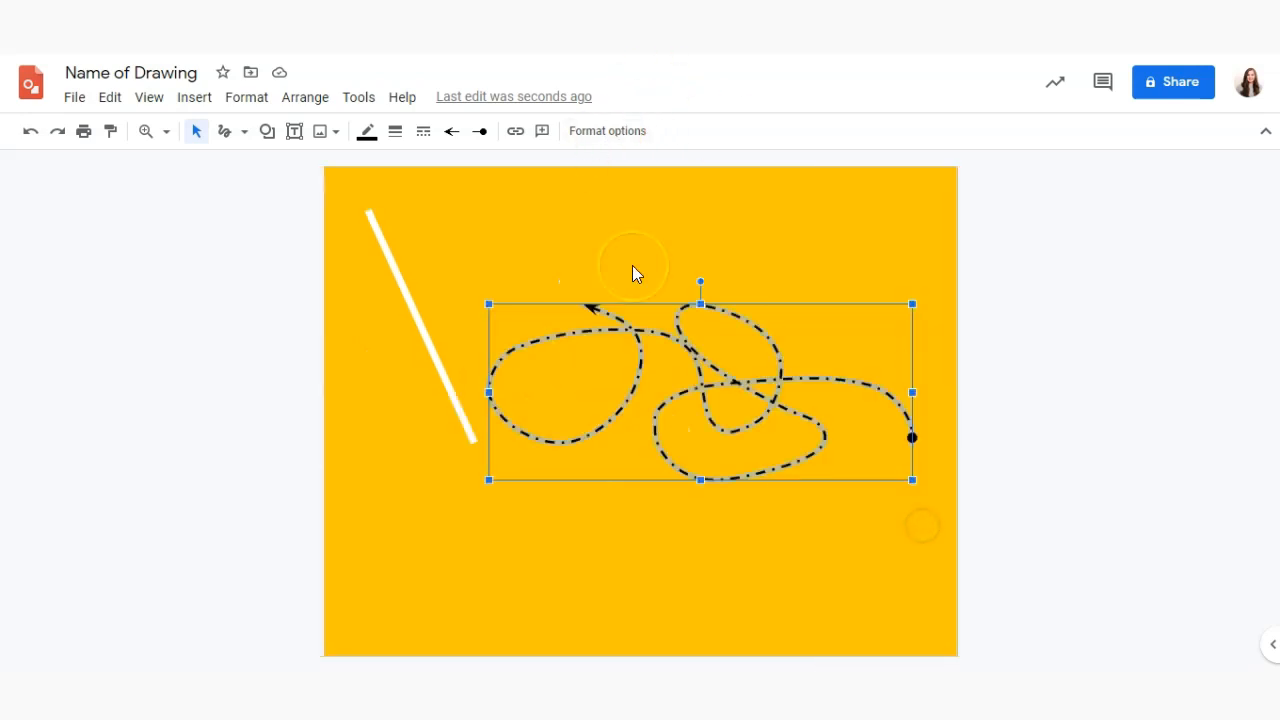
{"action": "left_click", "coordinate": [608, 132]}
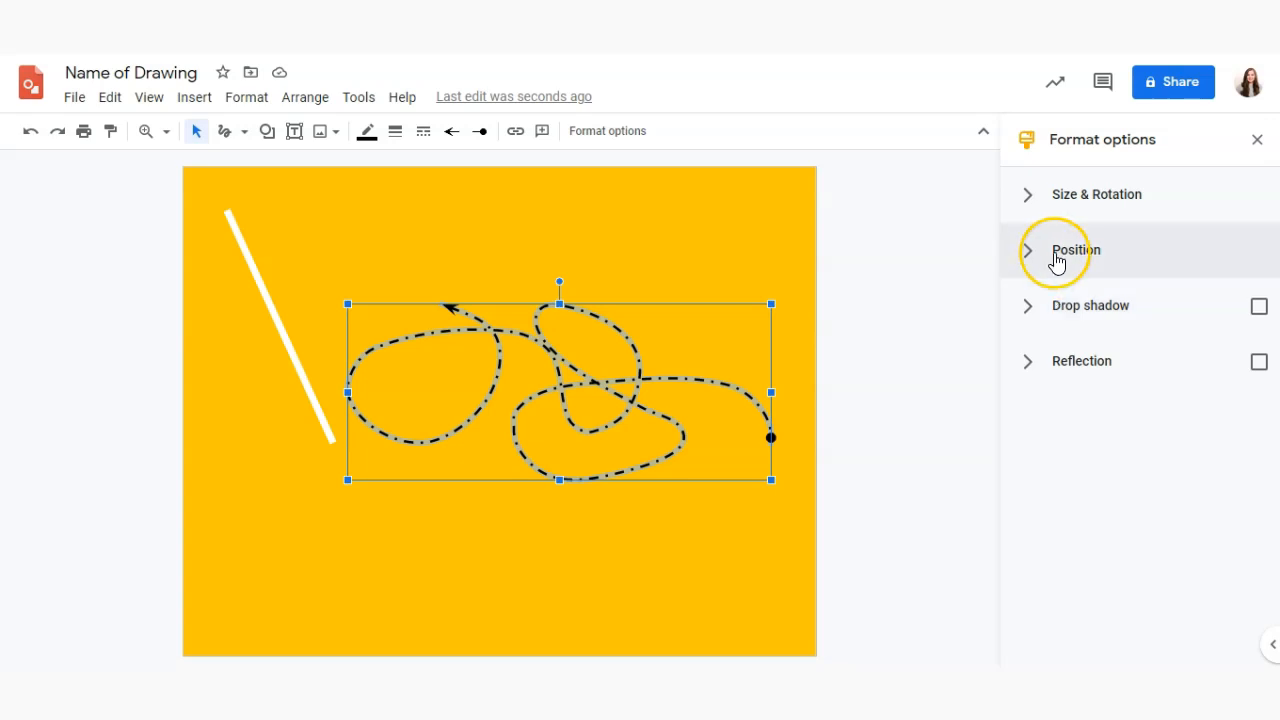
{"action": "left_click", "coordinate": [1096, 194]}
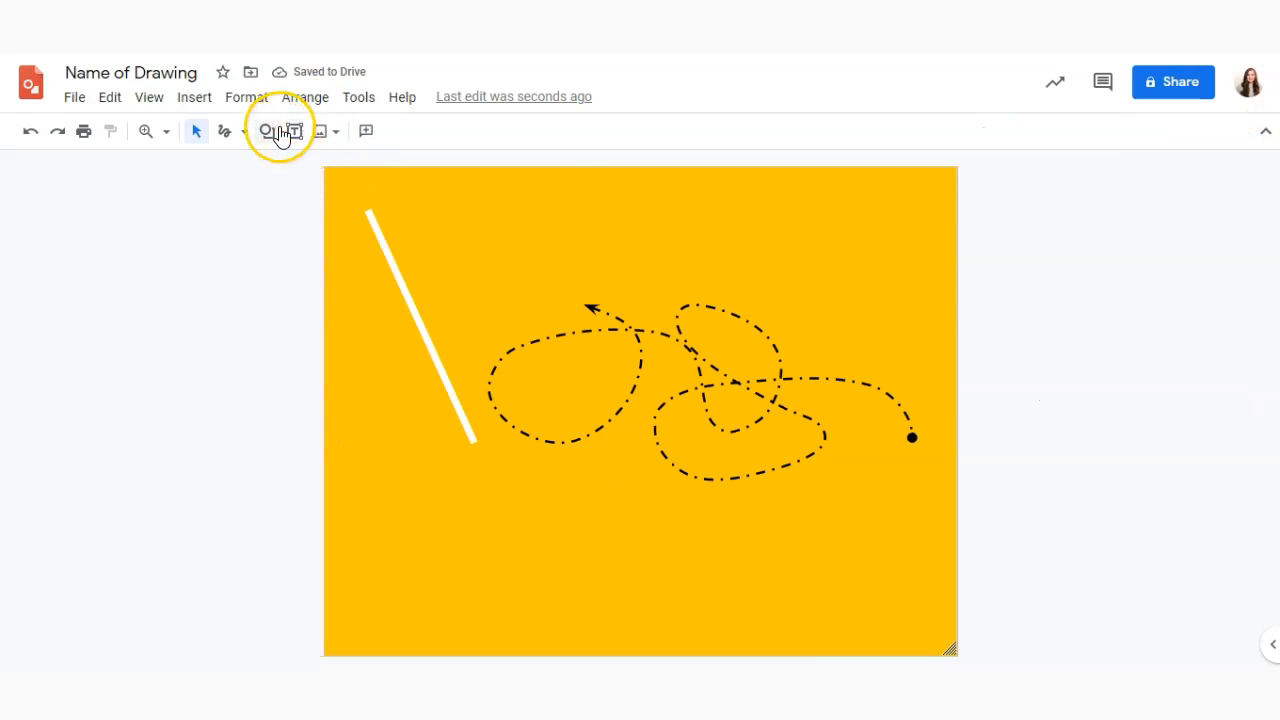
Draw a text box near the top of the canvas reading 'Text Box - Text Goes Here'.
{"action": "left_click_drag", "start_coordinate": [456, 198], "coordinate": [716, 268]}
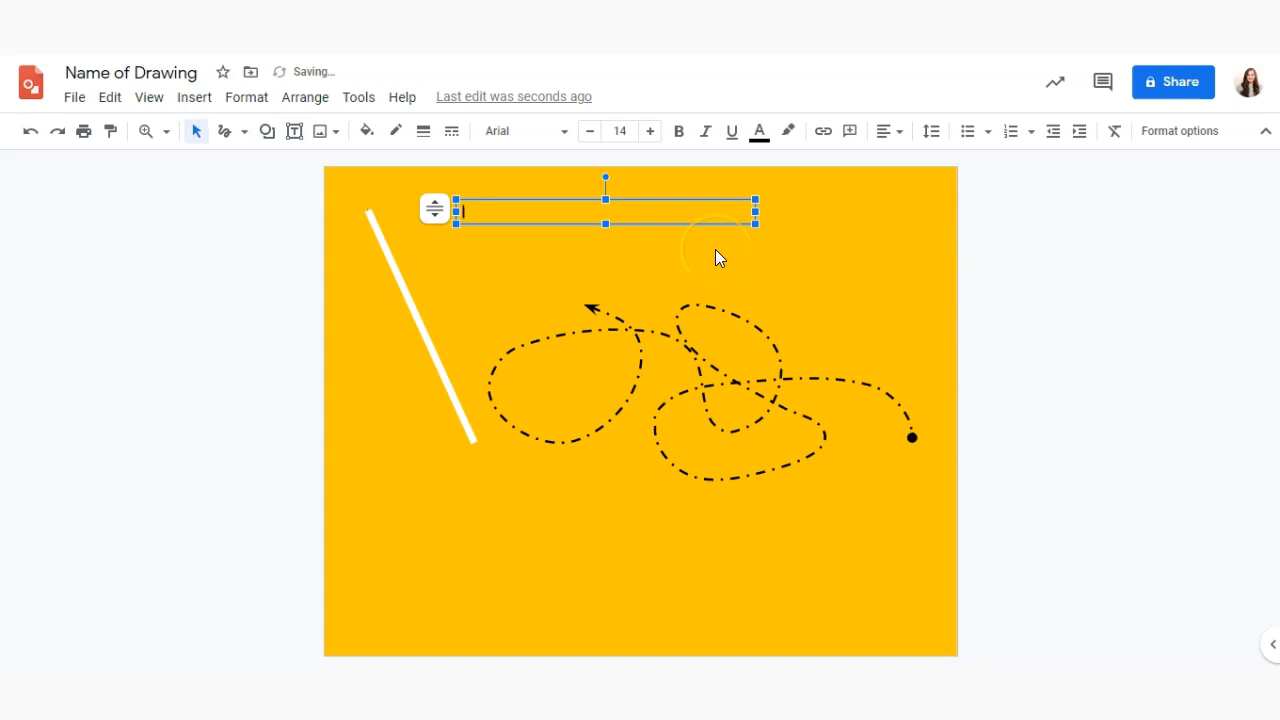
{"action": "type", "text": "Text Box - Text Goes Here"}
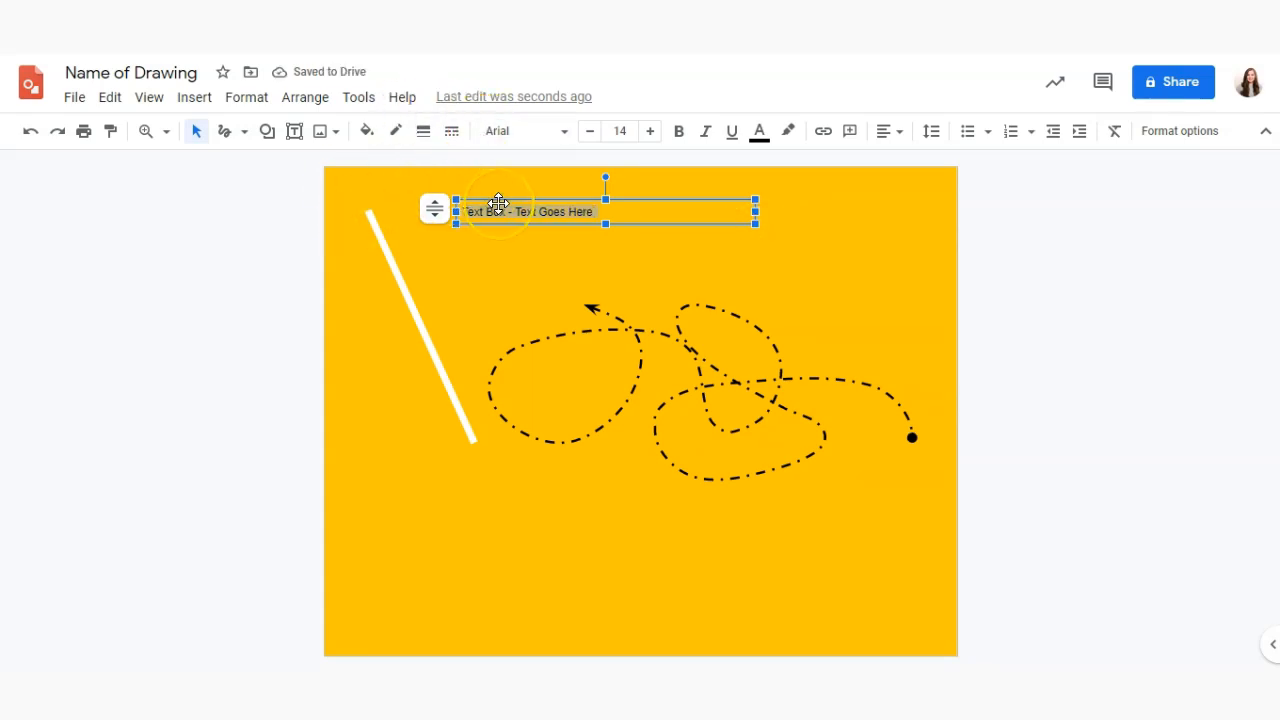
{"action": "mouse_move", "coordinate": [524, 132]}
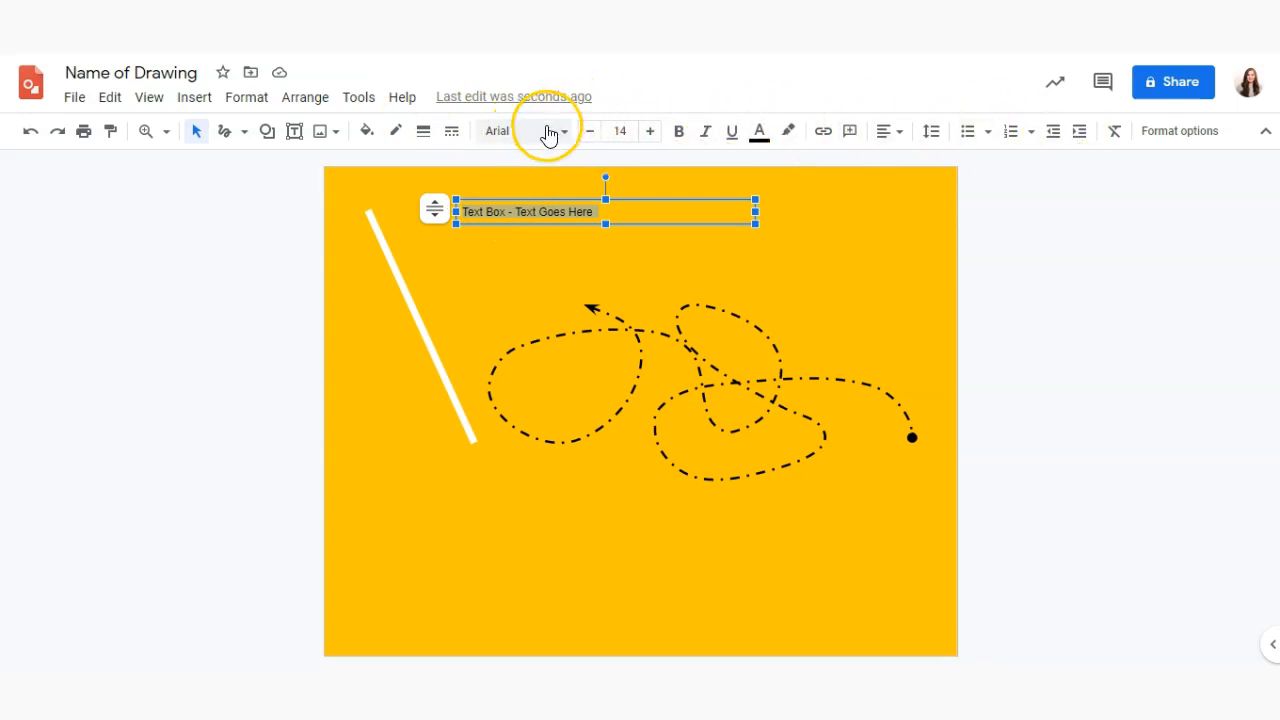
Style the text box text: new font, larger size, bold, and blue highlight.
{"action": "left_click", "coordinate": [524, 130]}
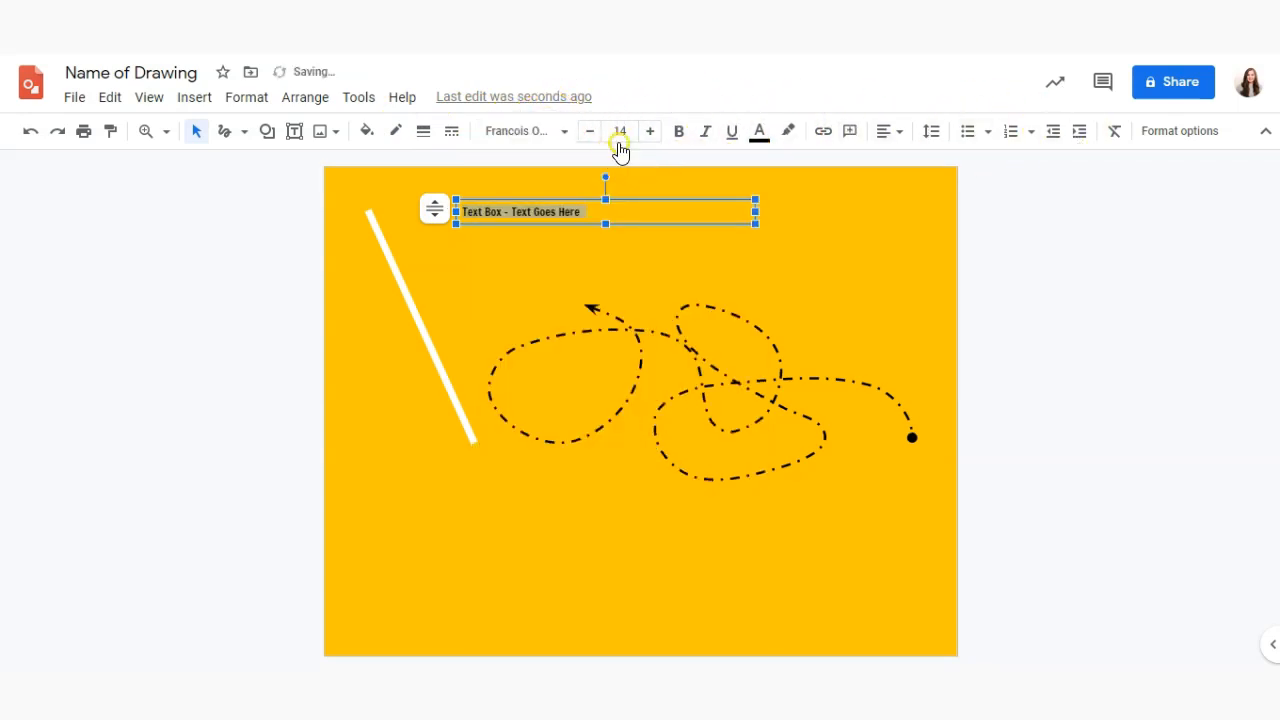
{"action": "left_click", "coordinate": [650, 132]}
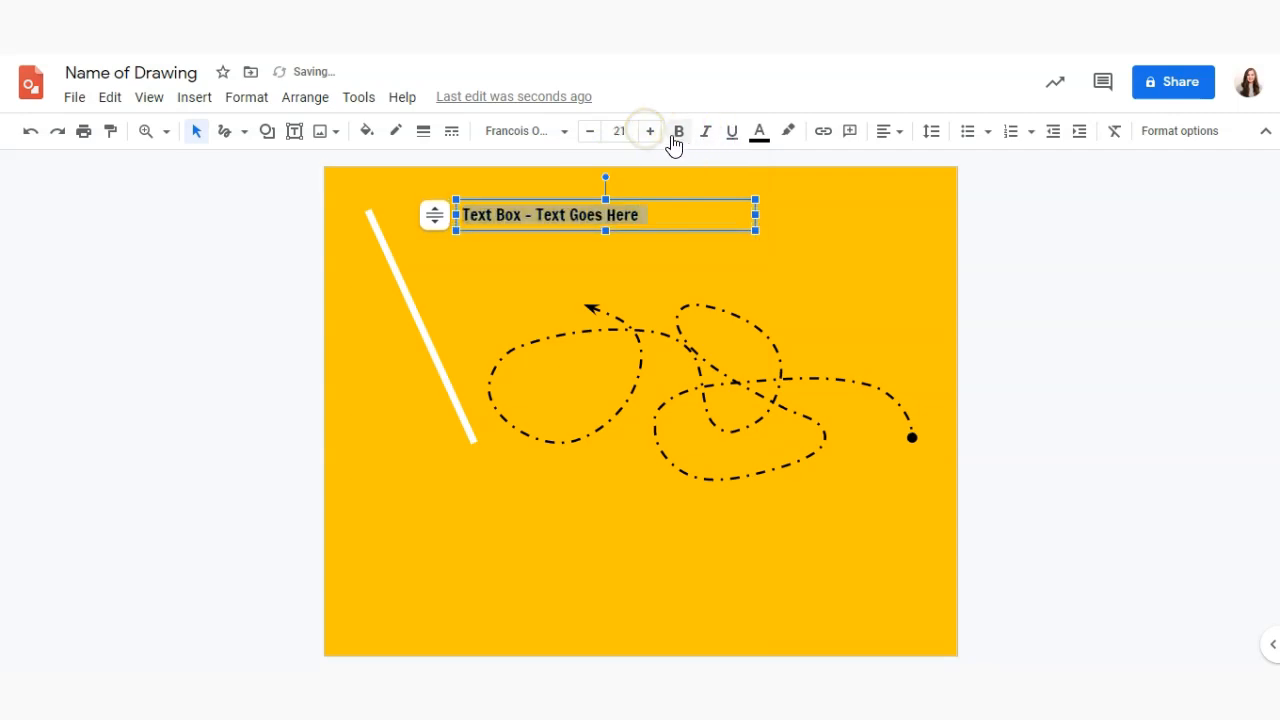
{"action": "left_click", "coordinate": [704, 132]}
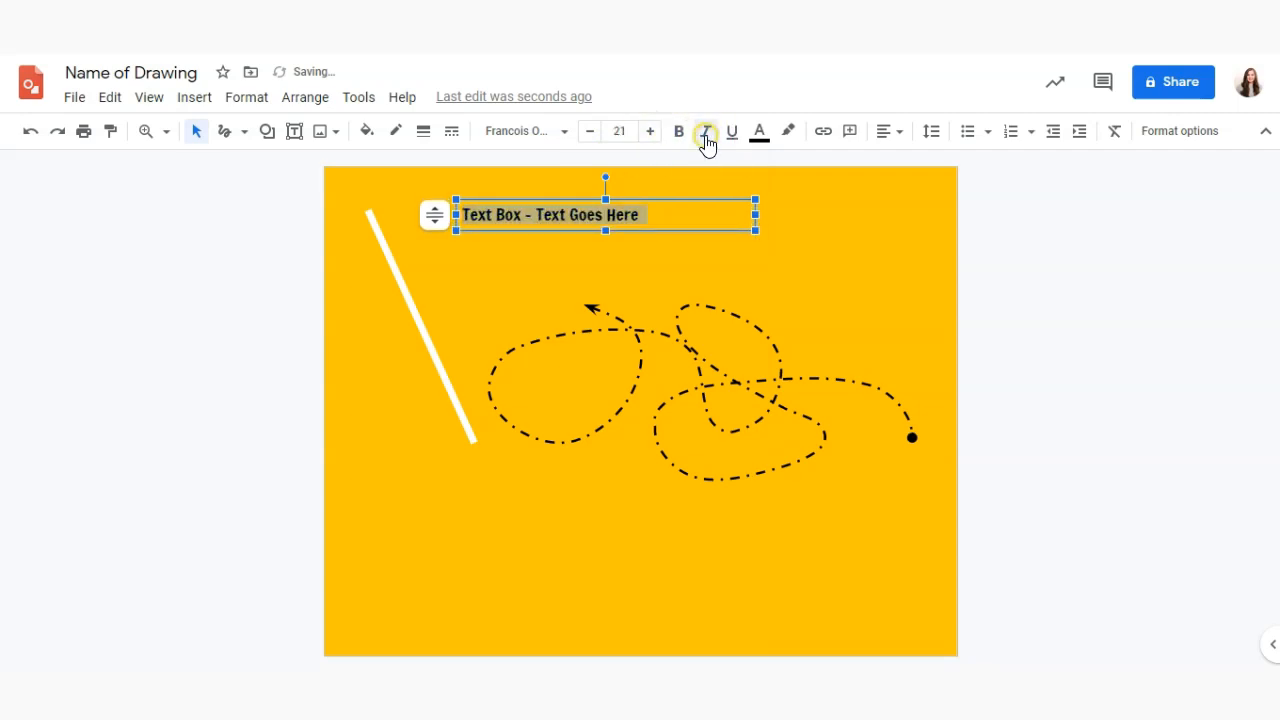
{"action": "left_click", "coordinate": [760, 132]}
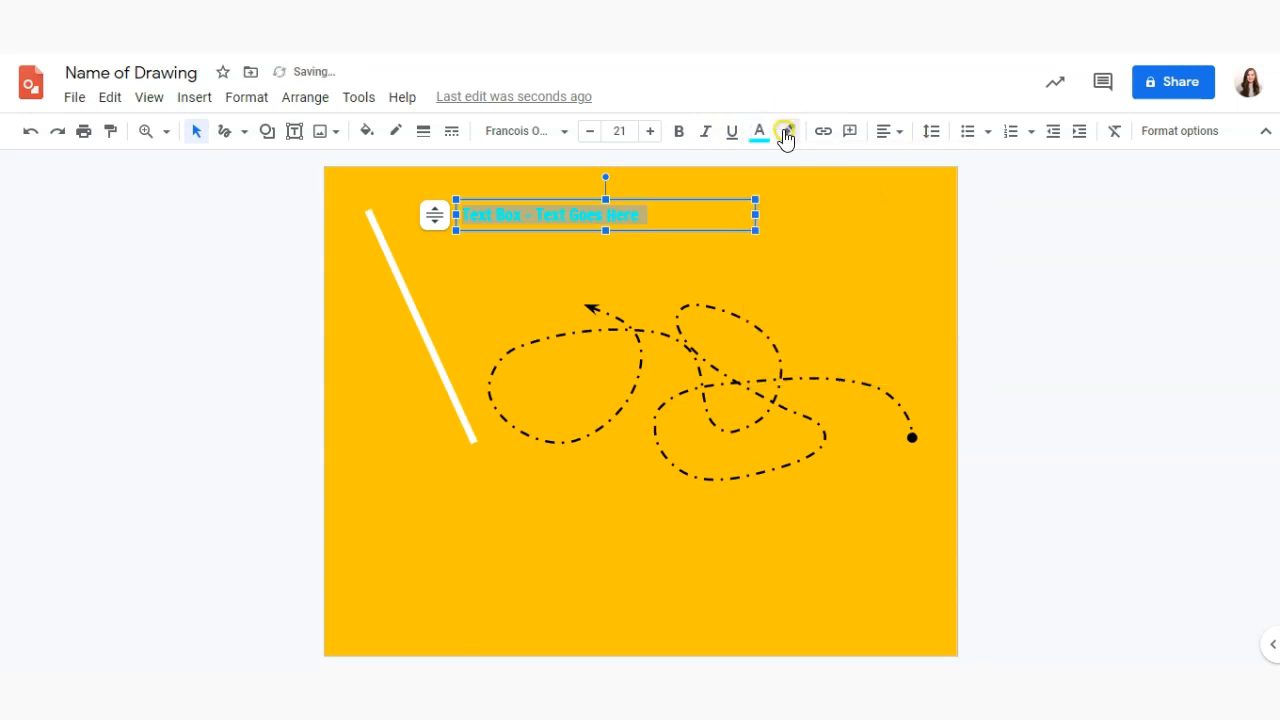
{"action": "left_click", "coordinate": [788, 132]}
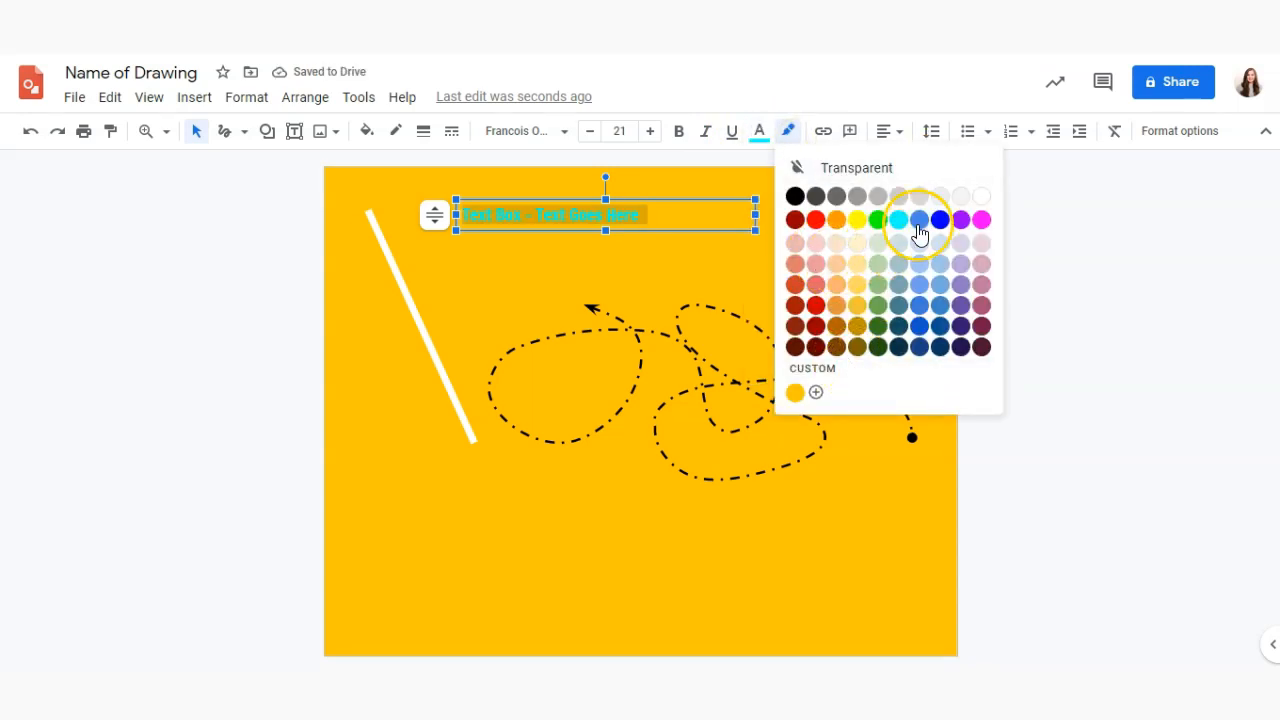
{"action": "left_click", "coordinate": [918, 220]}
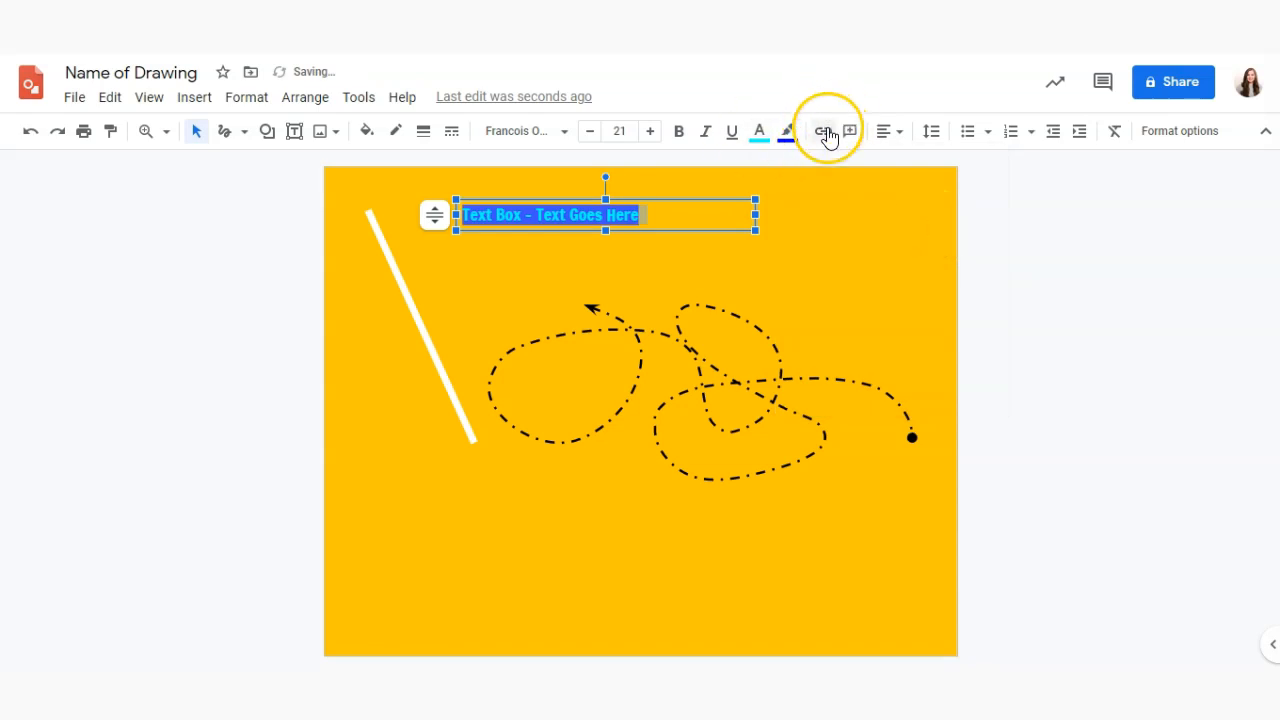
Center the text, make it a bulleted list, then clear all custom formatting.
{"action": "left_click", "coordinate": [824, 132]}
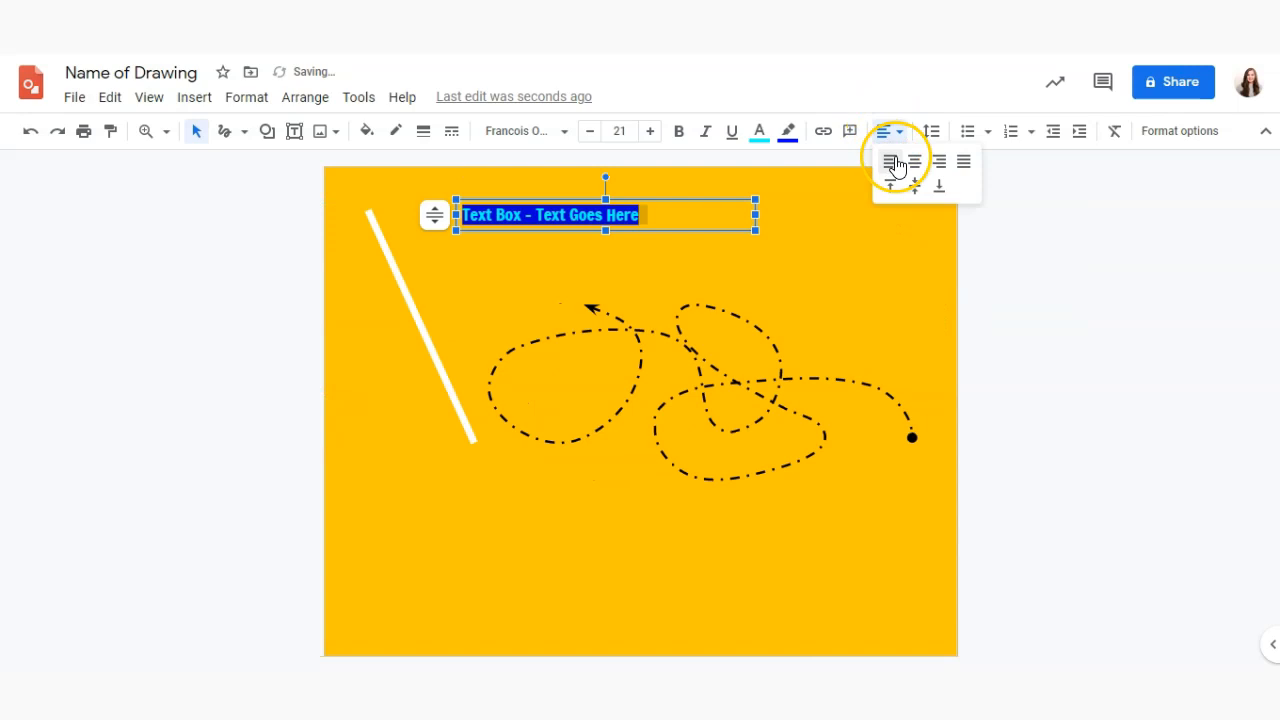
{"action": "left_click", "coordinate": [912, 160]}
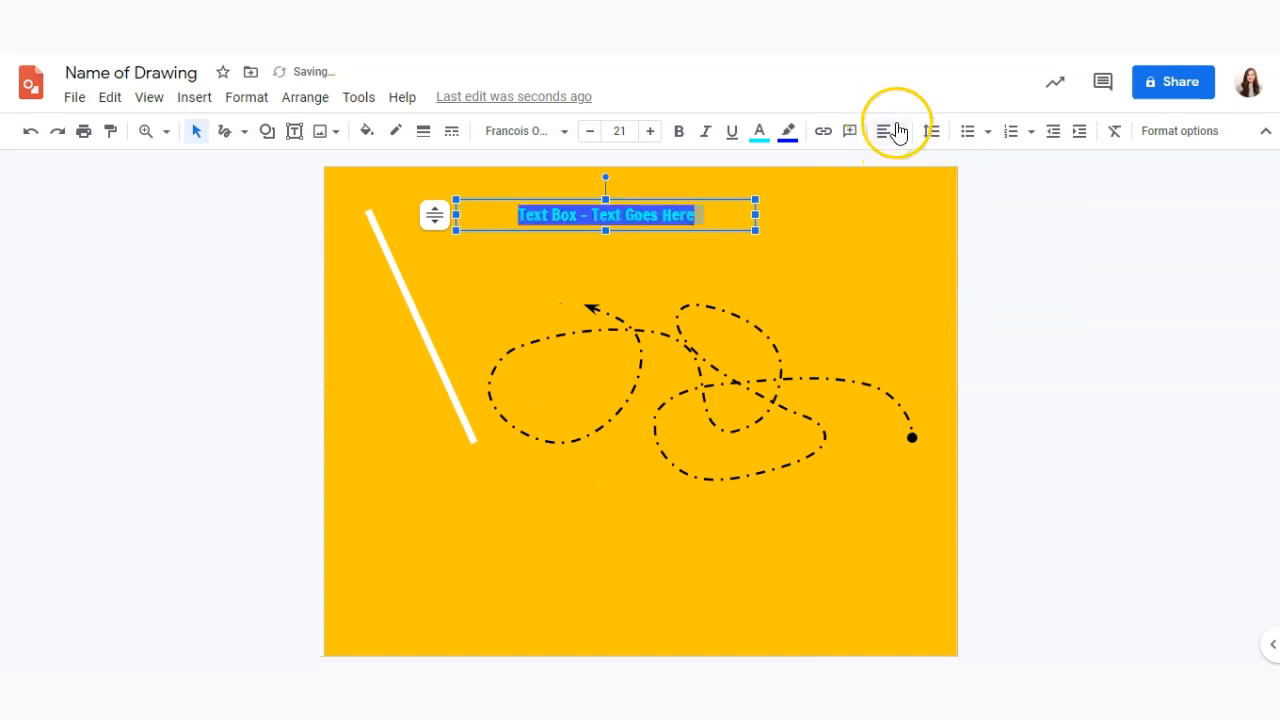
{"action": "left_click", "coordinate": [884, 132]}
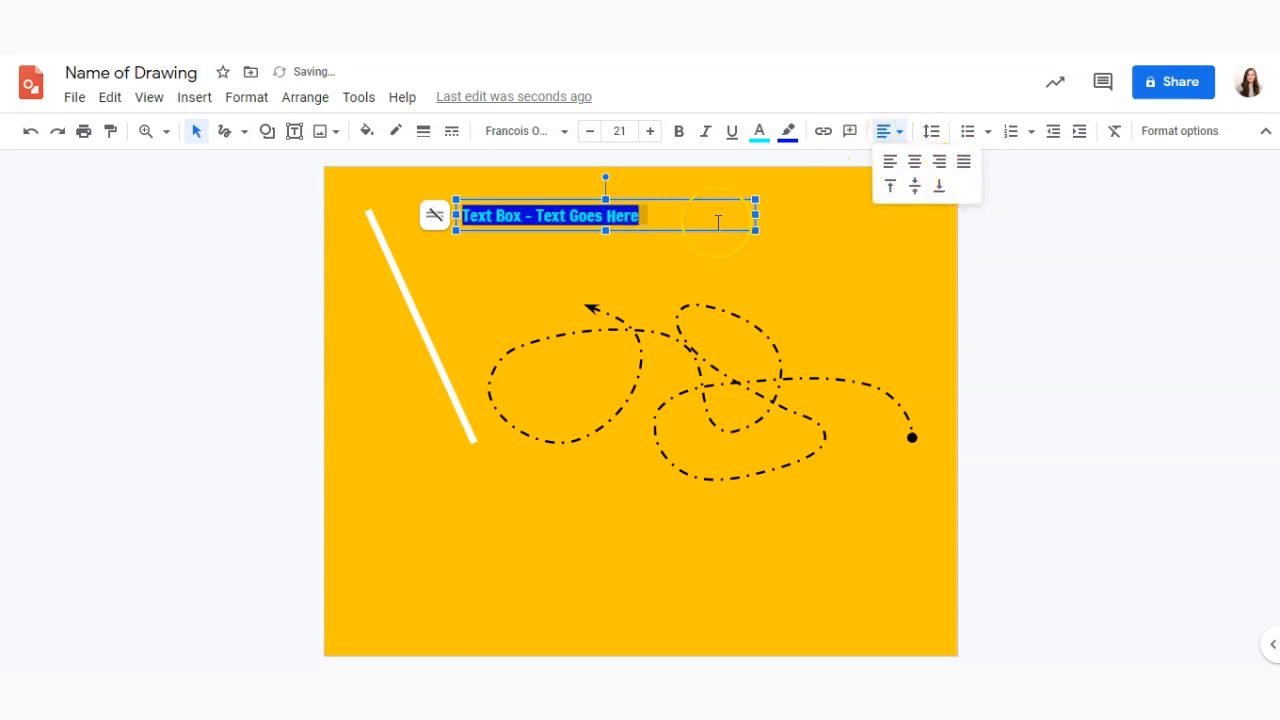
{"action": "mouse_move", "coordinate": [930, 132]}
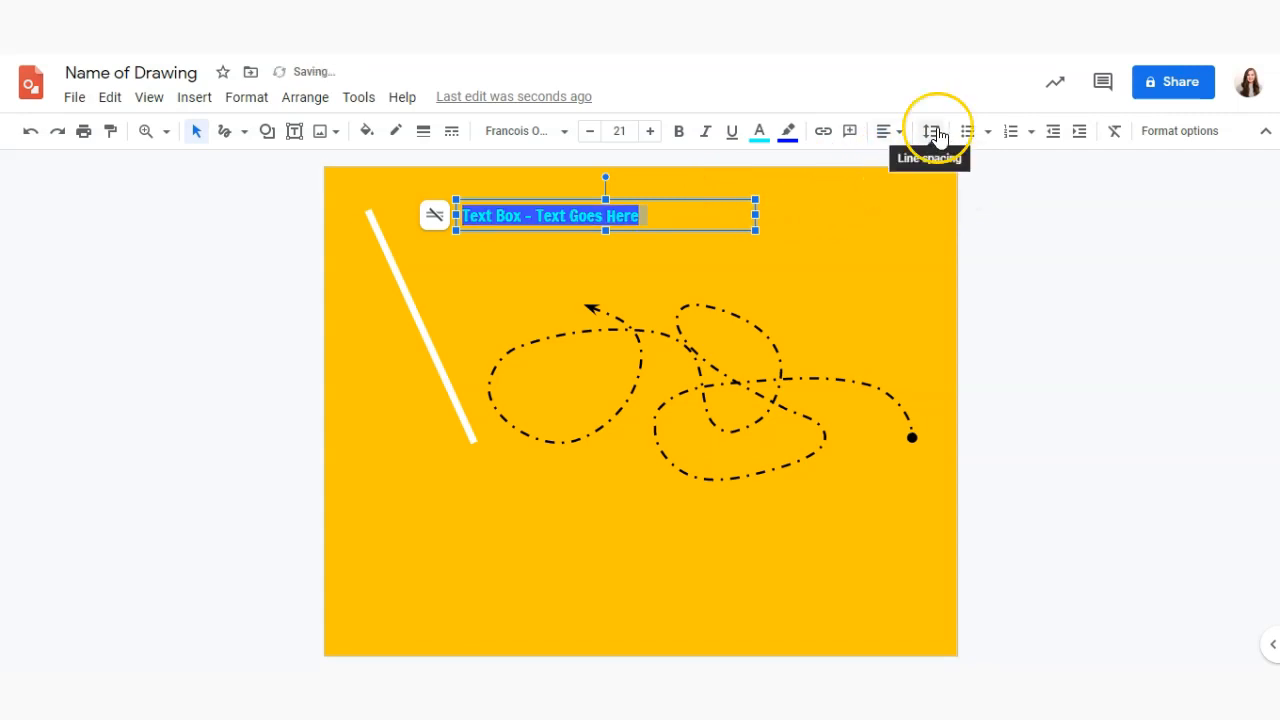
{"action": "mouse_move", "coordinate": [968, 132]}
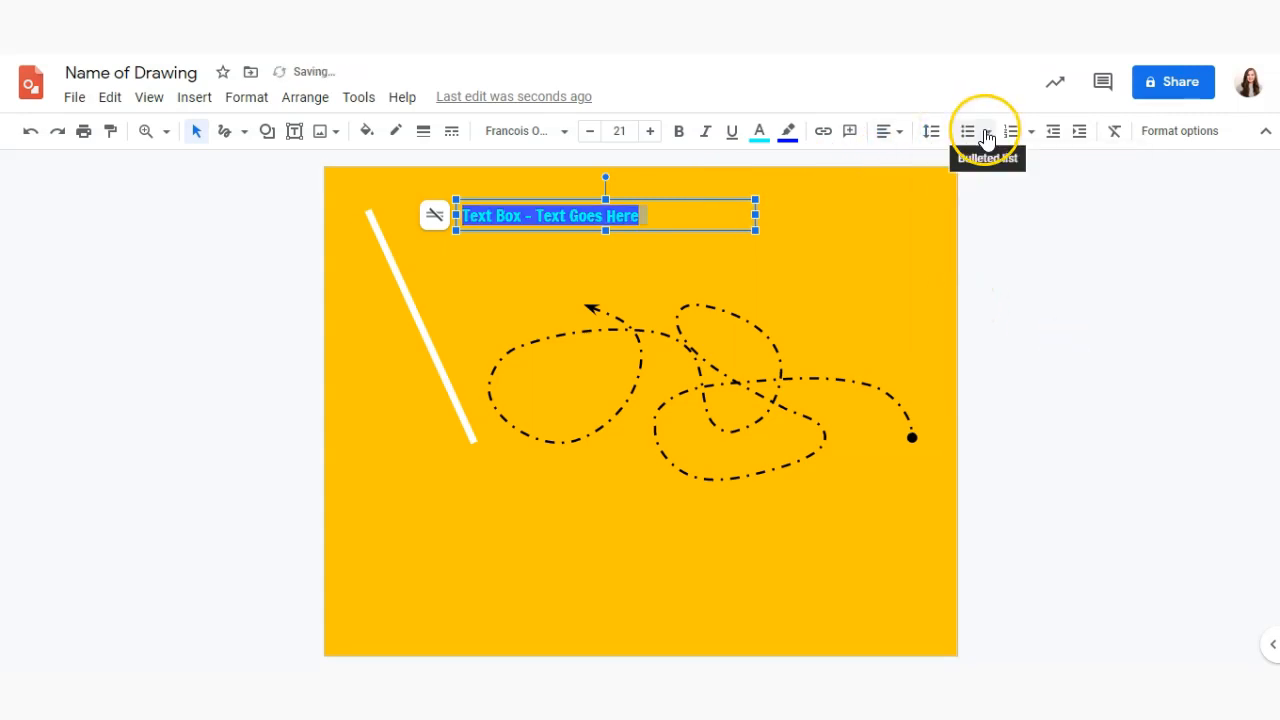
{"action": "left_click", "coordinate": [1012, 132]}
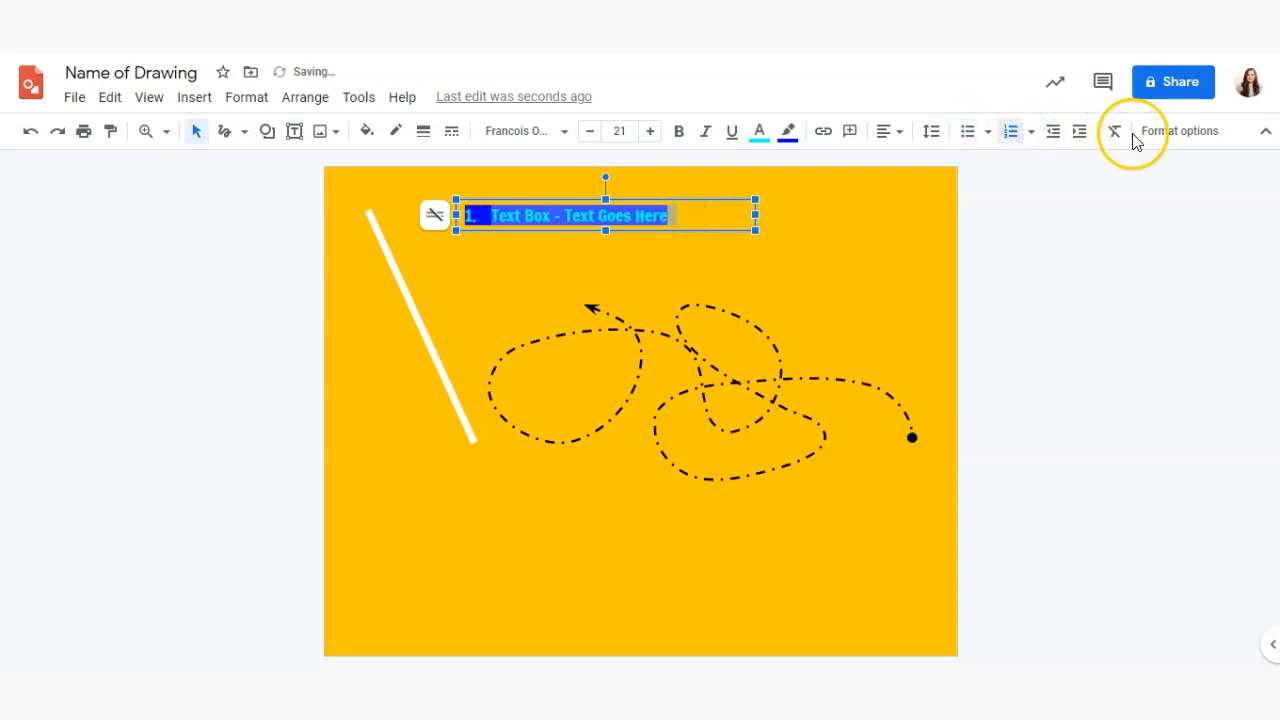
{"action": "left_click", "coordinate": [1114, 132]}
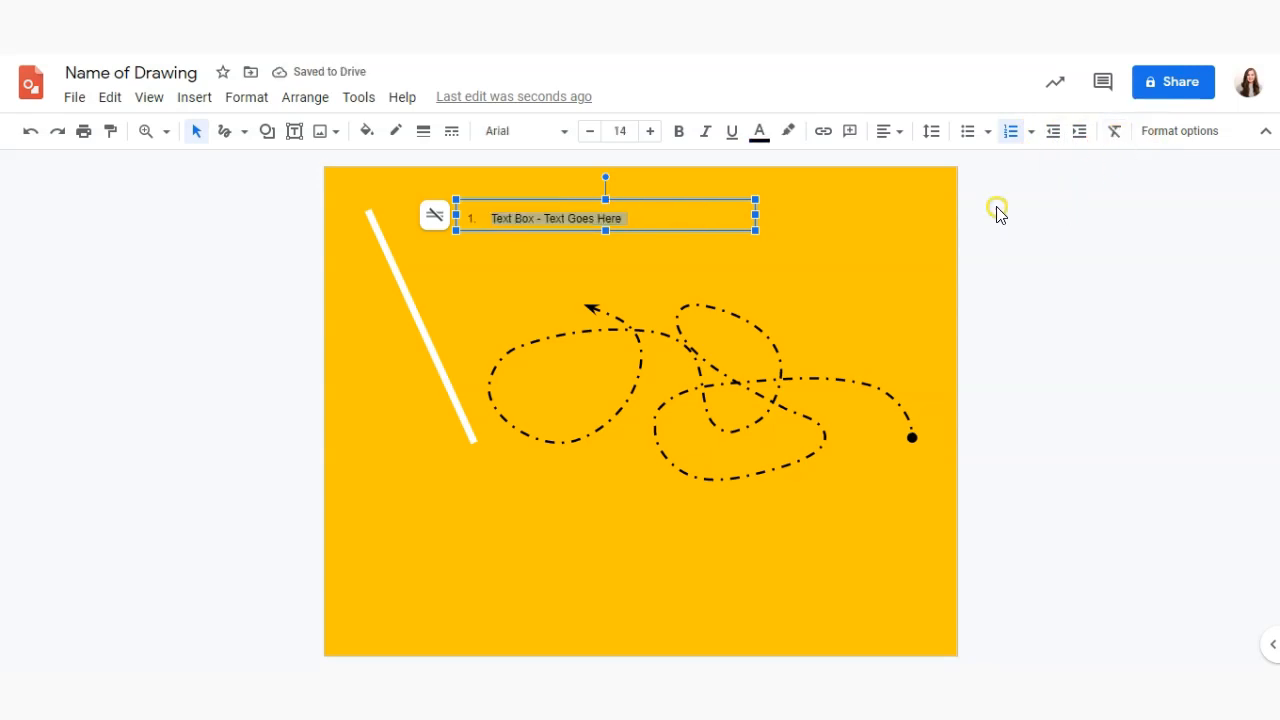
Switch on Drop shadow and Reflection for the text box in Format options.
{"action": "left_click", "coordinate": [1180, 132]}
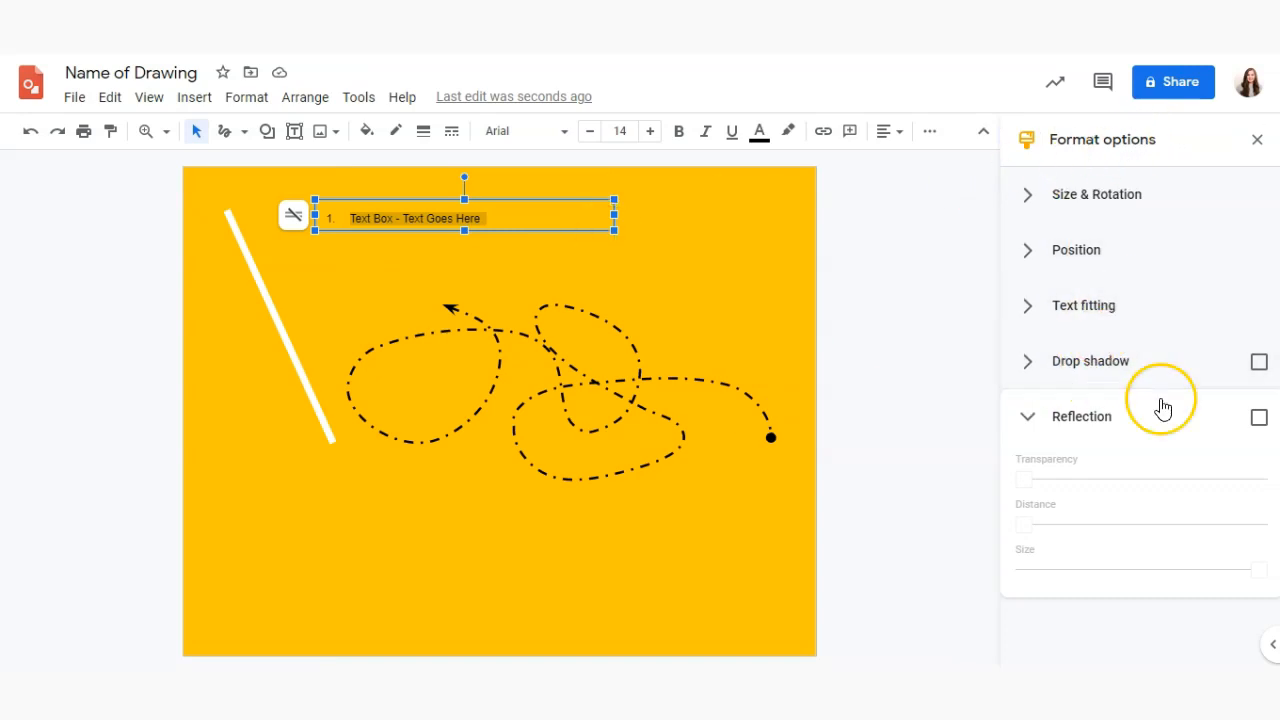
{"action": "left_click", "coordinate": [1258, 360]}
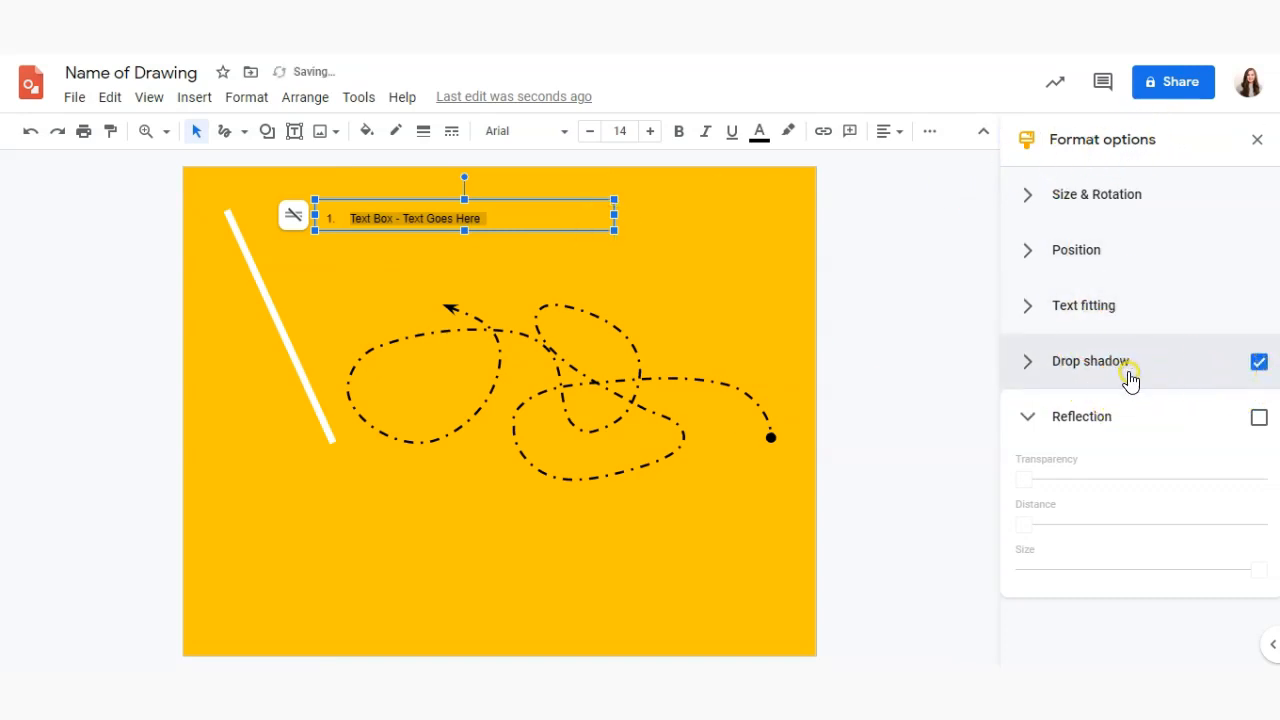
{"action": "left_click", "coordinate": [1260, 418]}
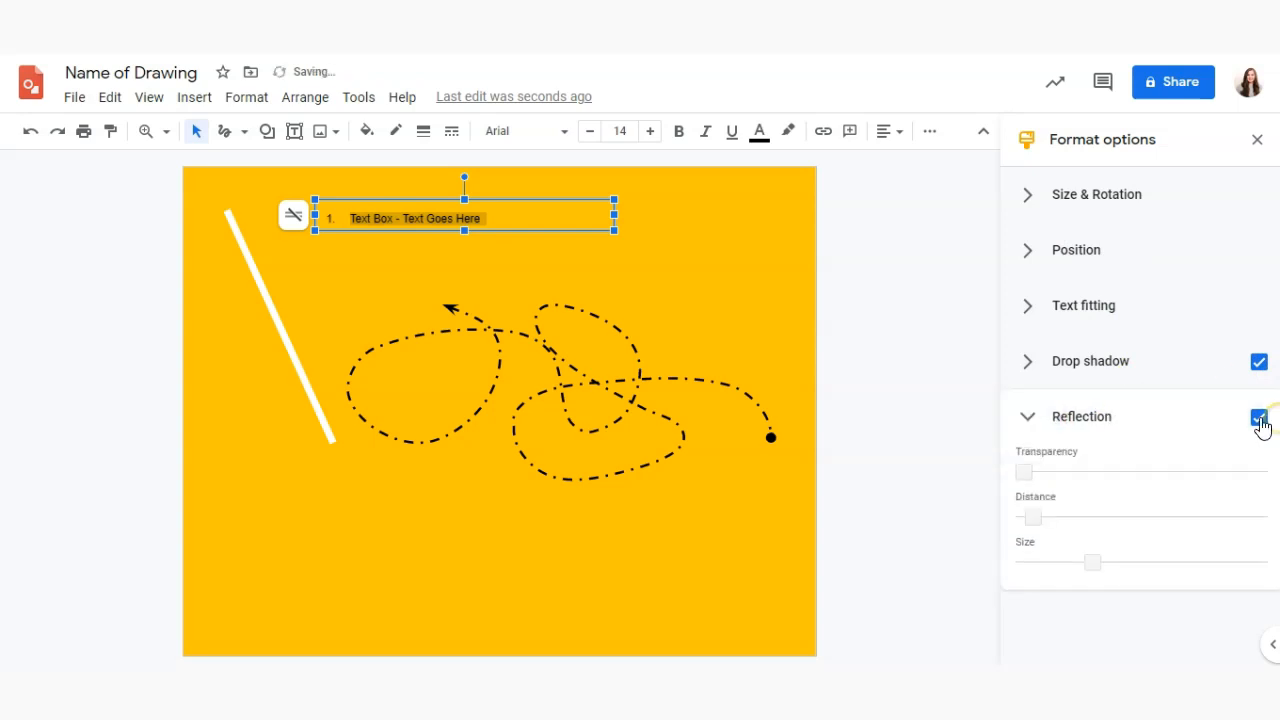
{"action": "left_click", "coordinate": [1260, 418]}
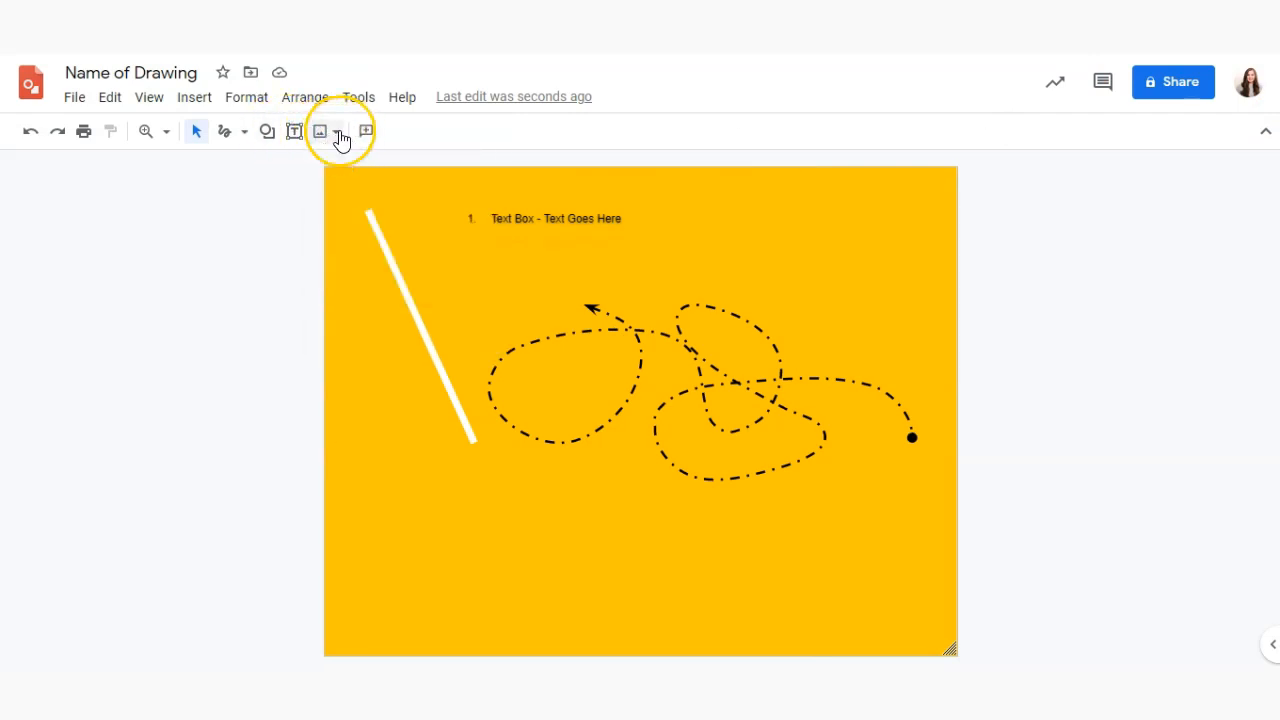
Start inserting an image via Search the web from the Image menu.
{"action": "left_click", "coordinate": [320, 132]}
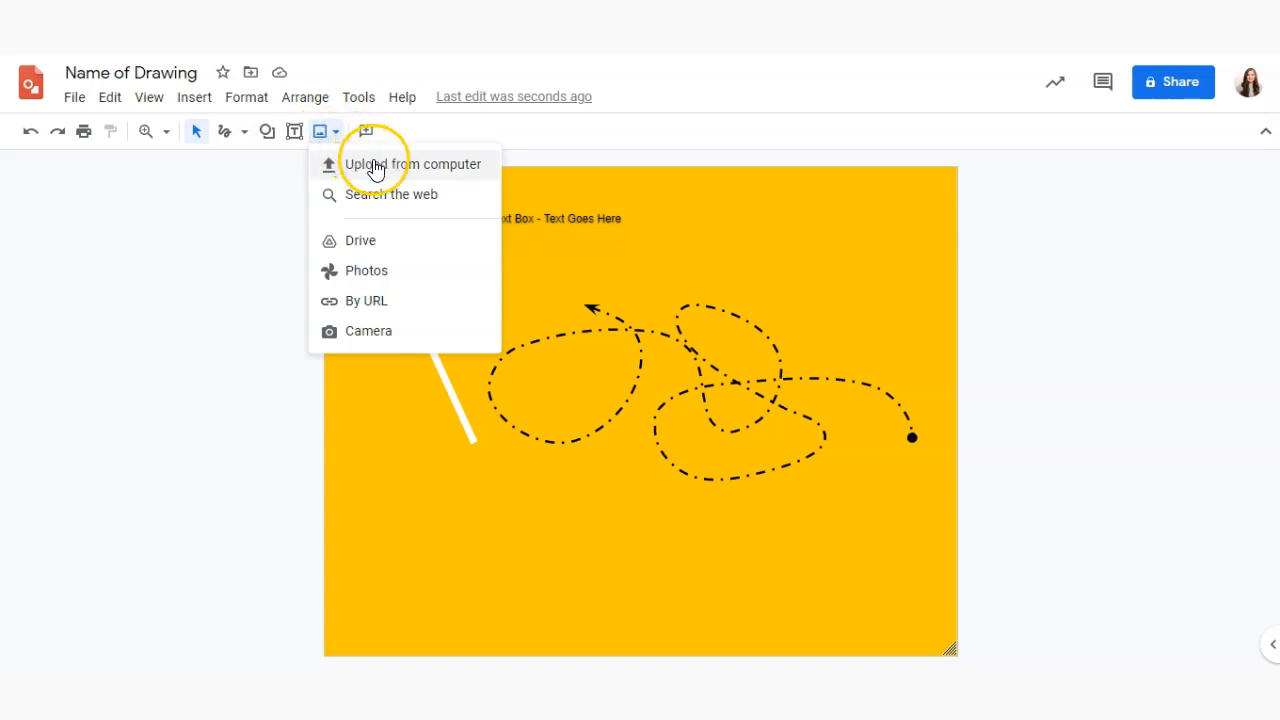
{"action": "mouse_move", "coordinate": [410, 208]}
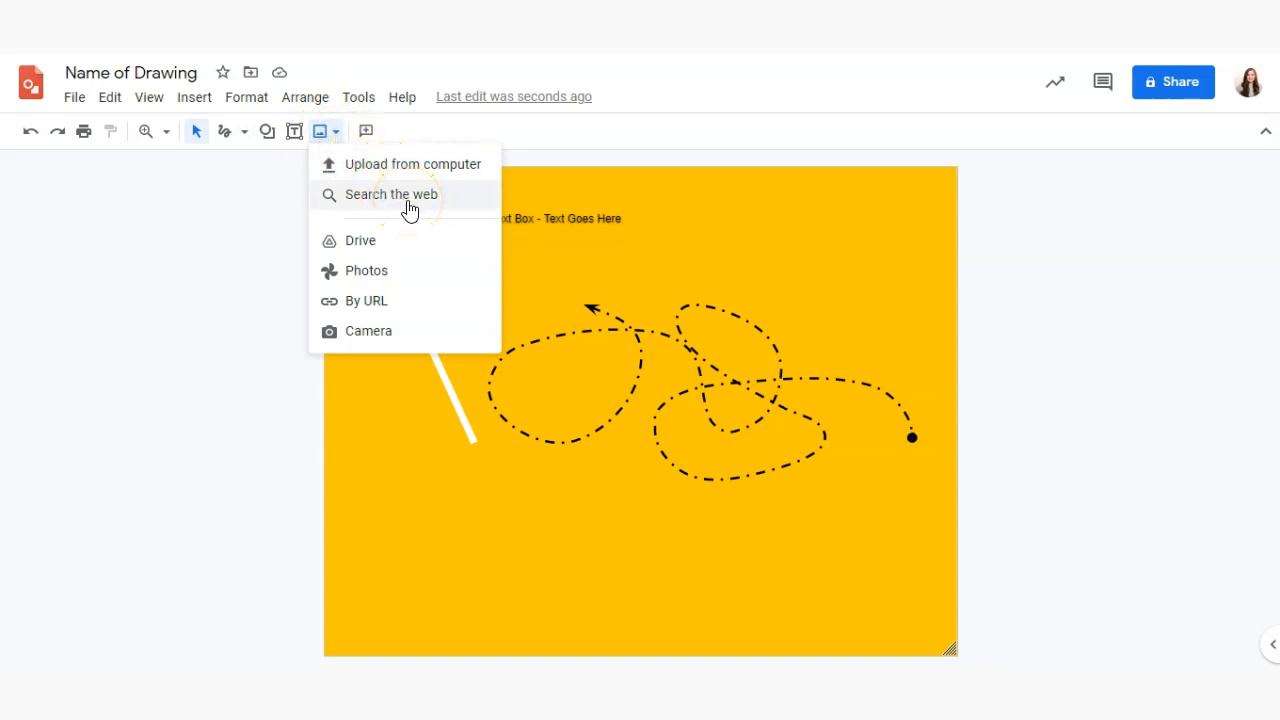
{"action": "mouse_move", "coordinate": [418, 248]}
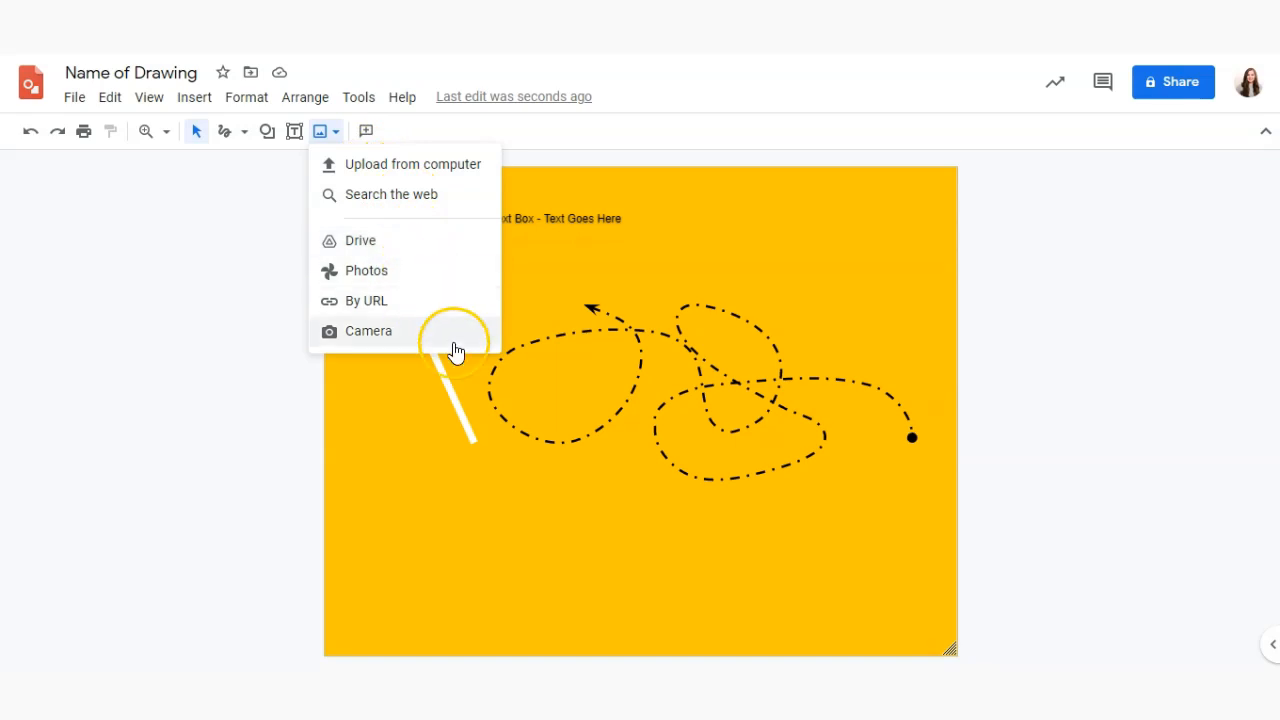
{"action": "mouse_move", "coordinate": [444, 344]}
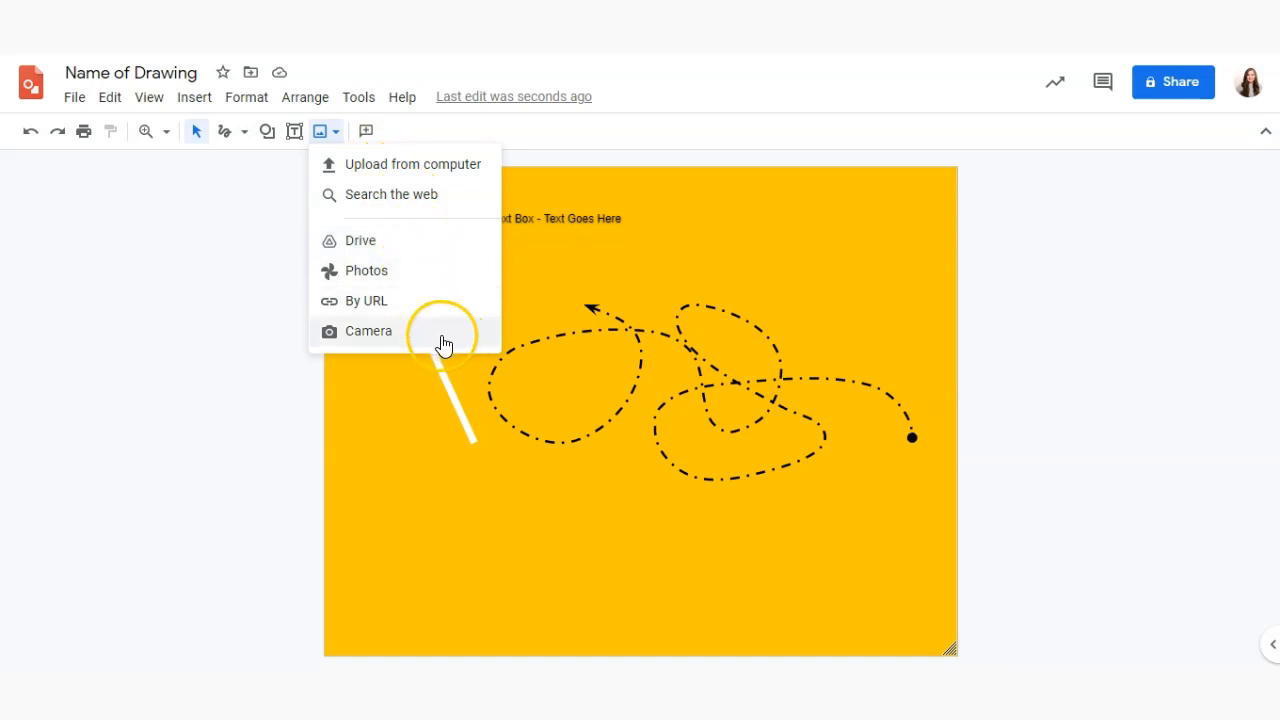
{"action": "mouse_move", "coordinate": [392, 194]}
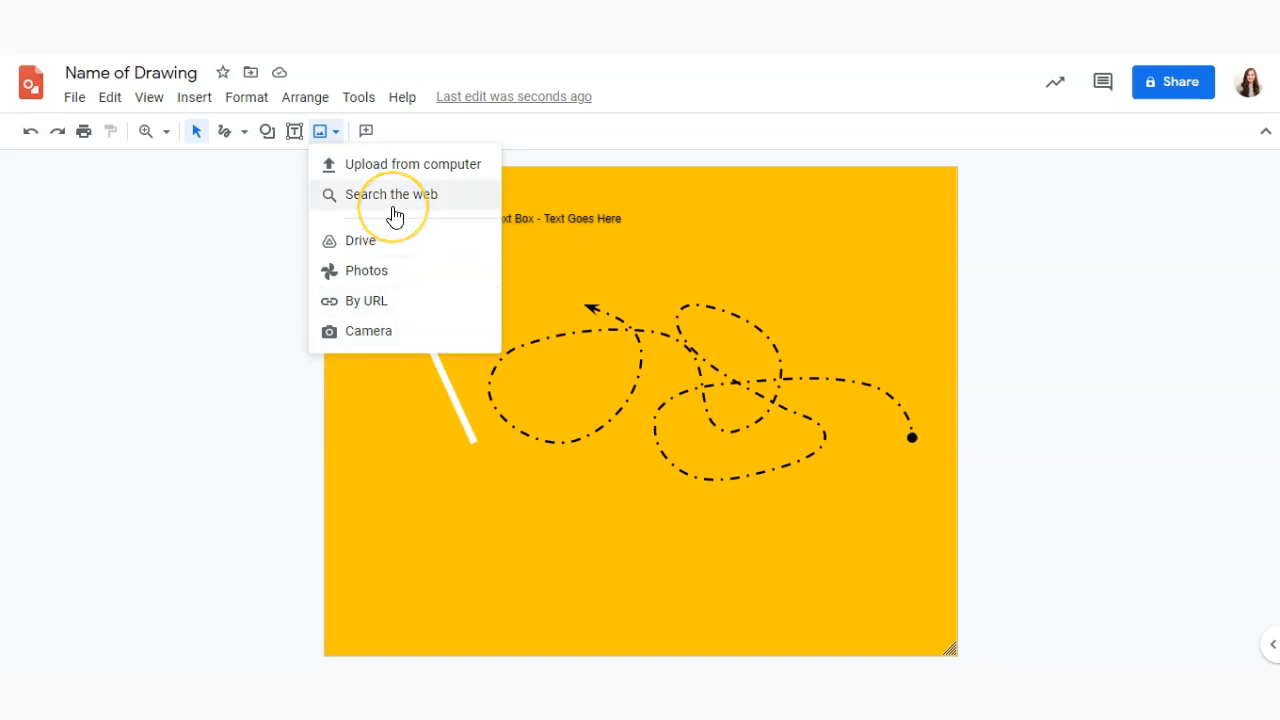
{"action": "mouse_move", "coordinate": [380, 204]}
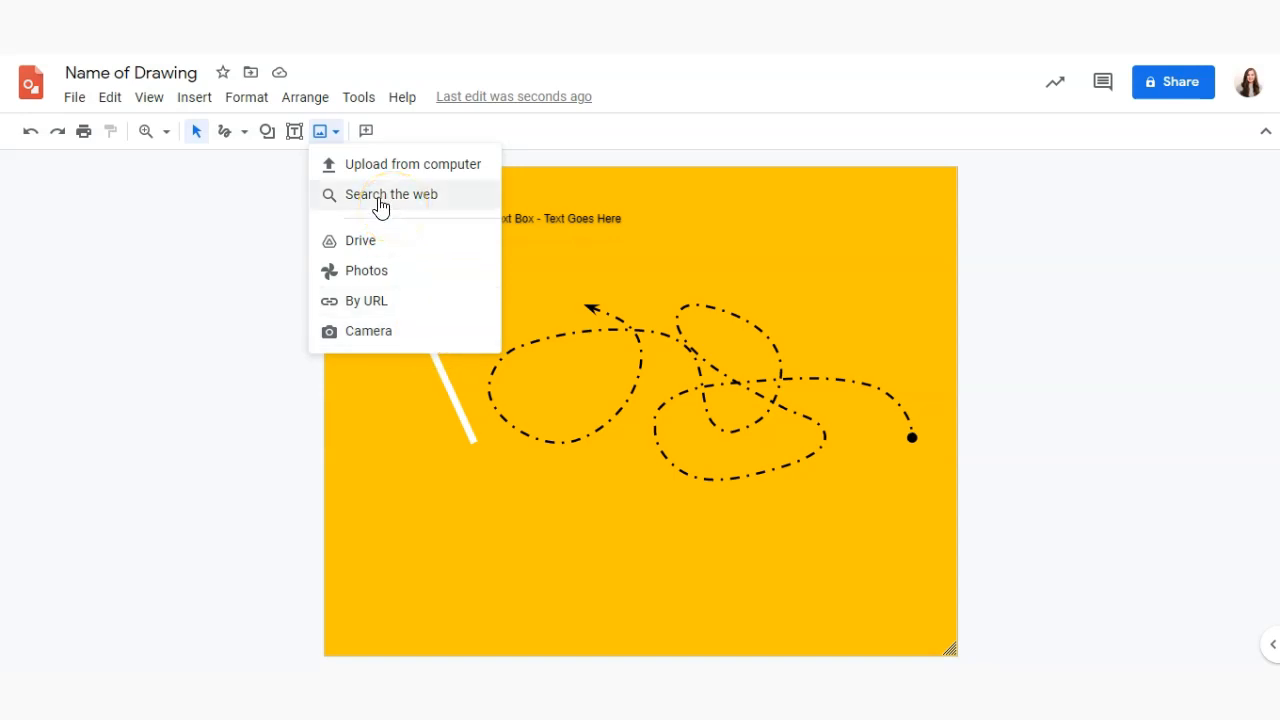
{"action": "left_click", "coordinate": [390, 194]}
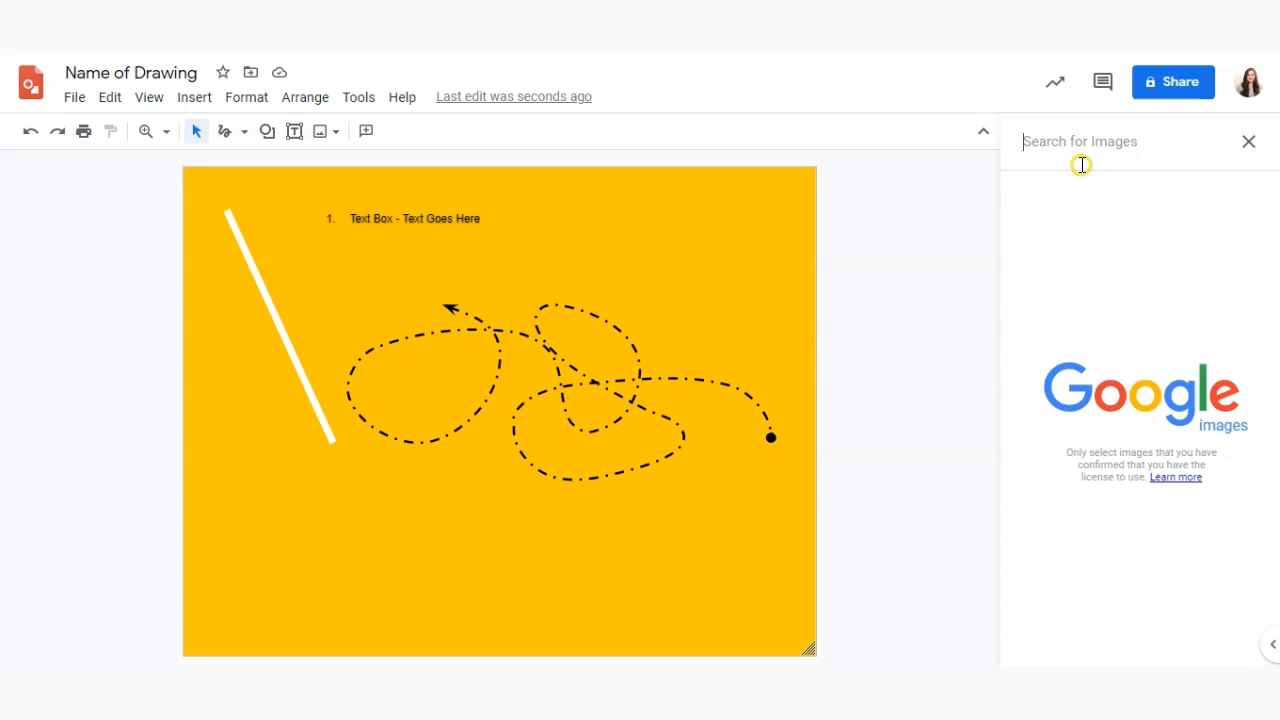
Search images for 'lemon' and insert the chosen lemon photo into the drawing.
{"action": "type", "text": "lemon"}
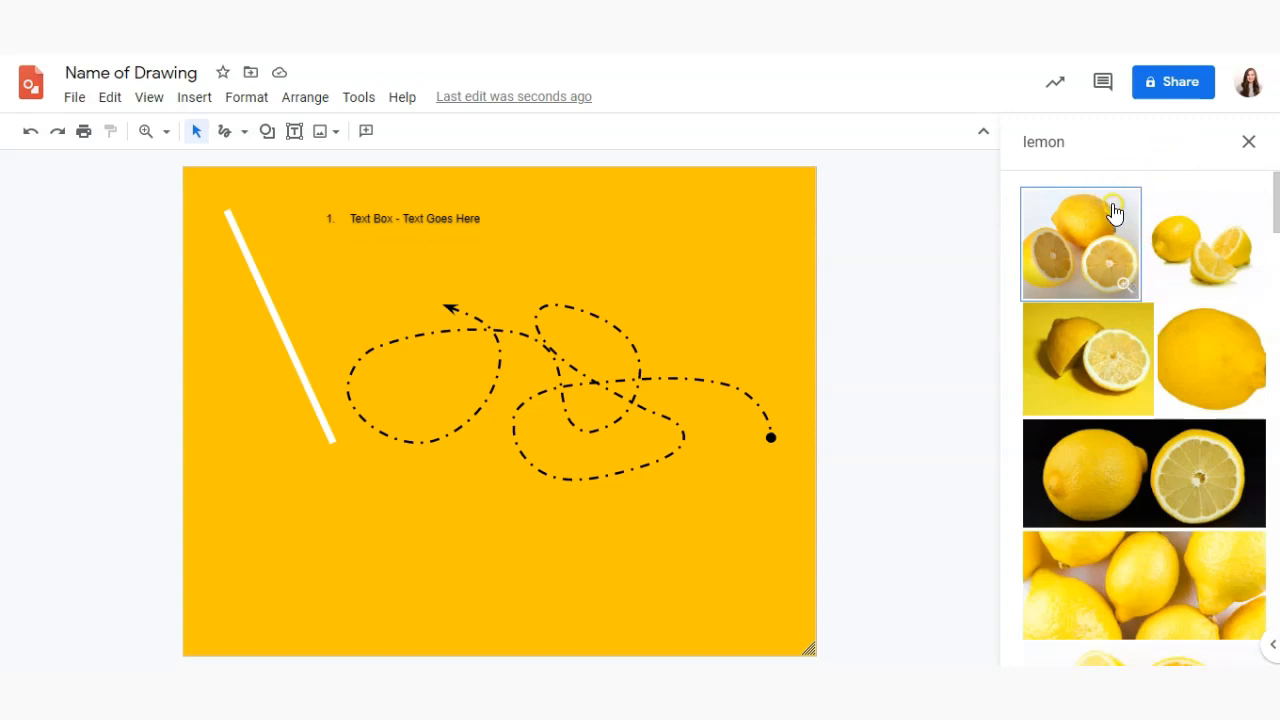
{"action": "mouse_move", "coordinate": [1116, 238]}
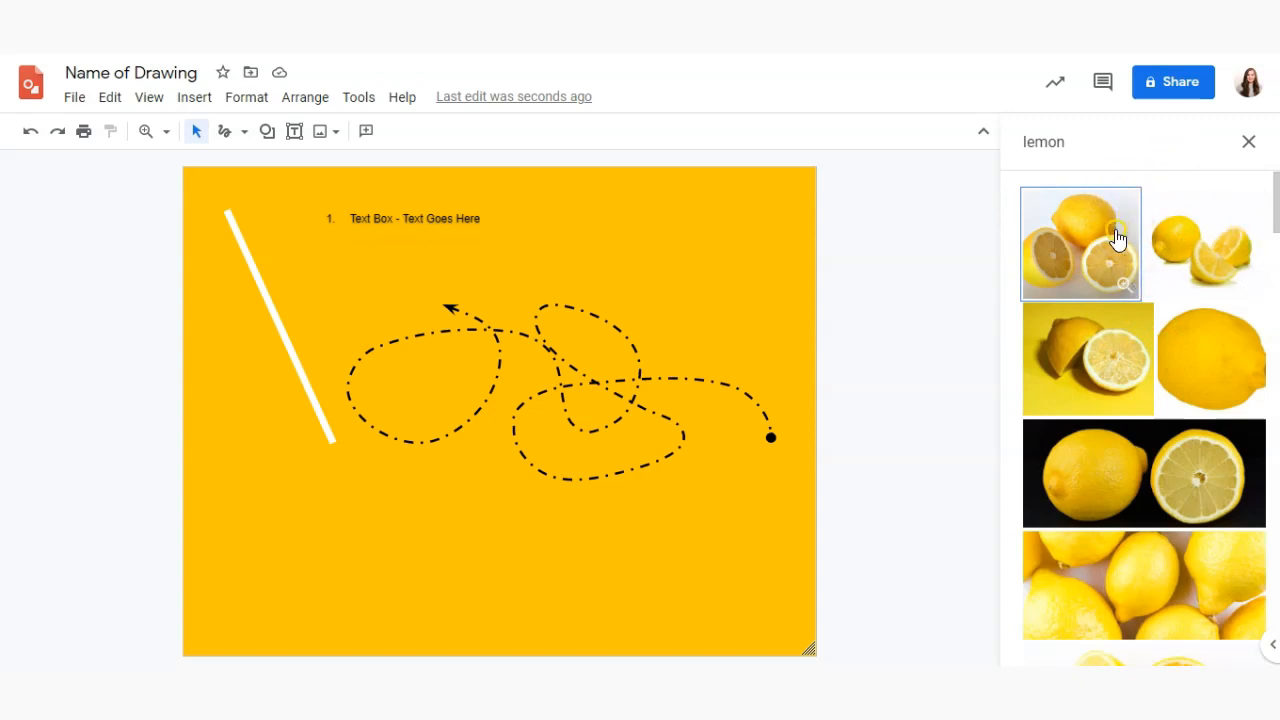
{"action": "left_click", "coordinate": [1200, 244]}
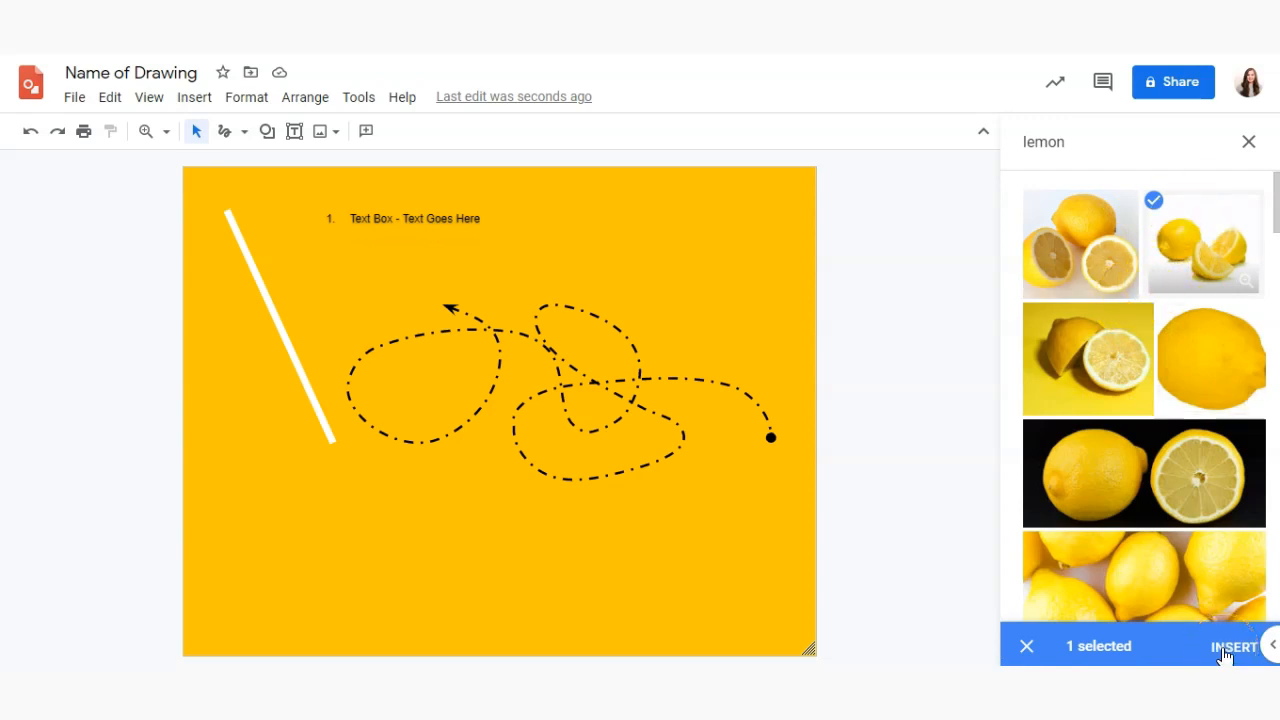
{"action": "left_click", "coordinate": [1234, 646]}
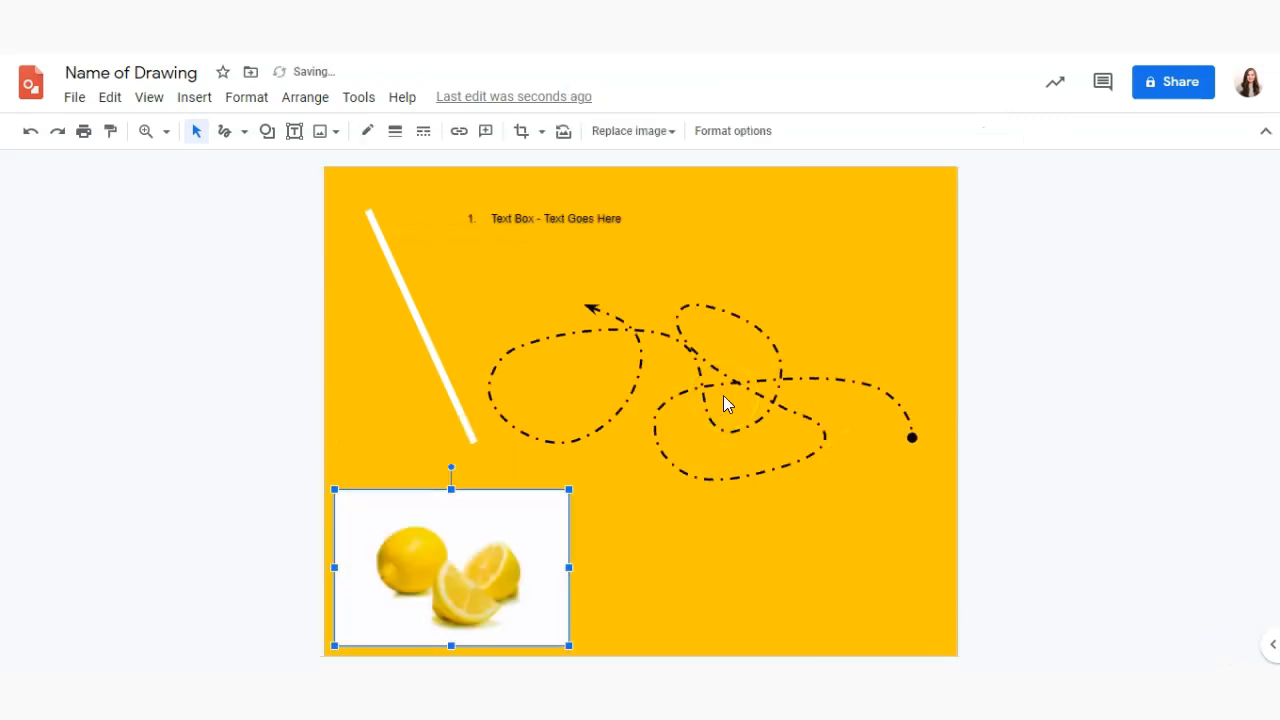
Drag the lemon photo into the top-right corner of the canvas.
{"action": "left_click_drag", "start_coordinate": [450, 568], "coordinate": [668, 390]}
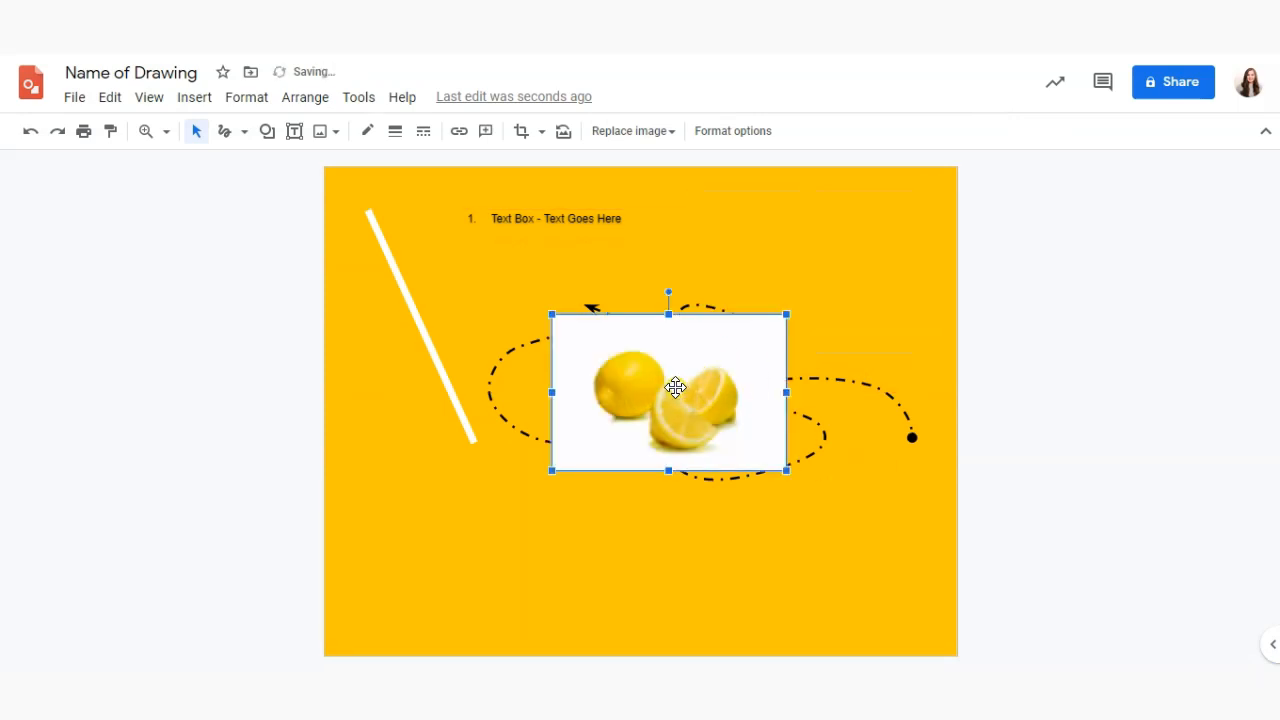
{"action": "left_click_drag", "start_coordinate": [668, 388], "coordinate": [490, 412]}
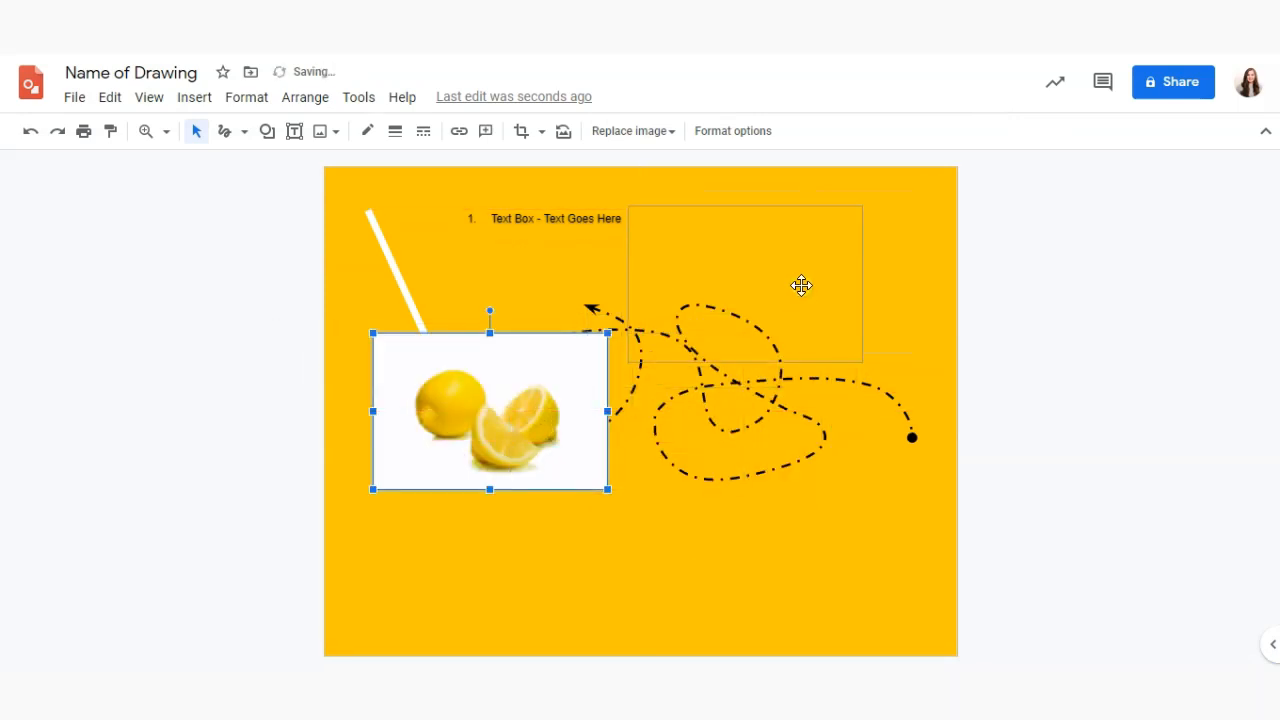
{"action": "left_click_drag", "start_coordinate": [490, 412], "coordinate": [812, 270]}
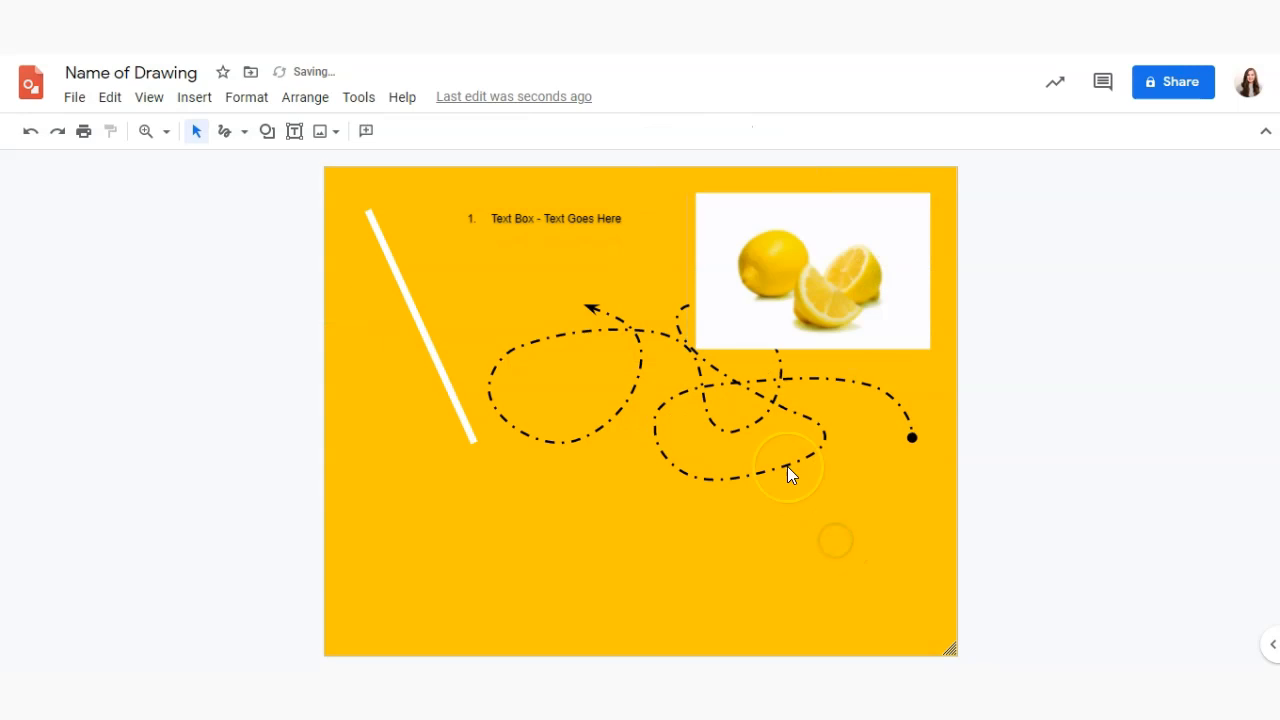
{"action": "left_click_drag", "start_coordinate": [812, 270], "coordinate": [544, 424]}
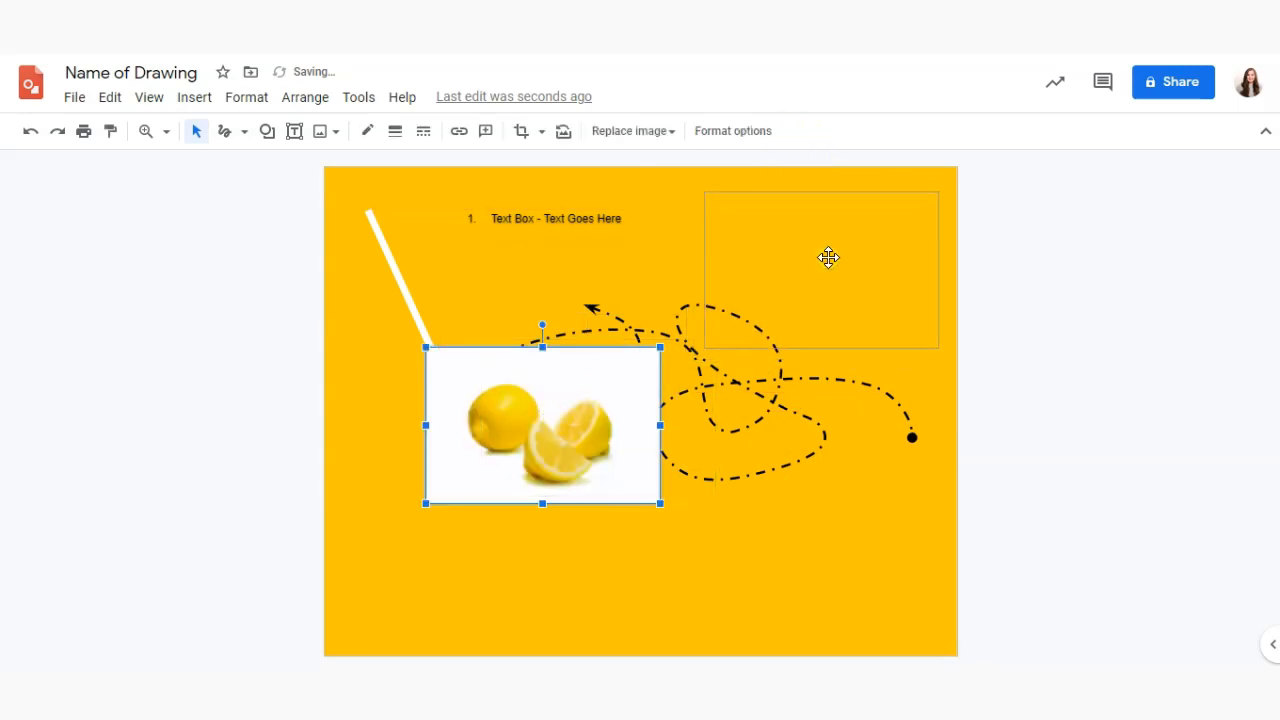
{"action": "left_click_drag", "start_coordinate": [544, 424], "coordinate": [820, 270]}
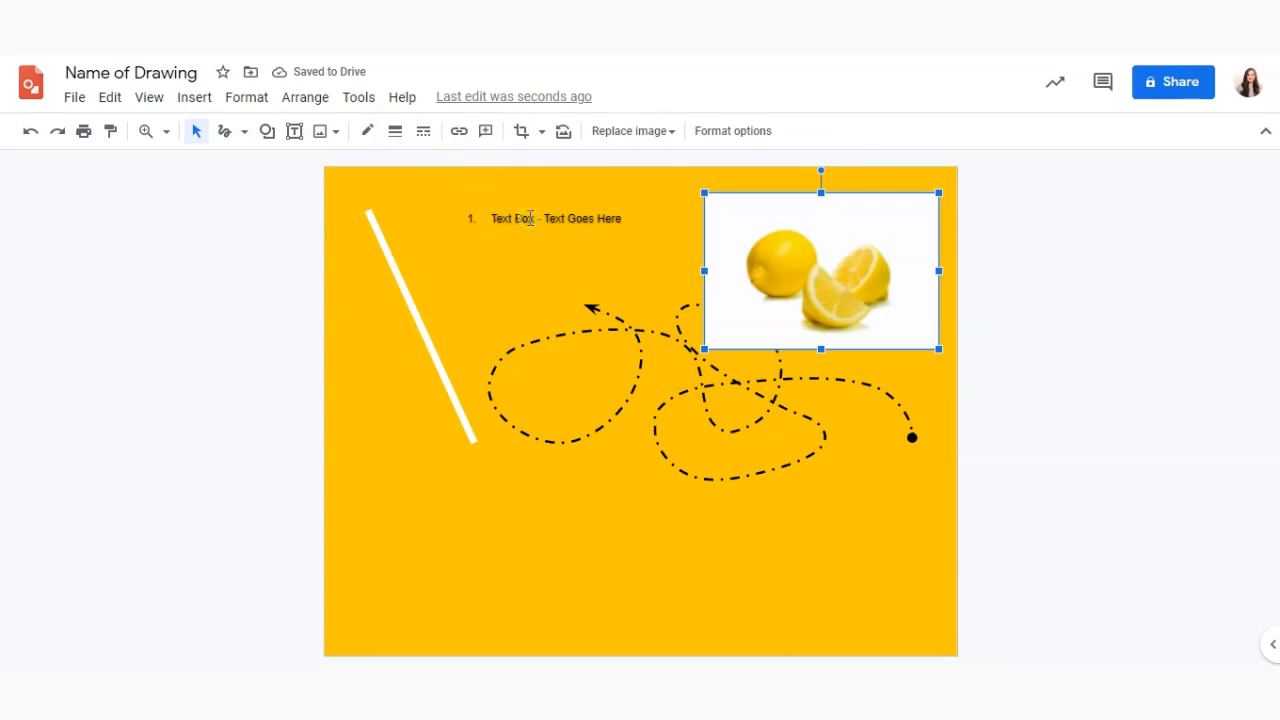
Give the lemon photo a blue dashed border.
{"action": "left_click", "coordinate": [368, 132]}
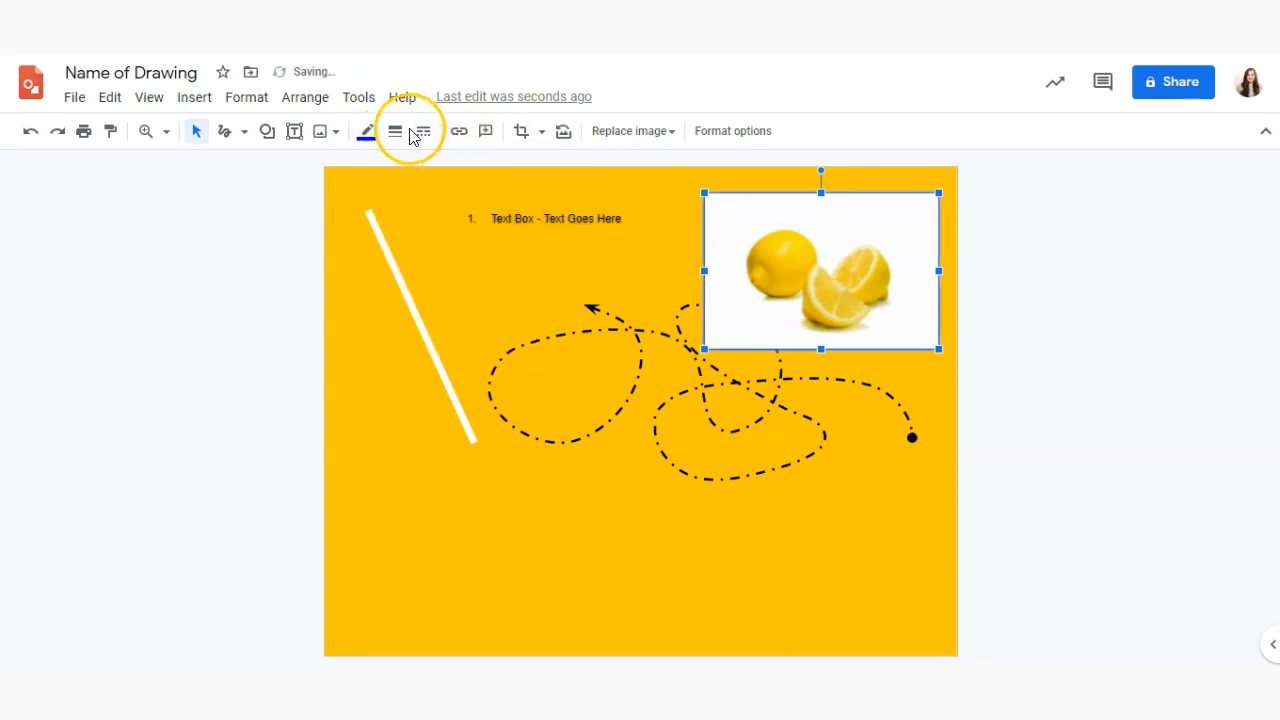
{"action": "left_click", "coordinate": [420, 132]}
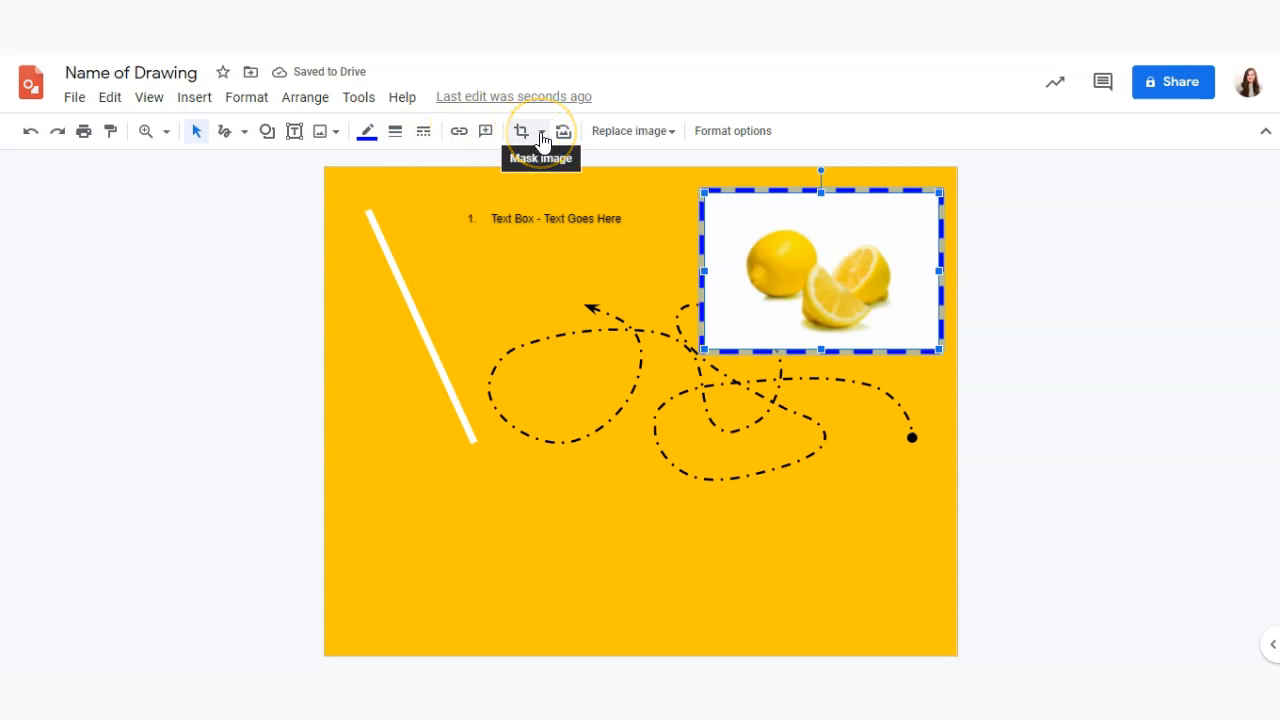
Mask the lemon photo into a cloud shape.
{"action": "left_click", "coordinate": [540, 132]}
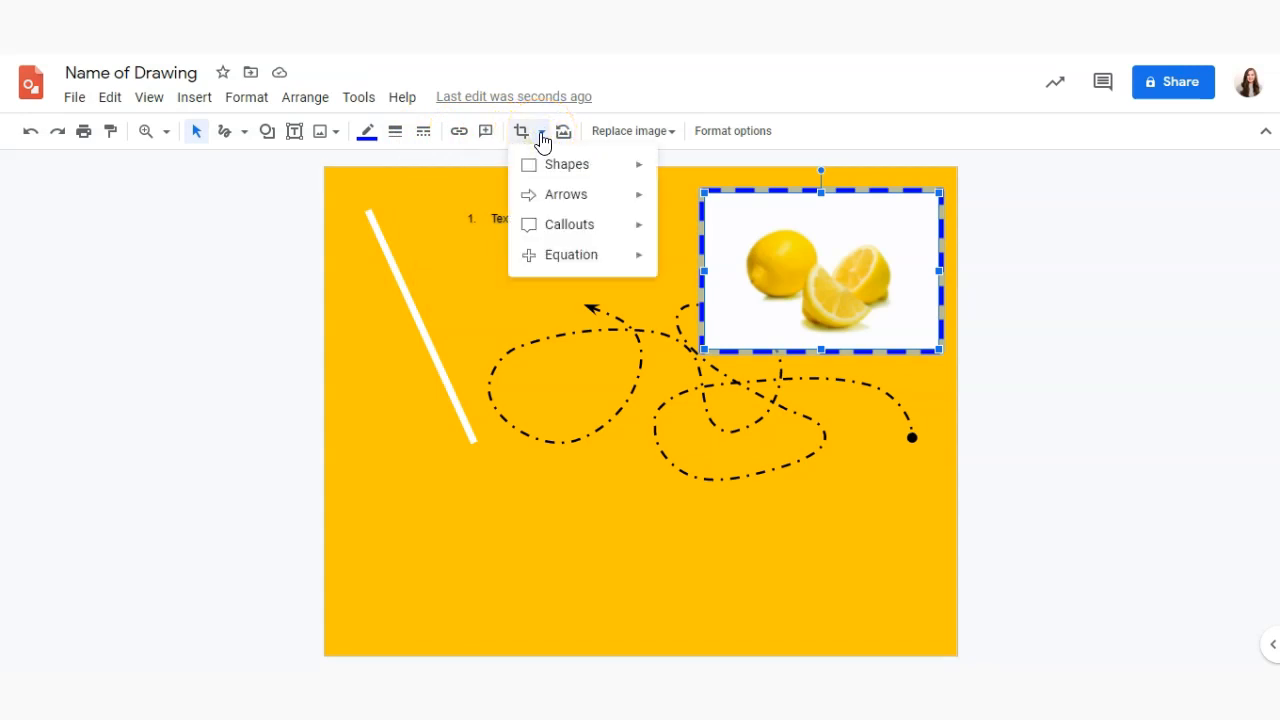
{"action": "left_click", "coordinate": [568, 164]}
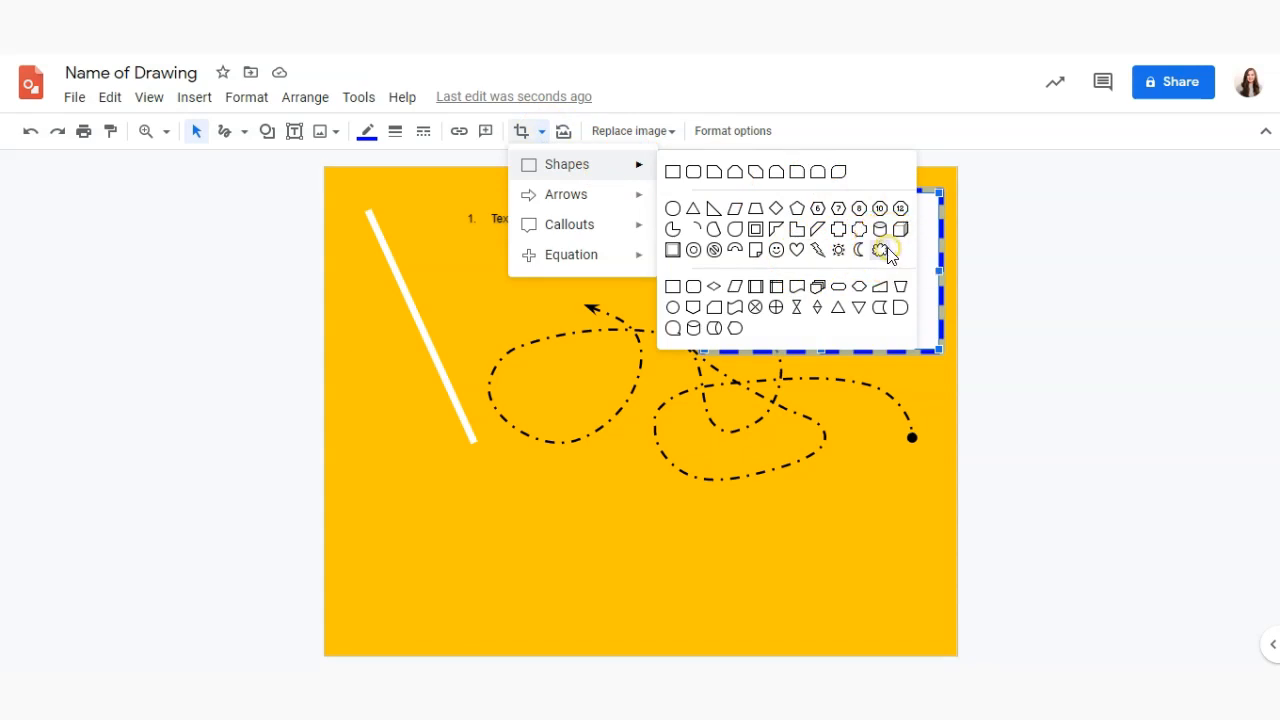
{"action": "left_click", "coordinate": [888, 250]}
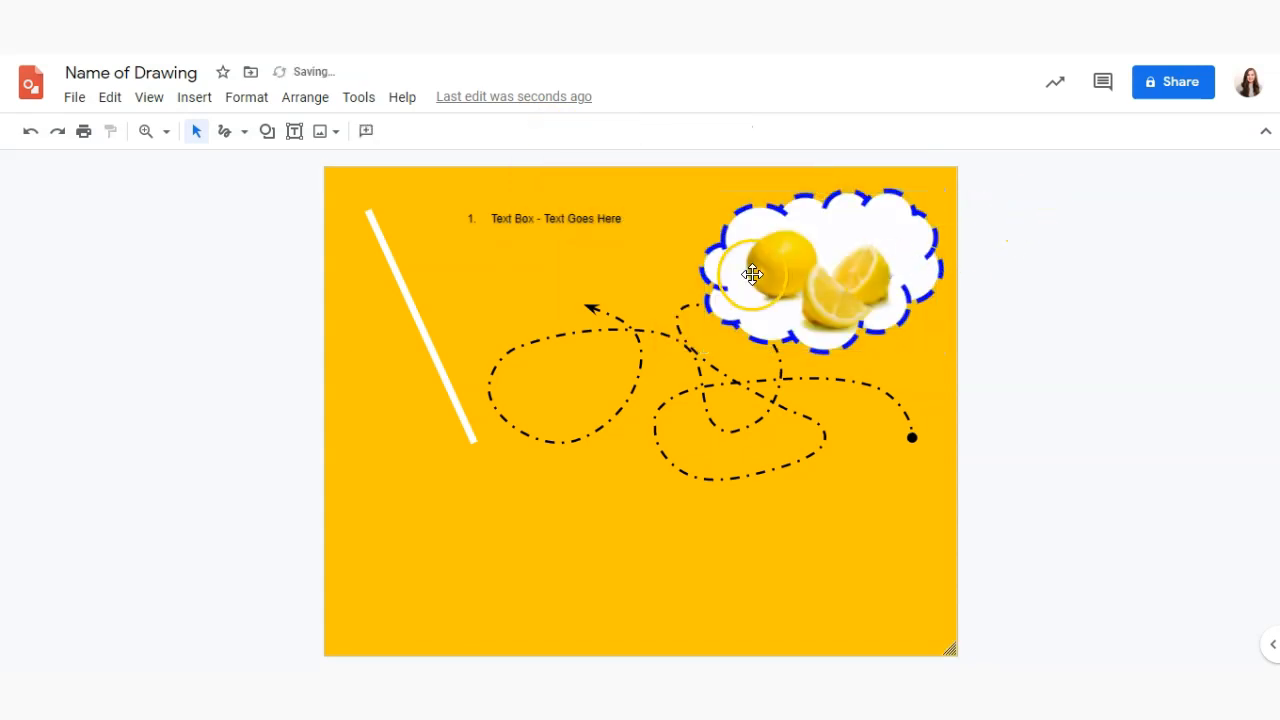
{"action": "left_click", "coordinate": [752, 272]}
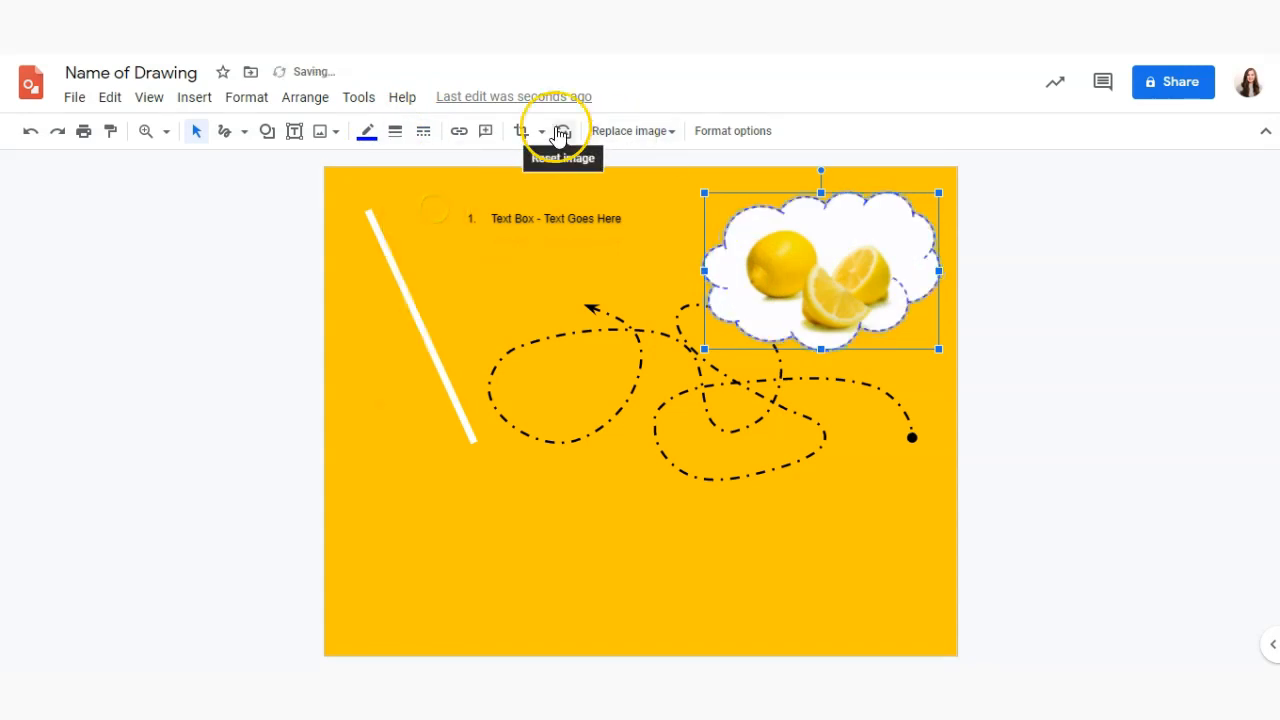
Reset the lemon photo to its original plain rectangle and bring up Format options.
{"action": "left_click", "coordinate": [564, 132]}
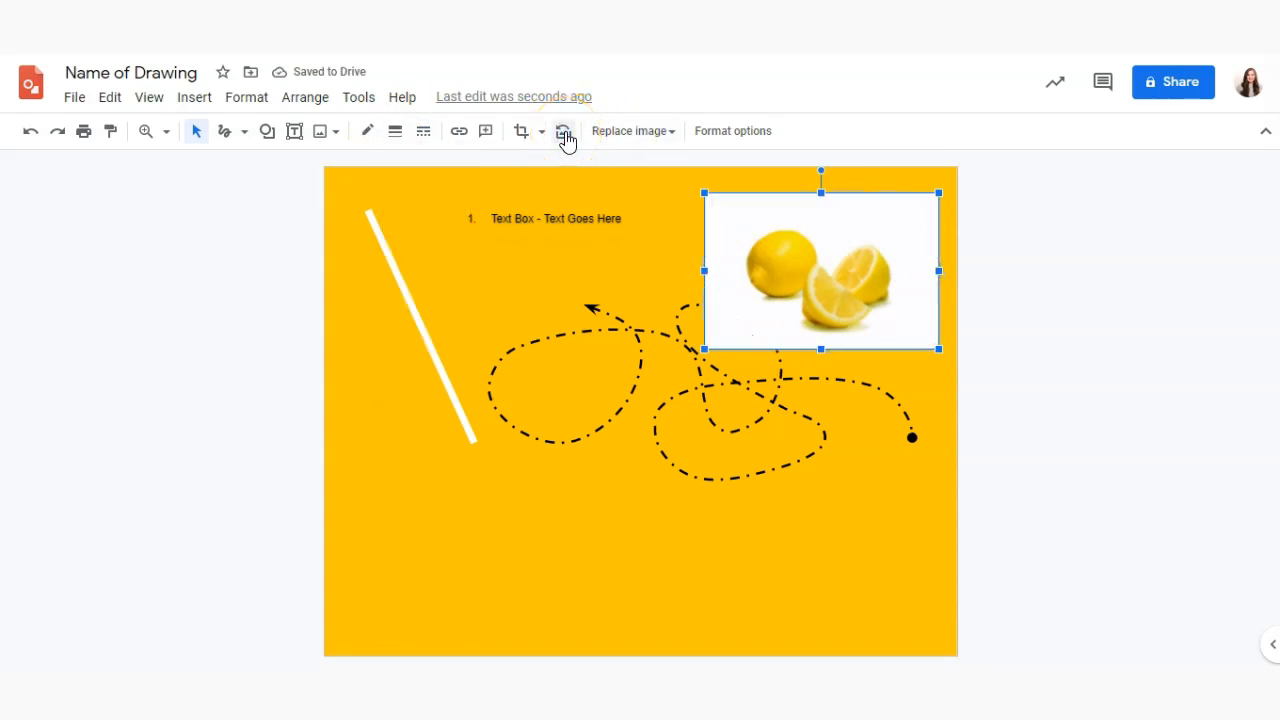
{"action": "left_click", "coordinate": [628, 130]}
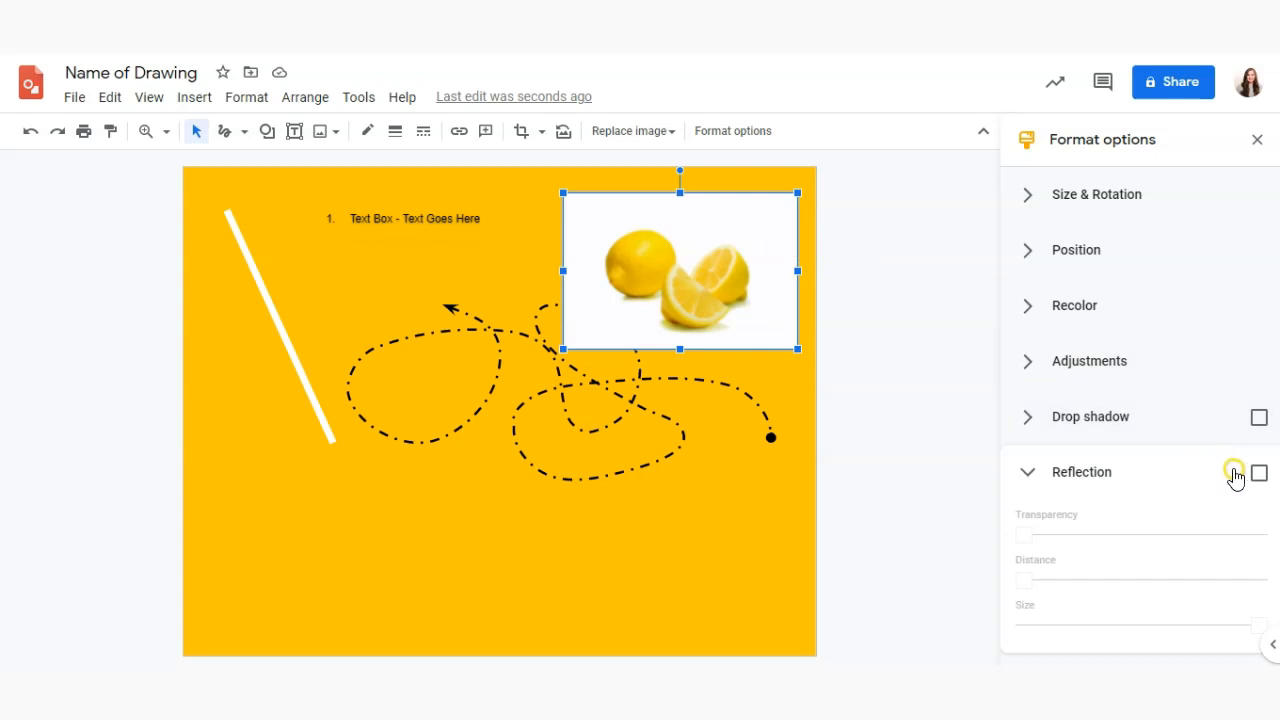
Add a reflection to the lemon image, move it to the lower left, and close Format options.
{"action": "left_click", "coordinate": [1258, 472]}
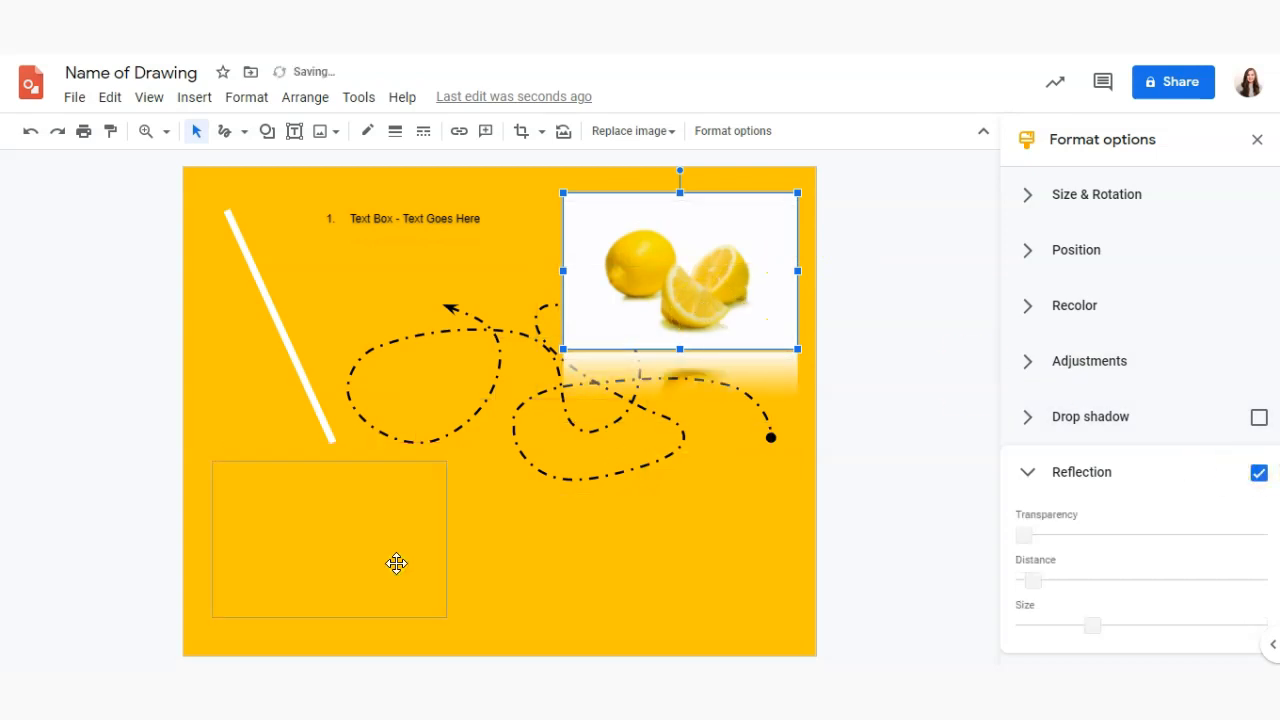
{"action": "left_click_drag", "start_coordinate": [680, 270], "coordinate": [328, 540]}
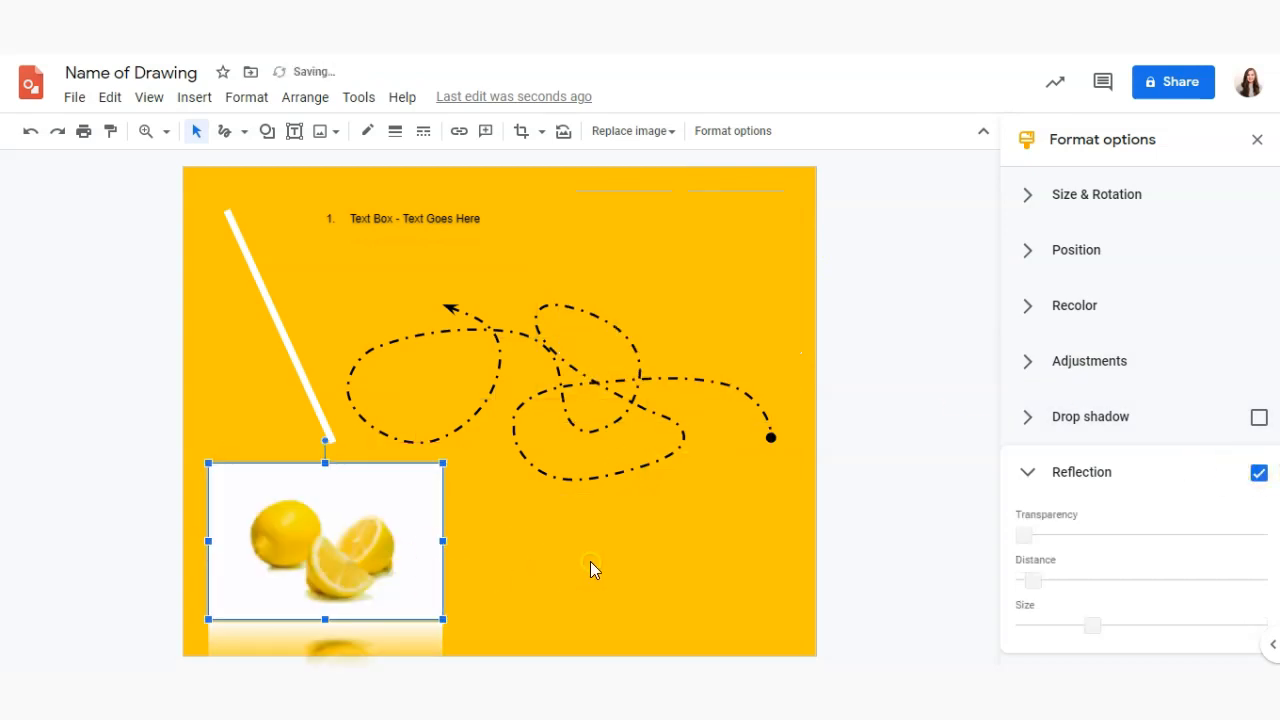
{"action": "left_click", "coordinate": [1256, 140]}
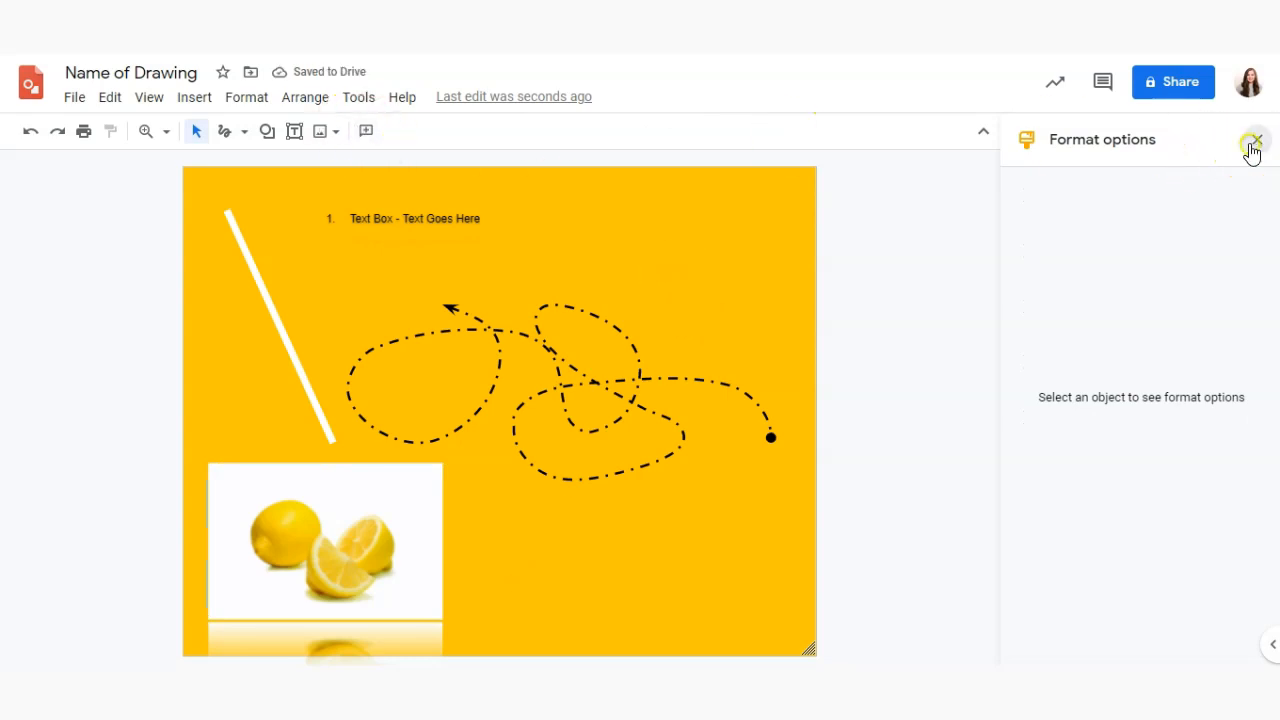
{"action": "left_click", "coordinate": [1256, 140]}
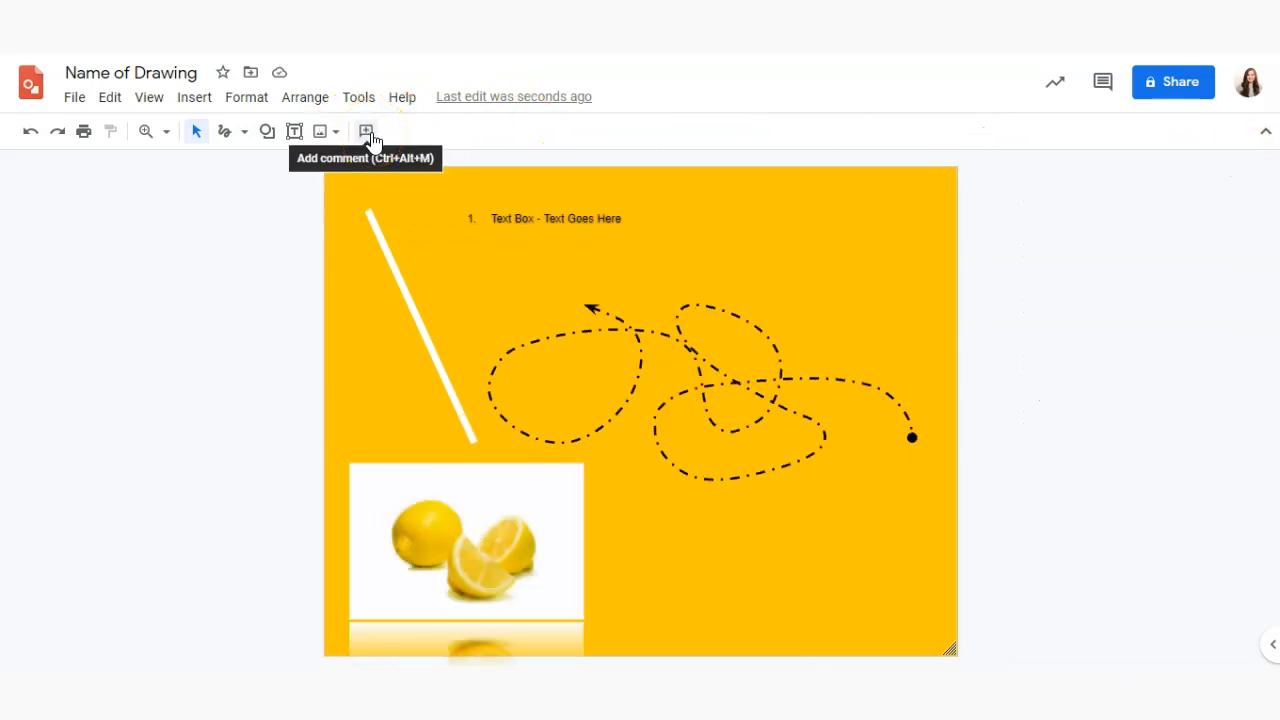
{"action": "left_click", "coordinate": [366, 132]}
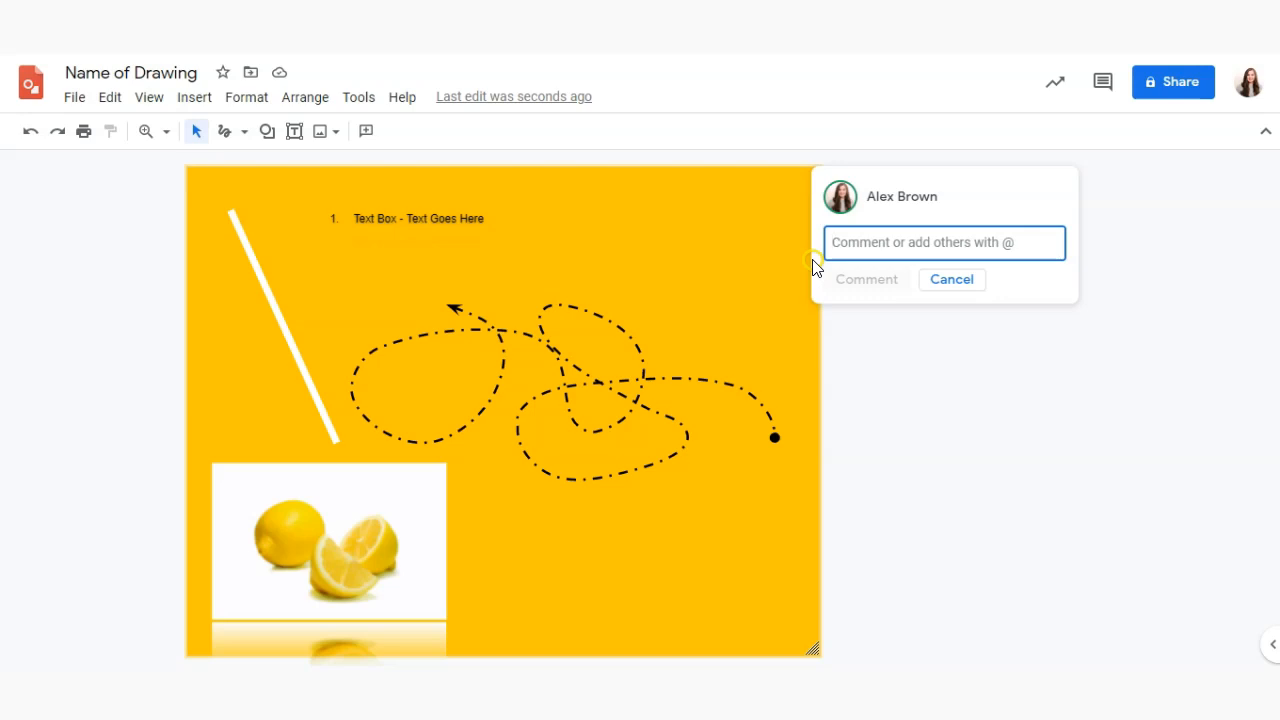
{"action": "type", "text": "@"}
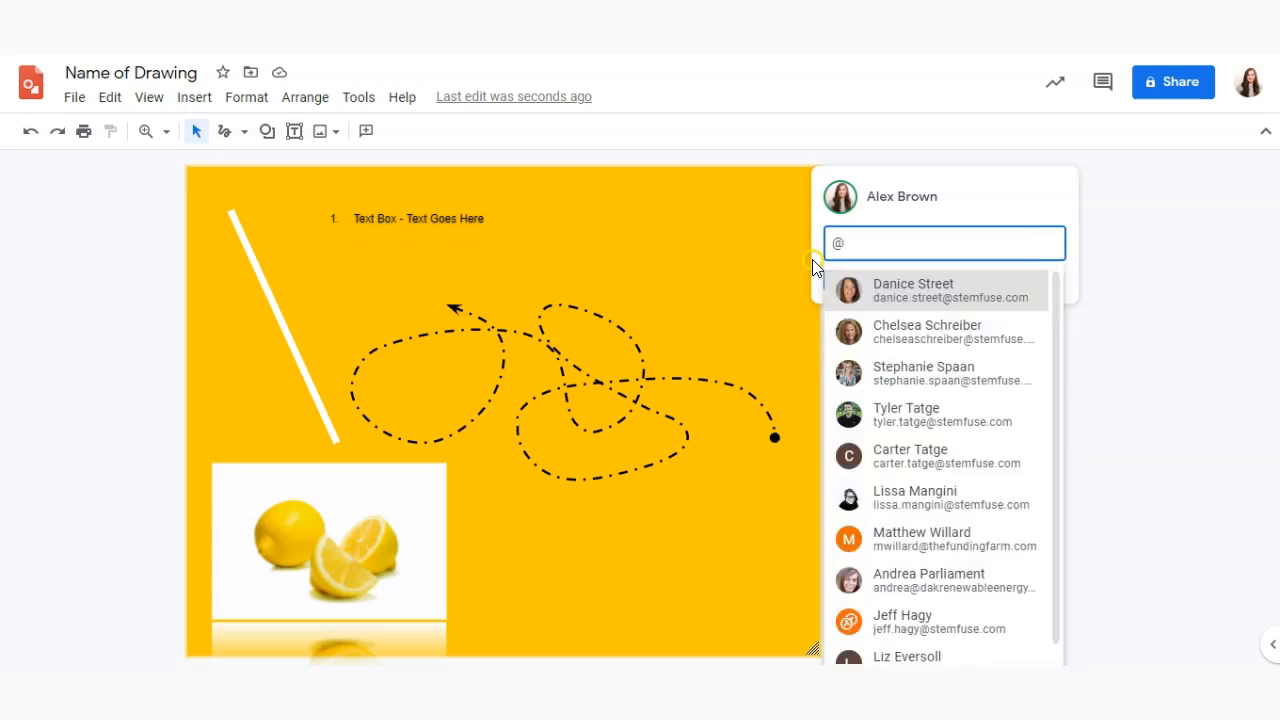
{"action": "type", "text": "tyler"}
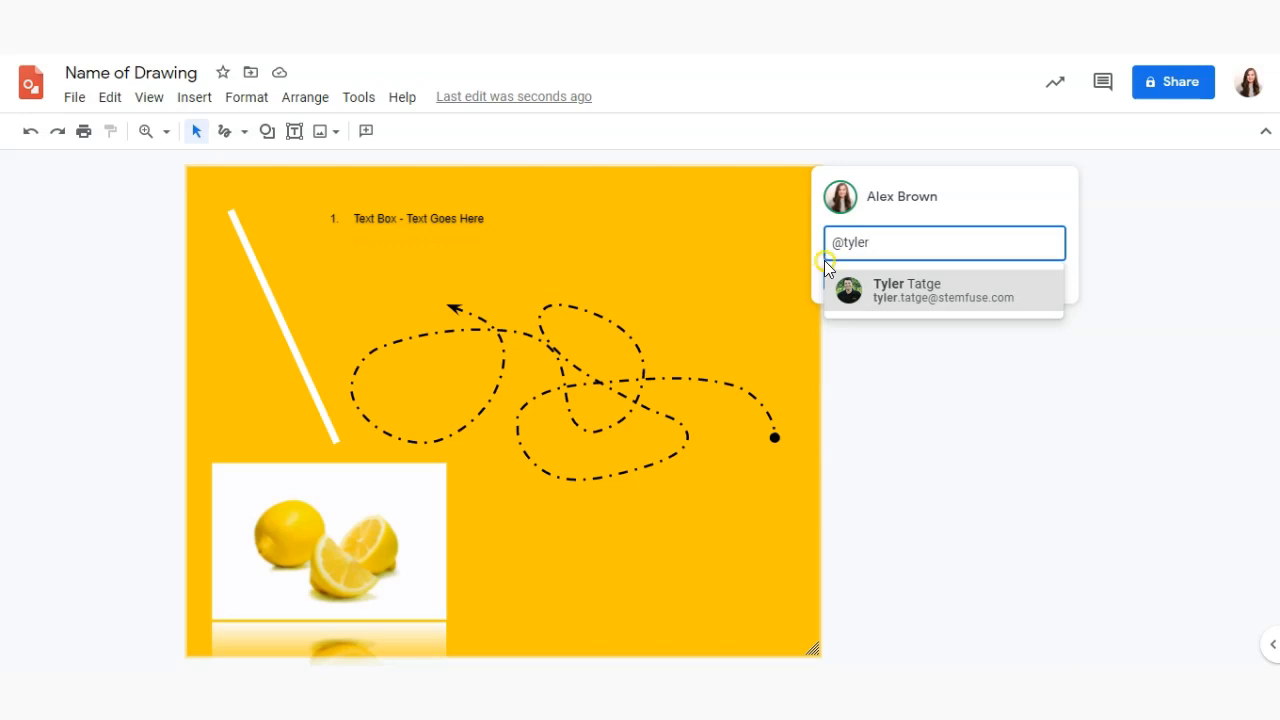
{"action": "left_click", "coordinate": [944, 290]}
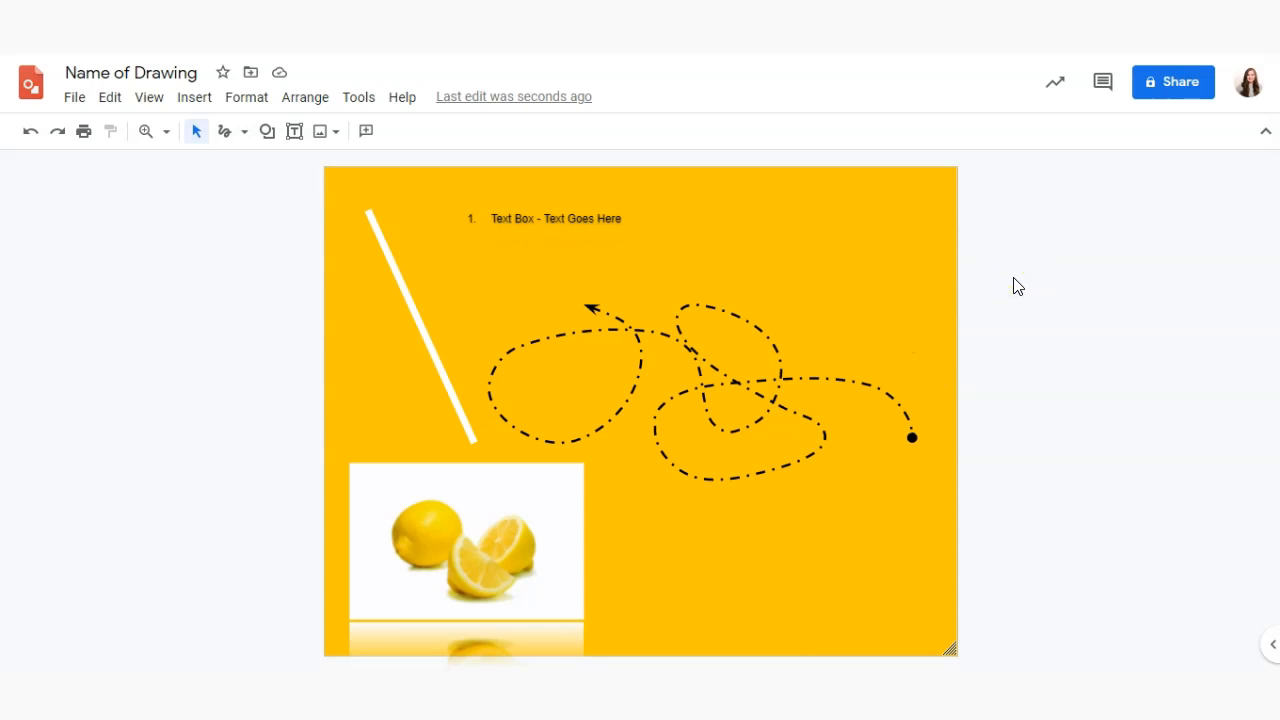
Move the lemon image to the top right of the canvas.
{"action": "left_click", "coordinate": [464, 544]}
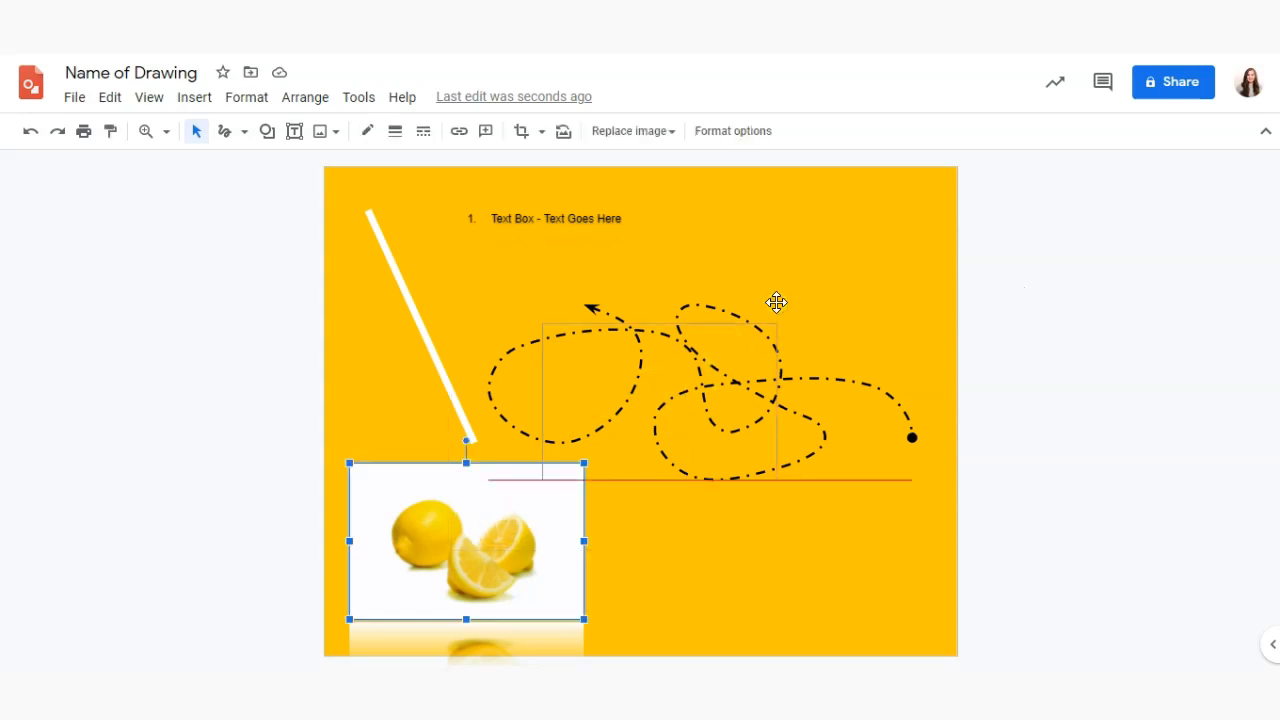
{"action": "left_click_drag", "start_coordinate": [466, 544], "coordinate": [816, 296]}
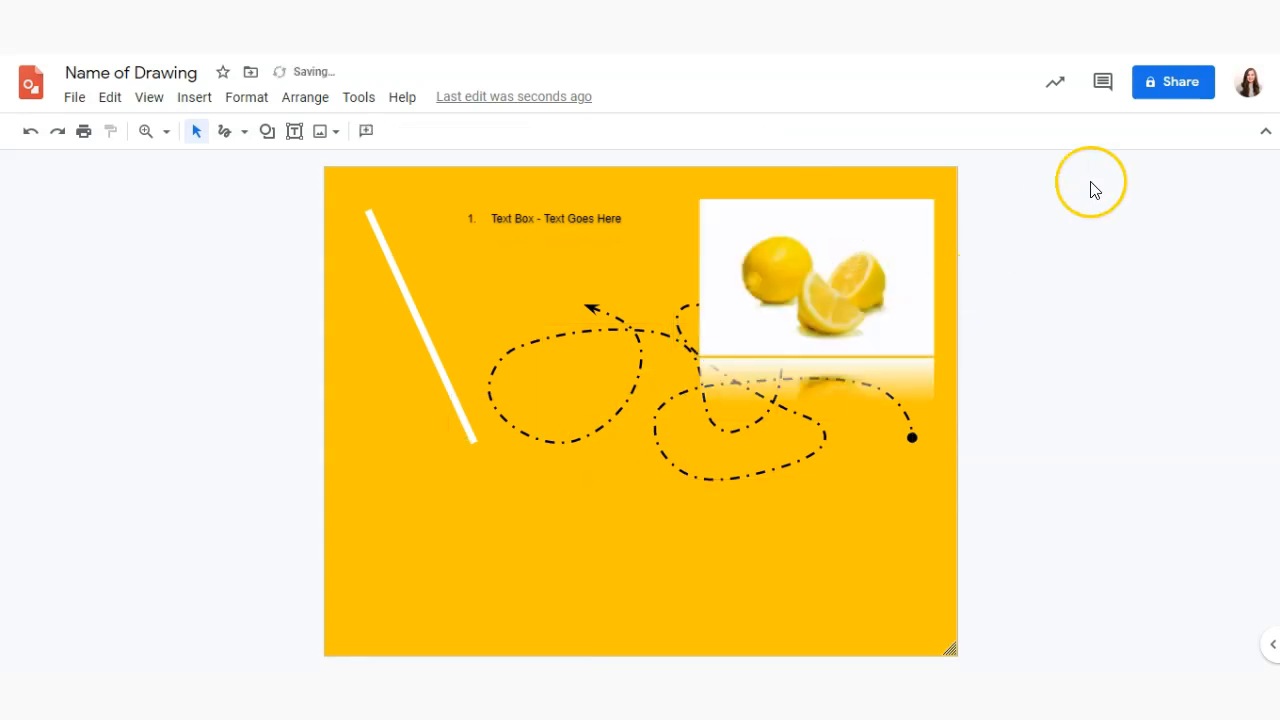
{"action": "mouse_move", "coordinate": [1172, 82]}
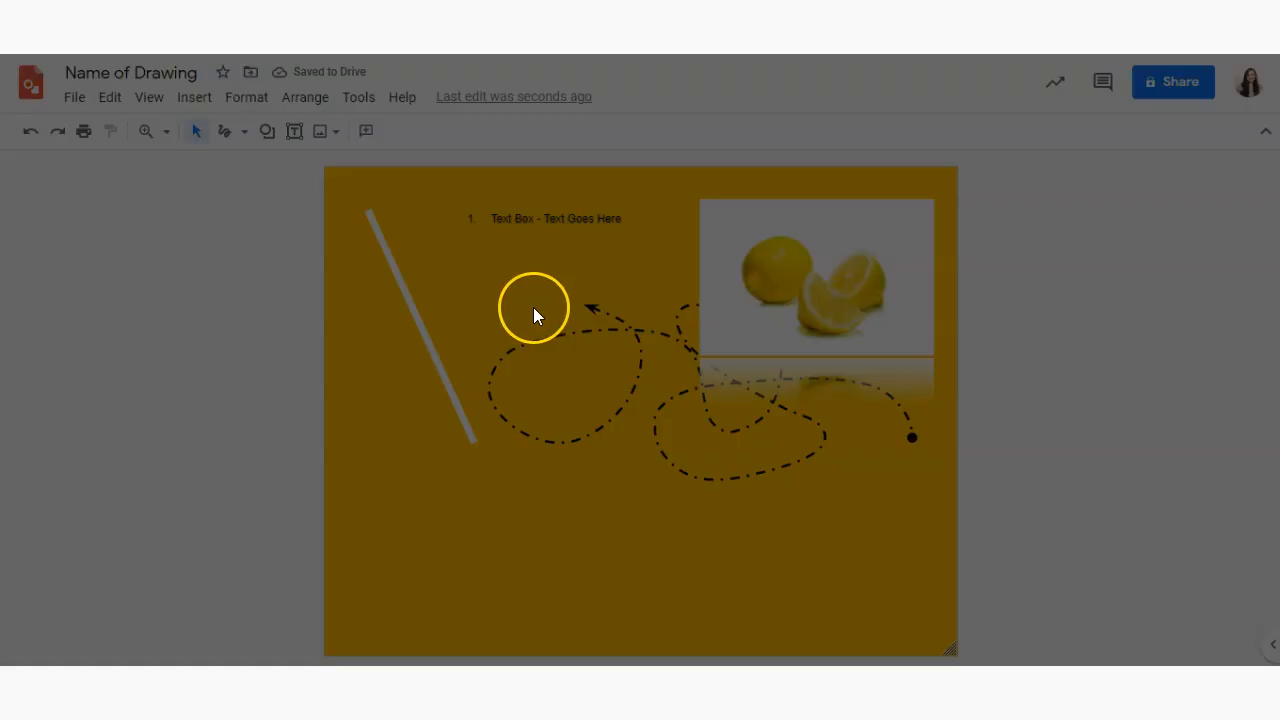
Share the drawing so anyone with the link can view it.
{"action": "left_click", "coordinate": [1172, 80]}
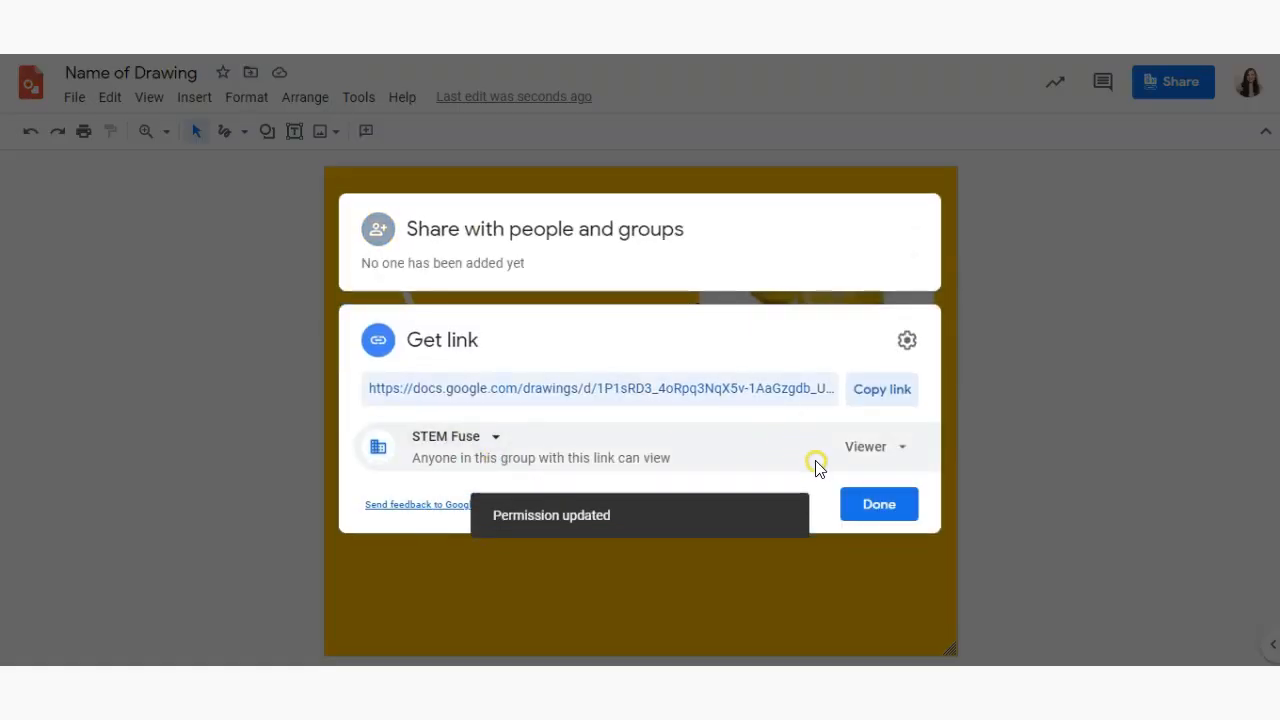
{"action": "left_click", "coordinate": [456, 436]}
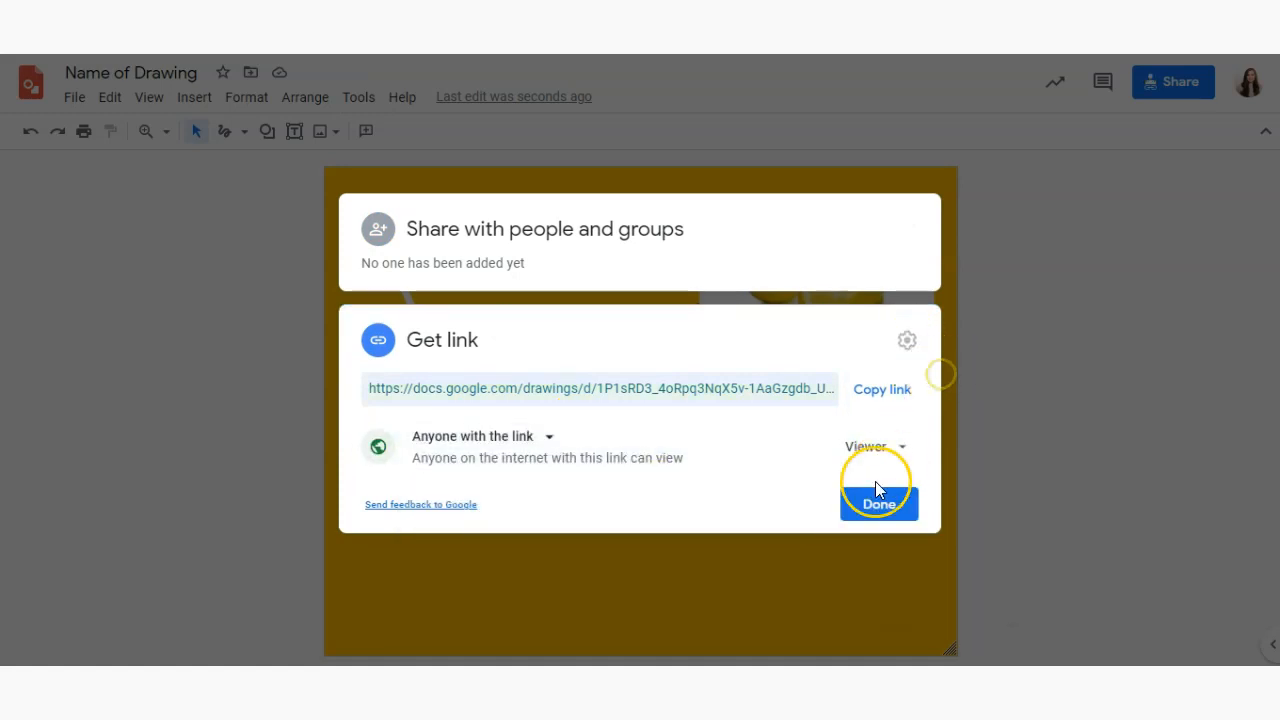
{"action": "left_click", "coordinate": [878, 504]}
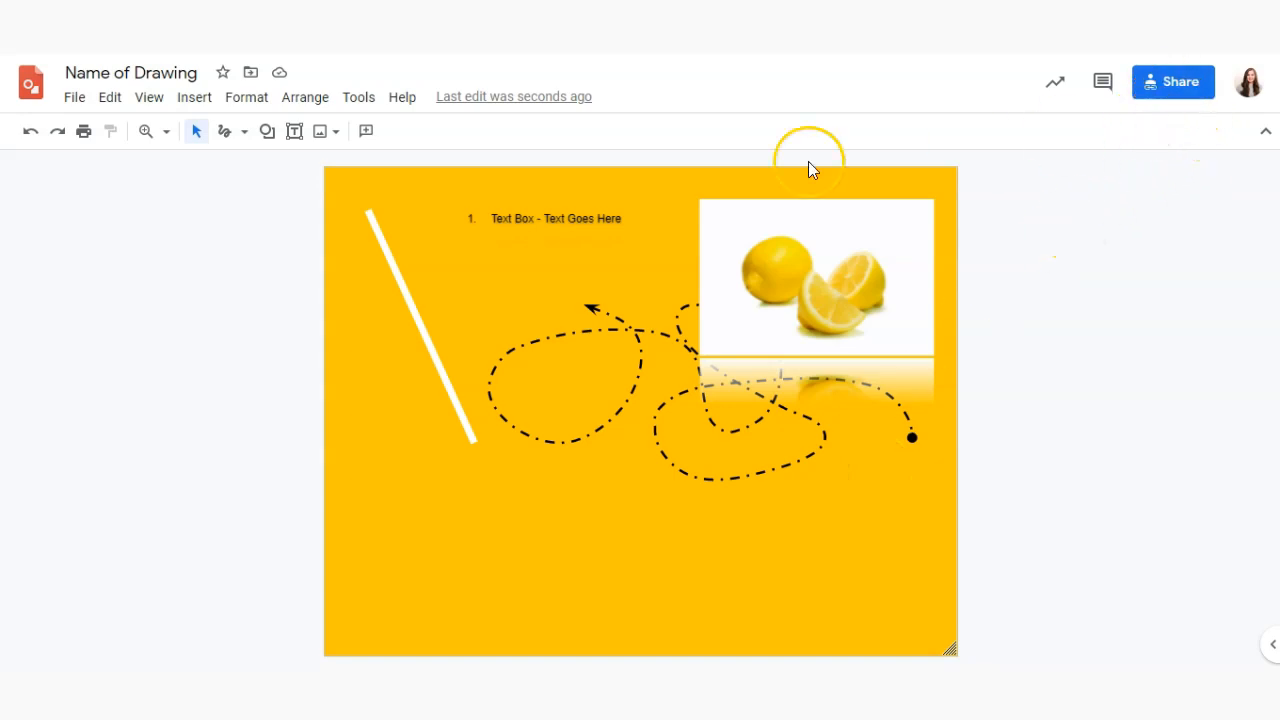
{"action": "mouse_move", "coordinate": [62, 272]}
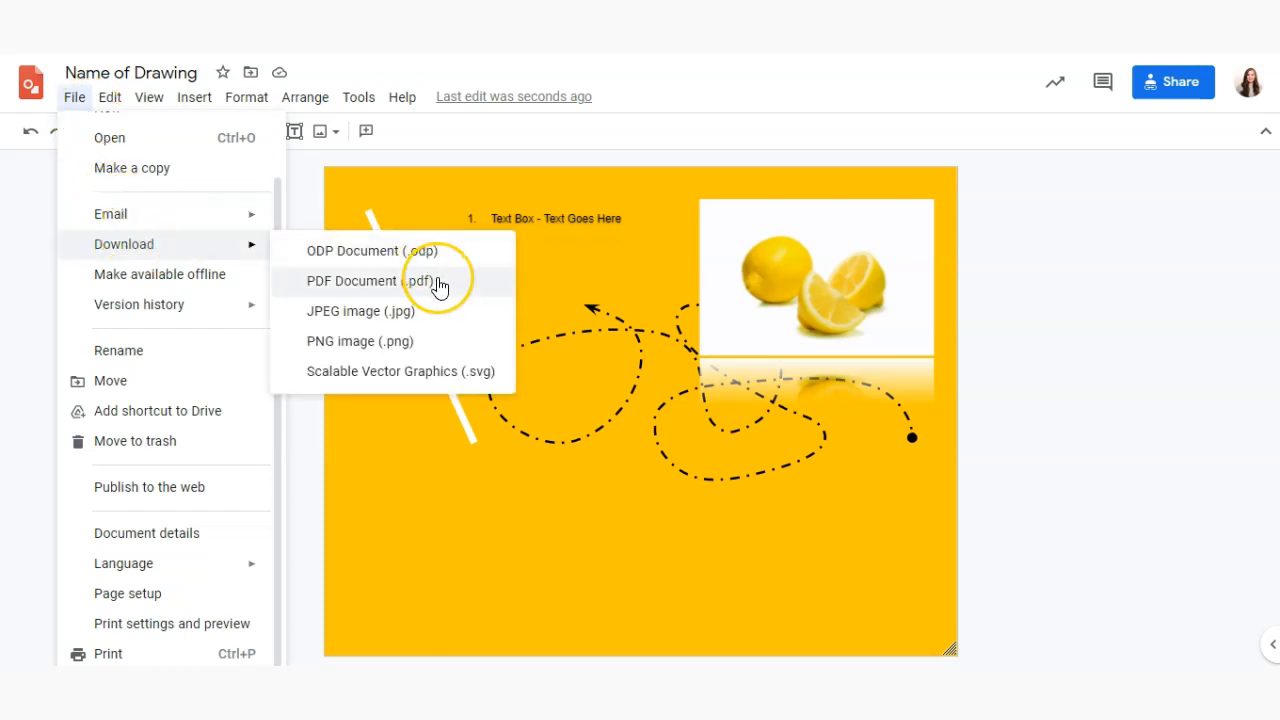
{"action": "mouse_move", "coordinate": [438, 324]}
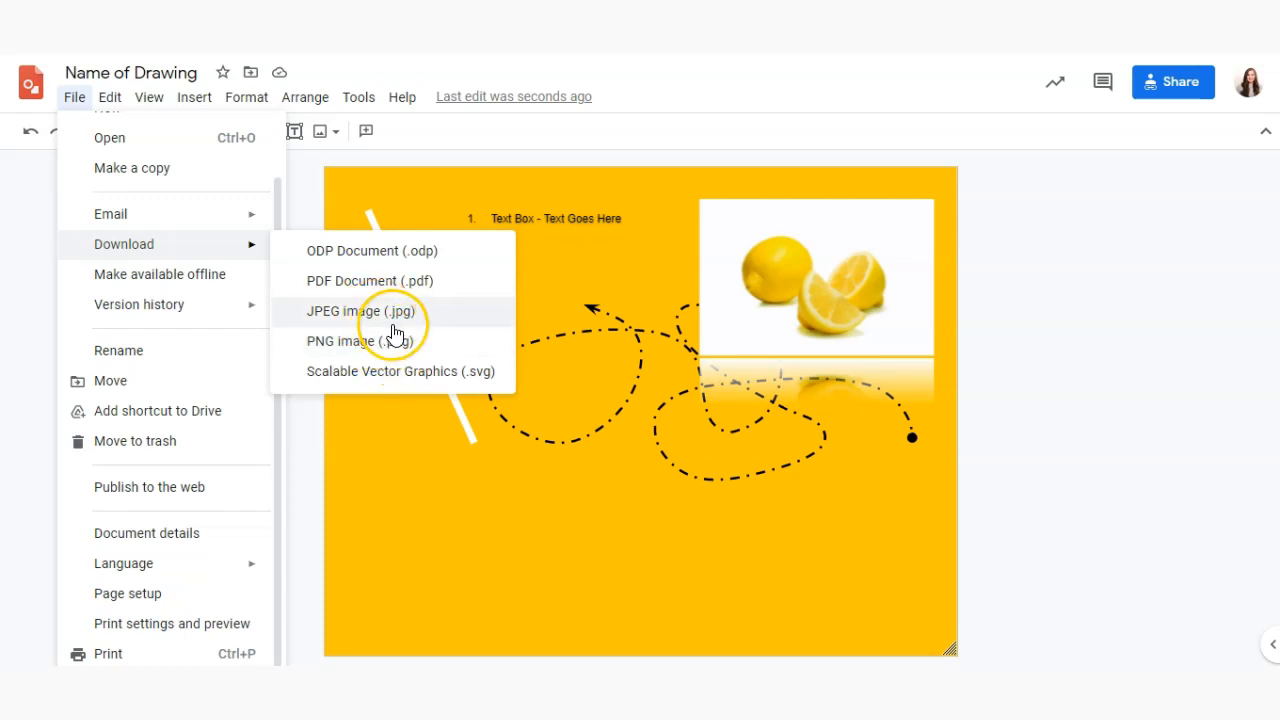
Download the drawing as a JPEG image and return to the File menu.
{"action": "left_click", "coordinate": [358, 312]}
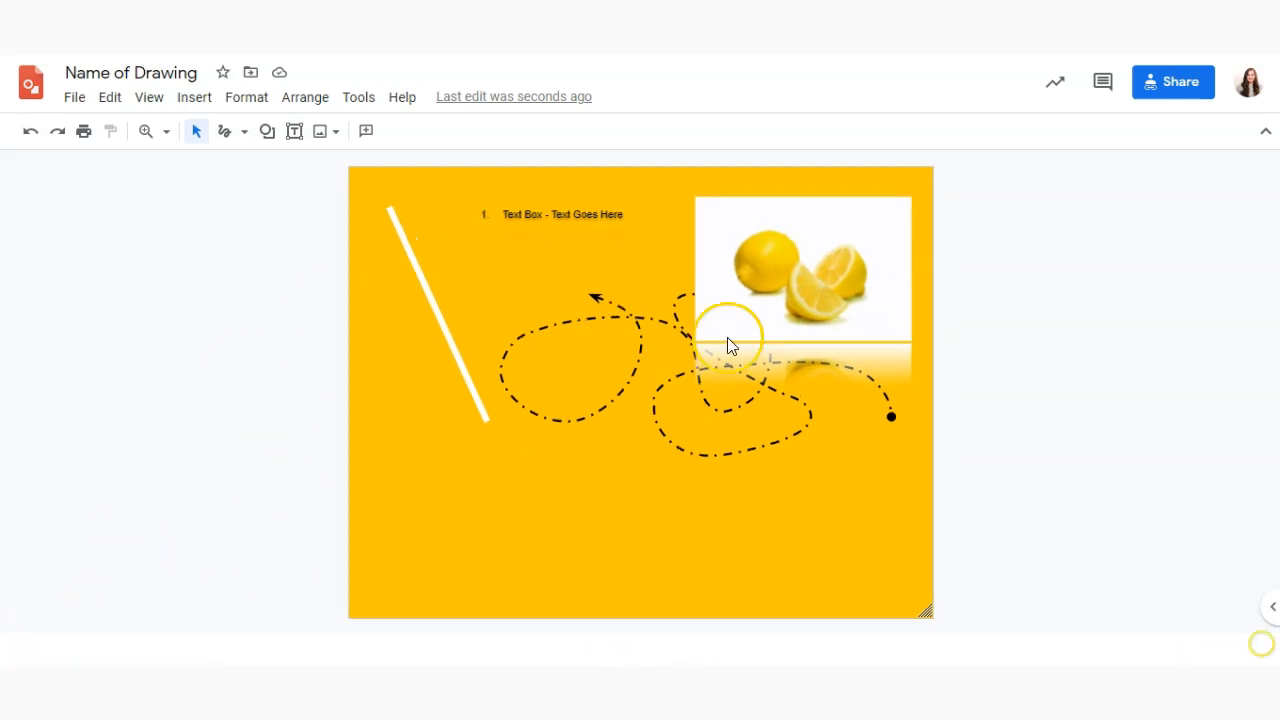
{"action": "left_click", "coordinate": [74, 96]}
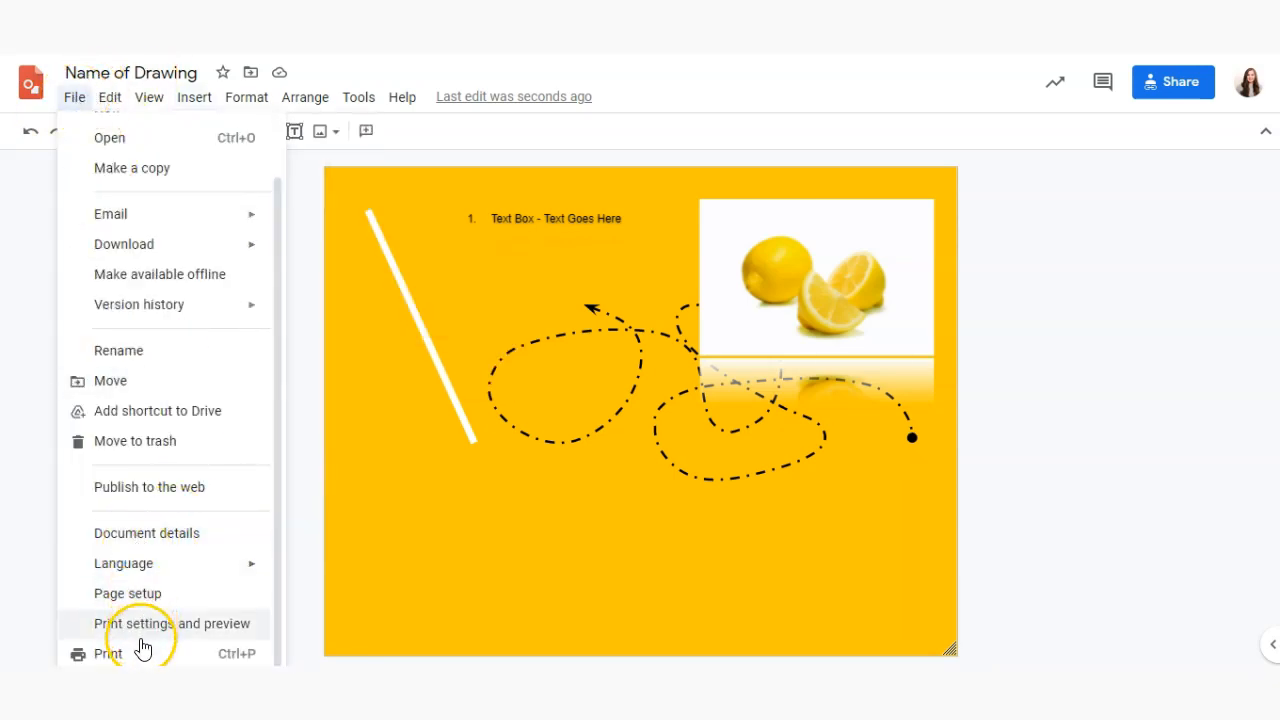
{"action": "left_click", "coordinate": [172, 624]}
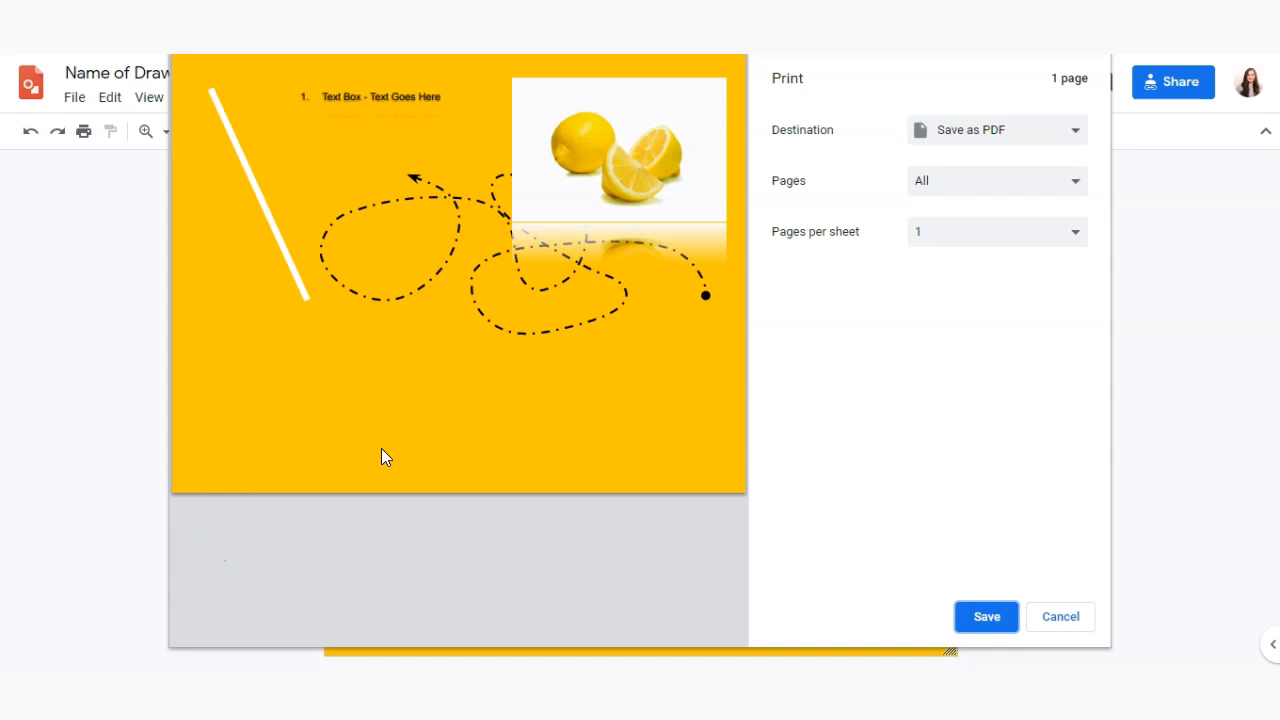
{"action": "left_click", "coordinate": [996, 130]}
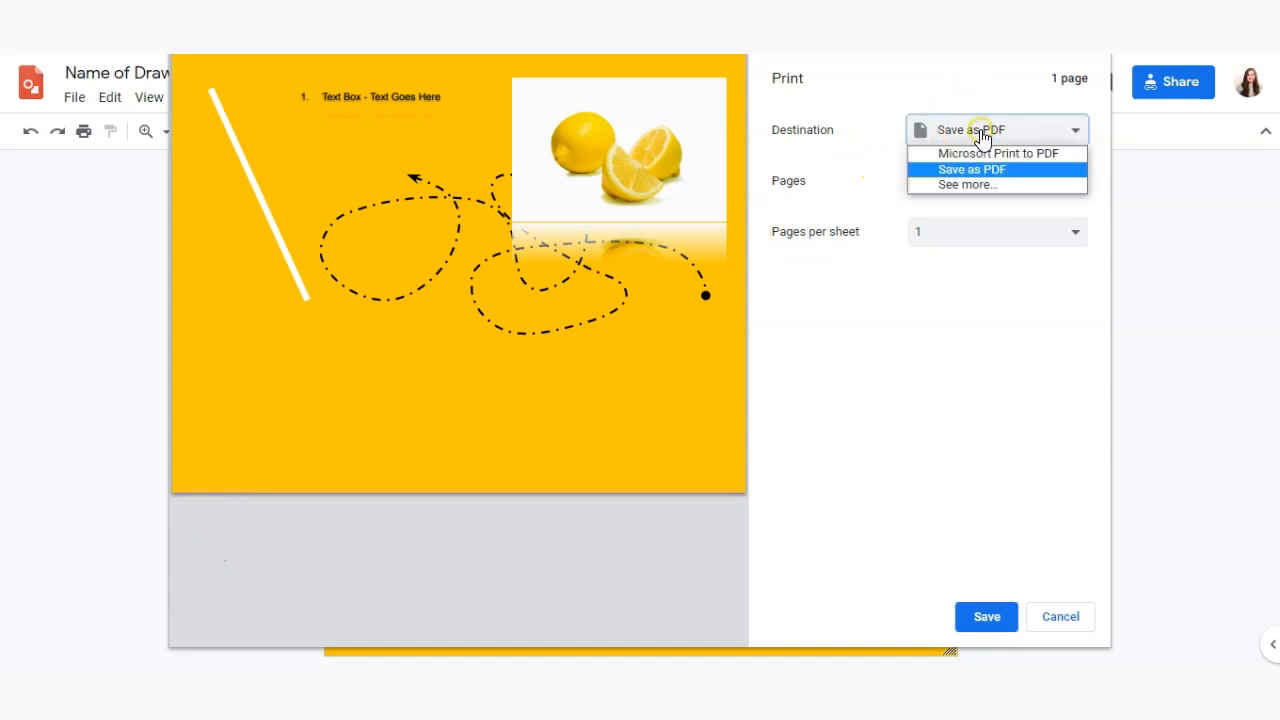
{"action": "mouse_move", "coordinate": [988, 180]}
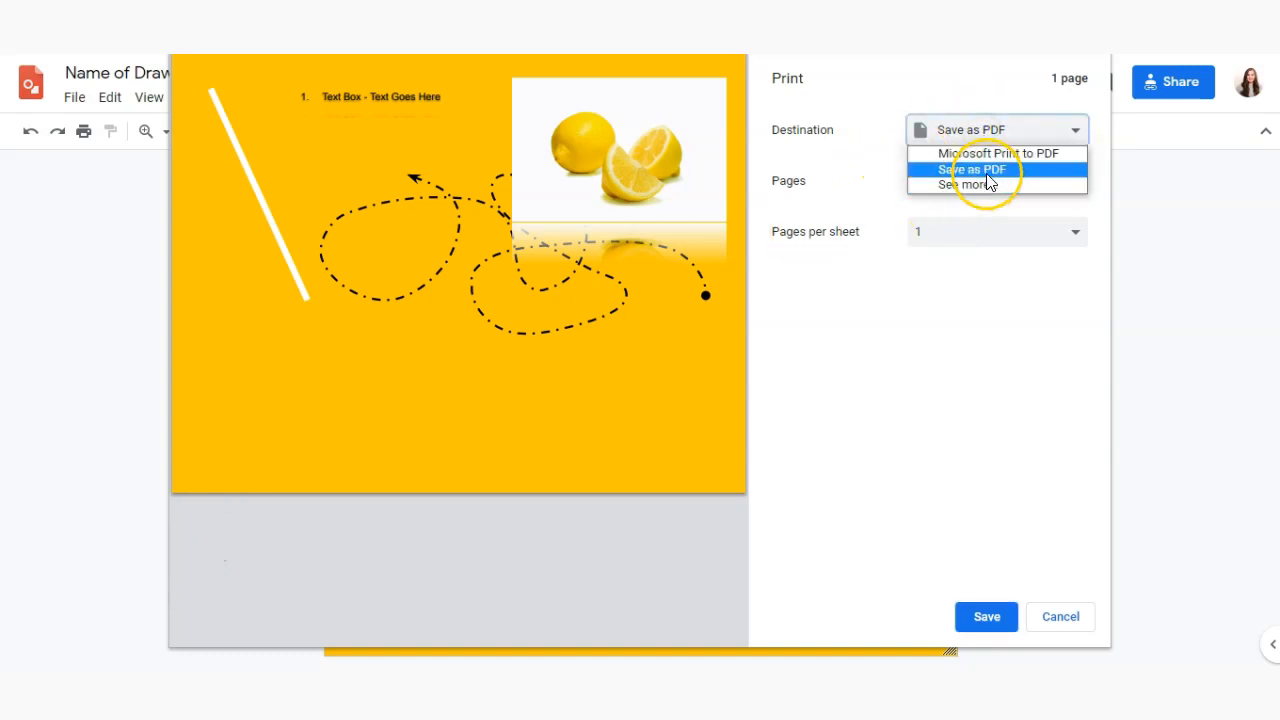
{"action": "left_click", "coordinate": [972, 168]}
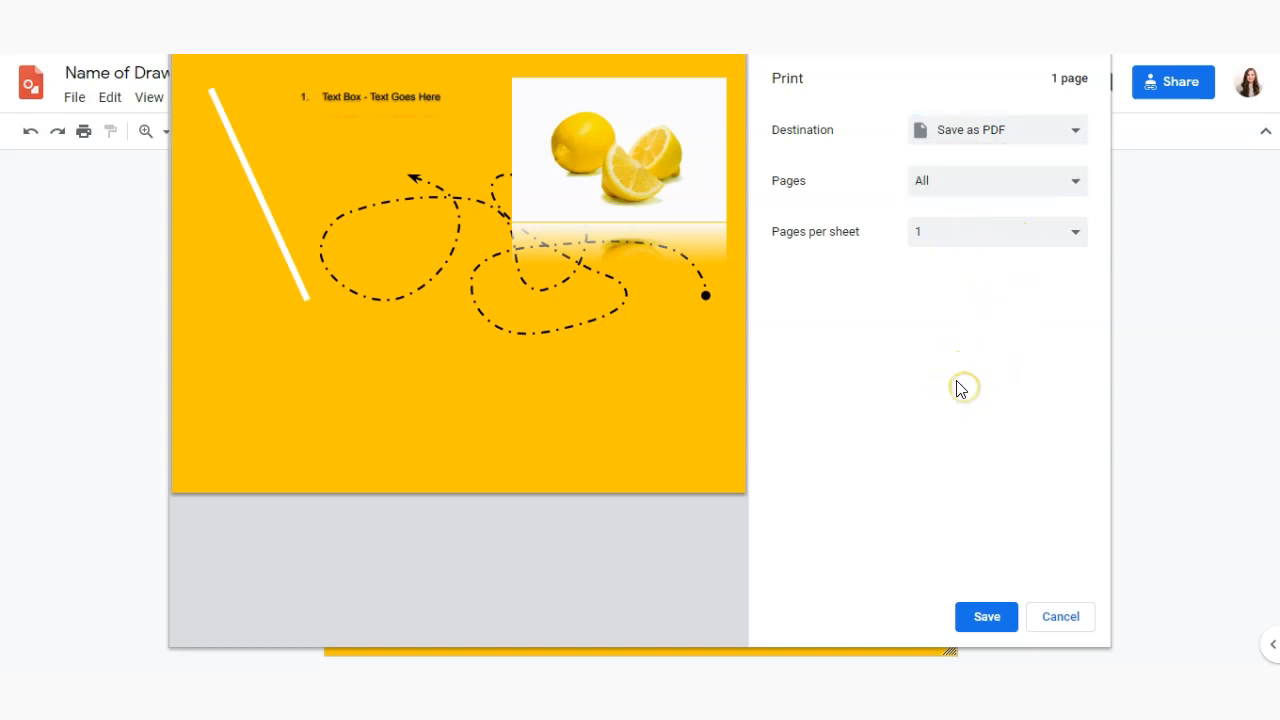
{"action": "left_click", "coordinate": [1060, 616]}
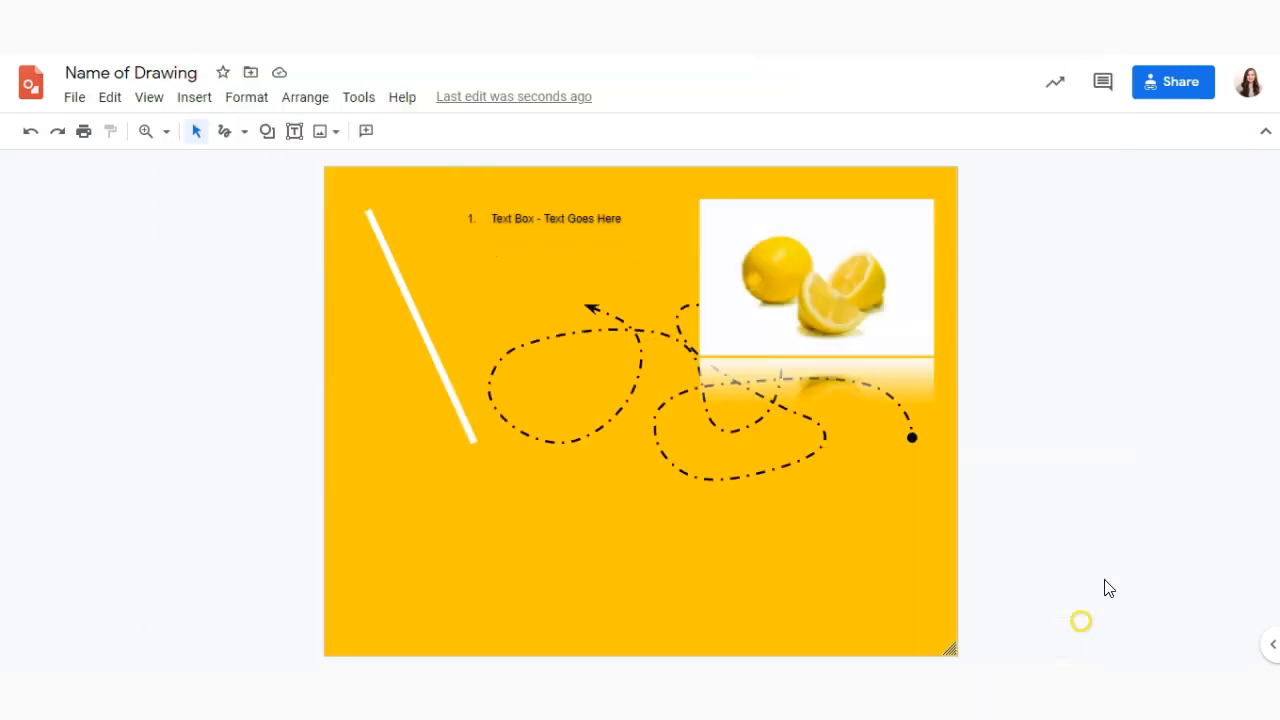
{"action": "mouse_move", "coordinate": [14, 302]}
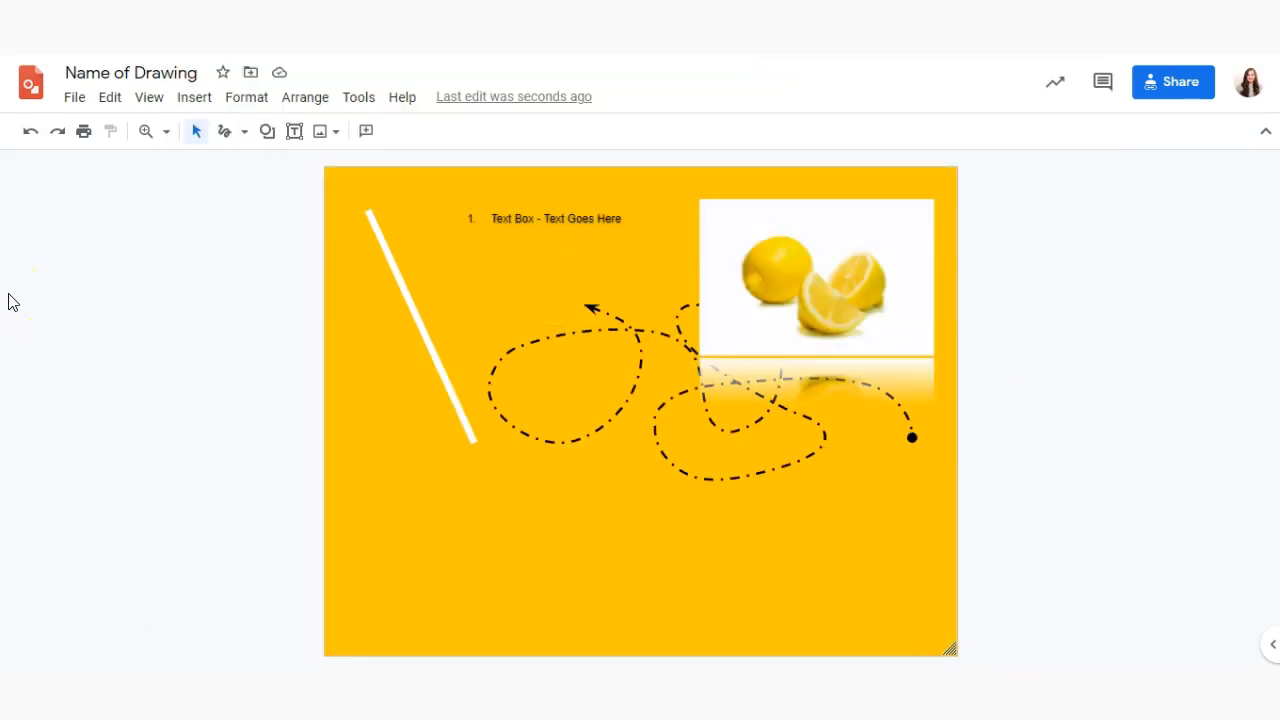